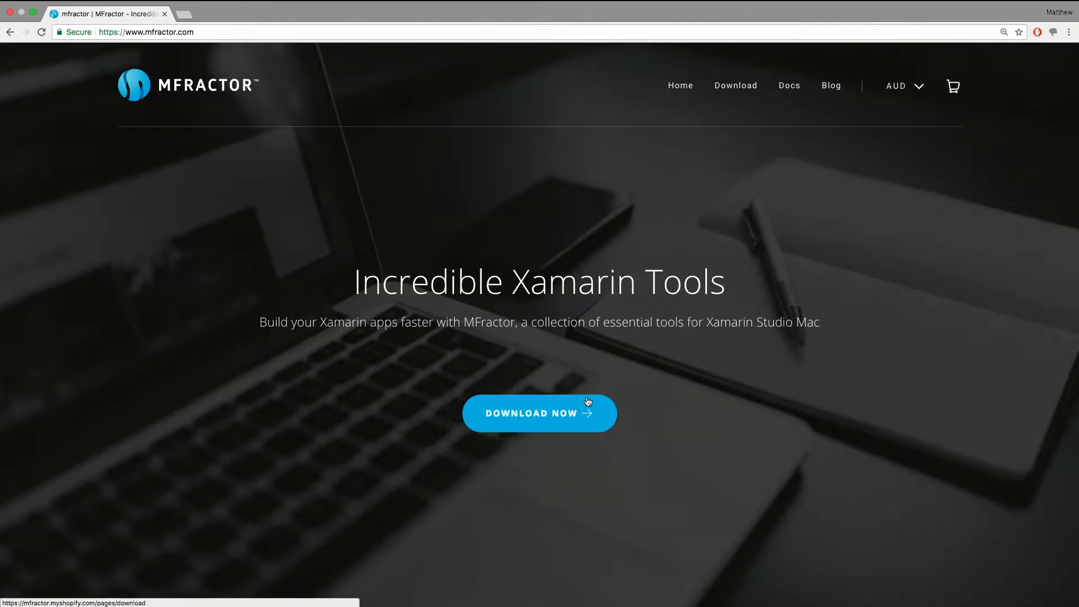
{"action": "mouse_move", "coordinate": [549, 423]}
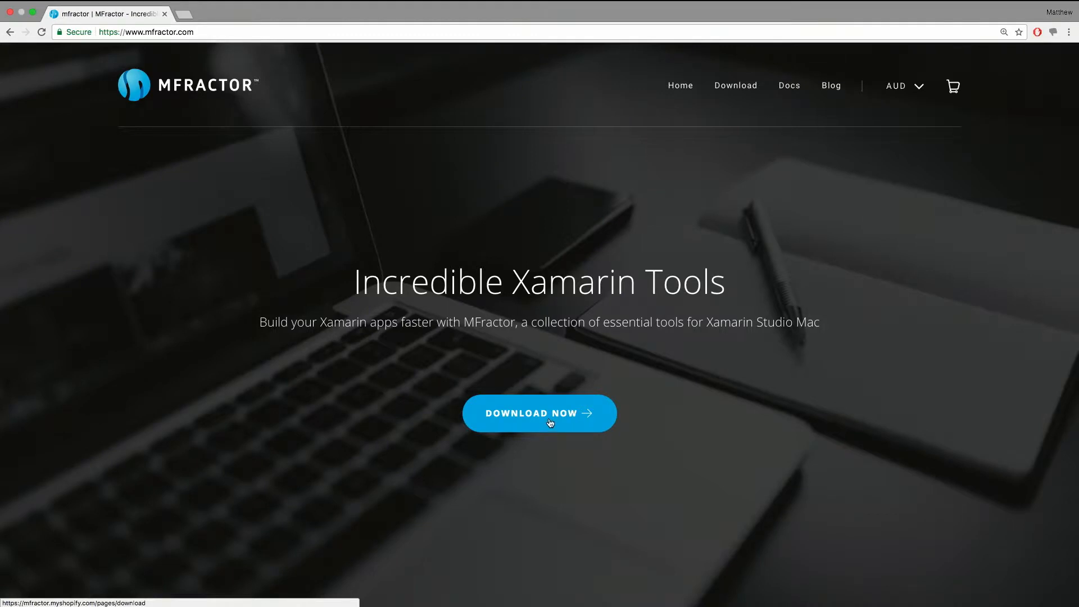
Step: Download MFractor.mpack from the mfractor.com download page and follow the installation docs link
{"action": "left_click", "coordinate": [539, 413]}
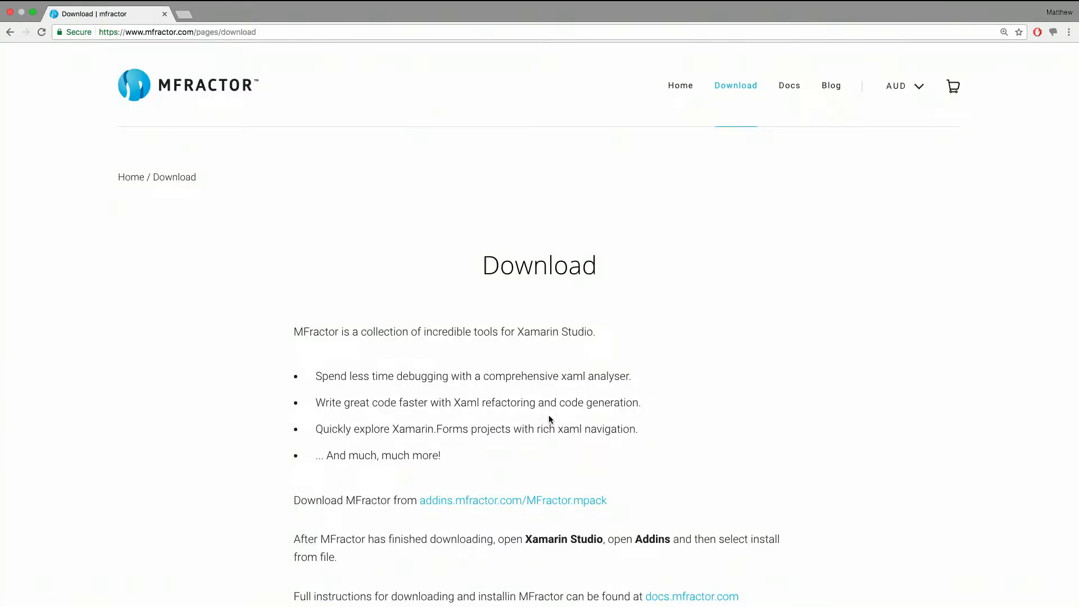
{"action": "scroll", "scroll_direction": "down", "scroll_amount": 3}
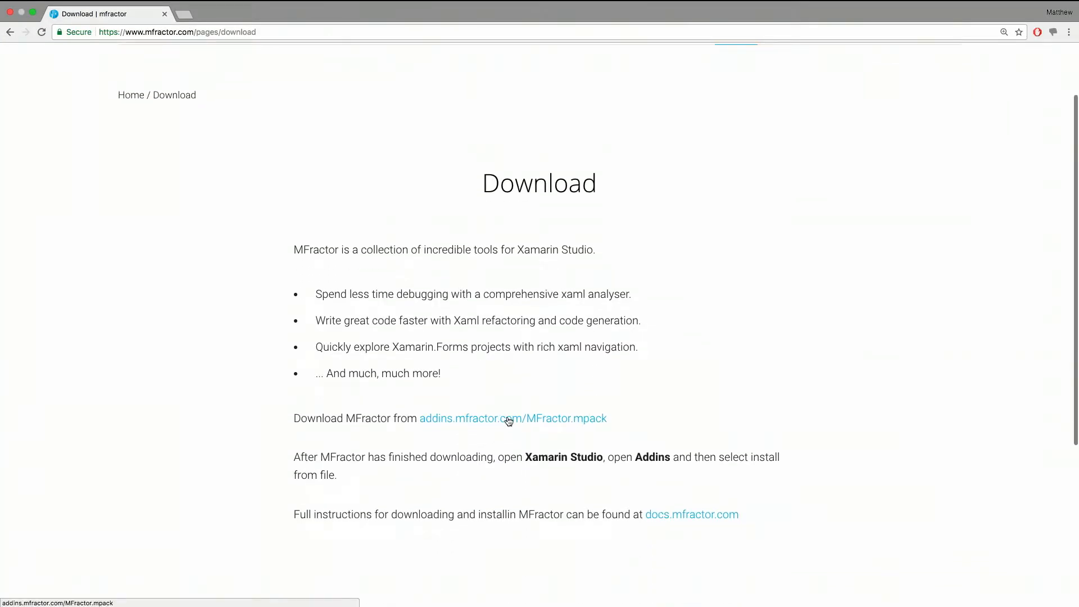
{"action": "mouse_move", "coordinate": [509, 421]}
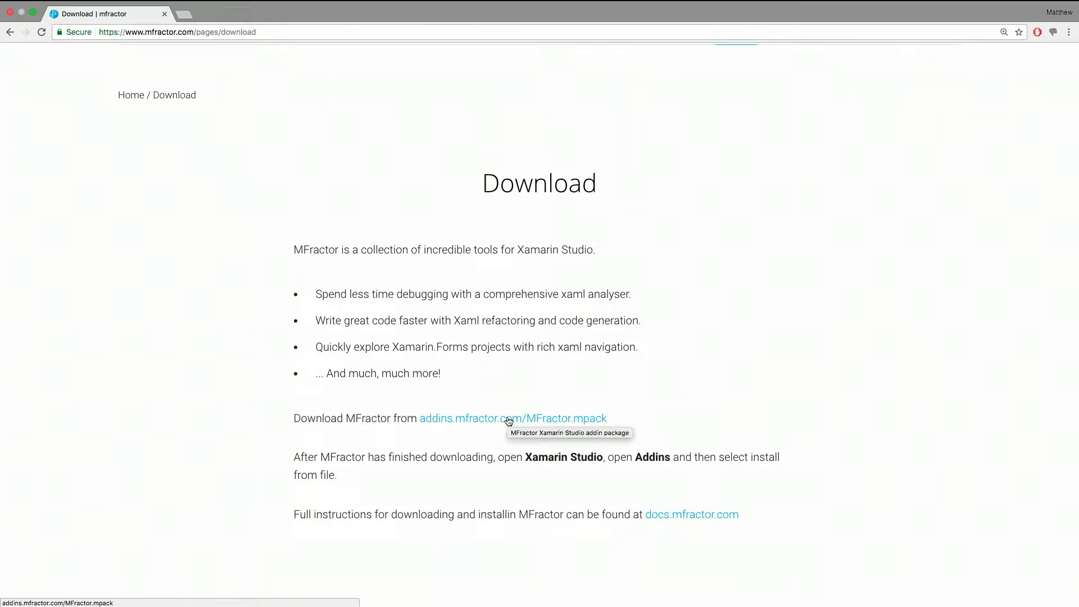
{"action": "left_click", "coordinate": [513, 417]}
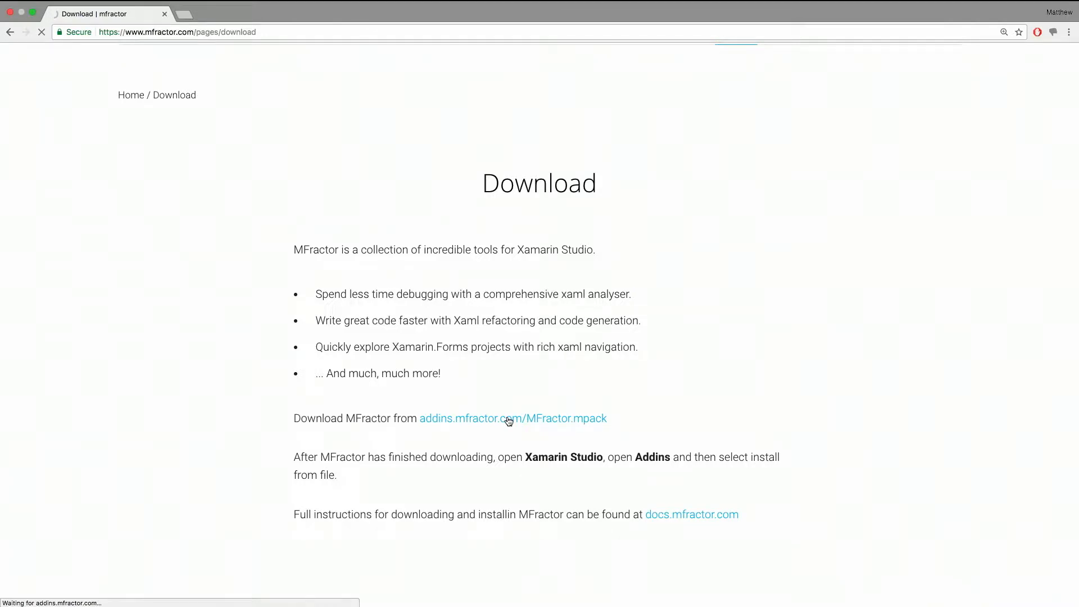
{"action": "left_click", "coordinate": [512, 418]}
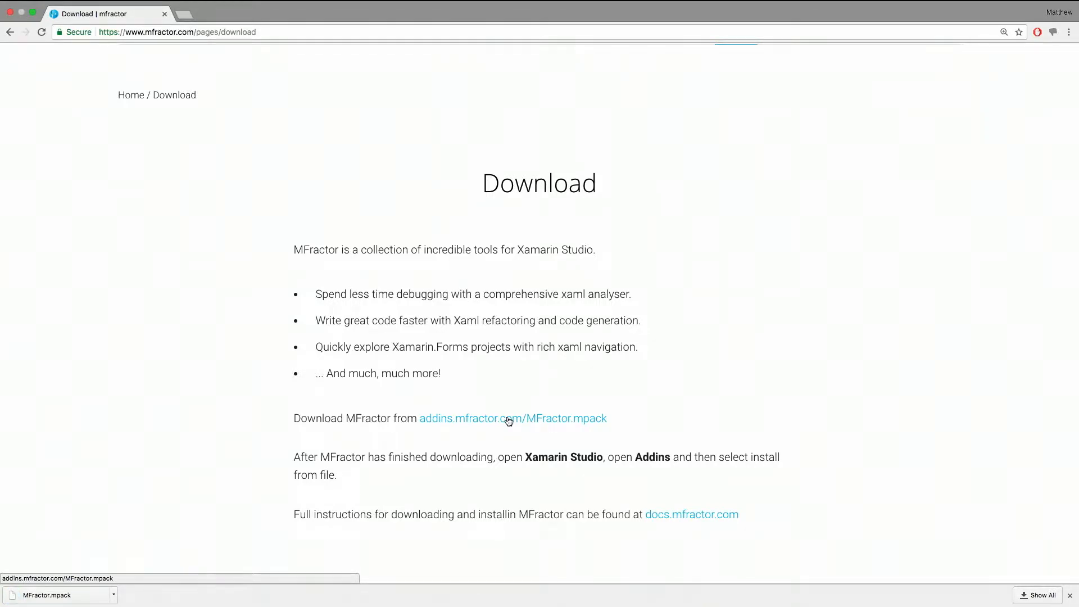
{"action": "mouse_move", "coordinate": [644, 454]}
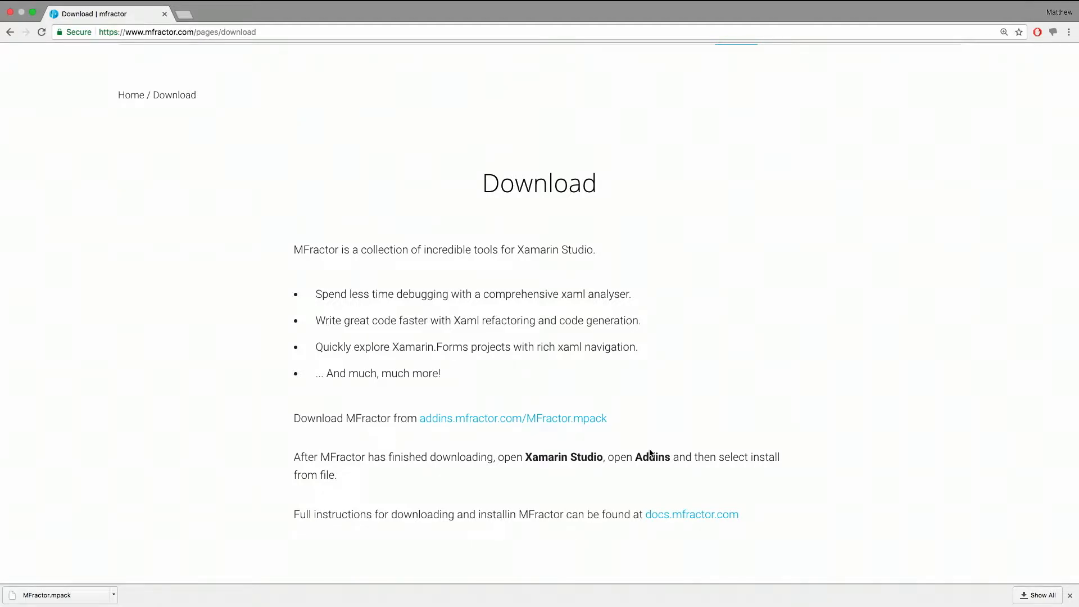
{"action": "mouse_move", "coordinate": [692, 514]}
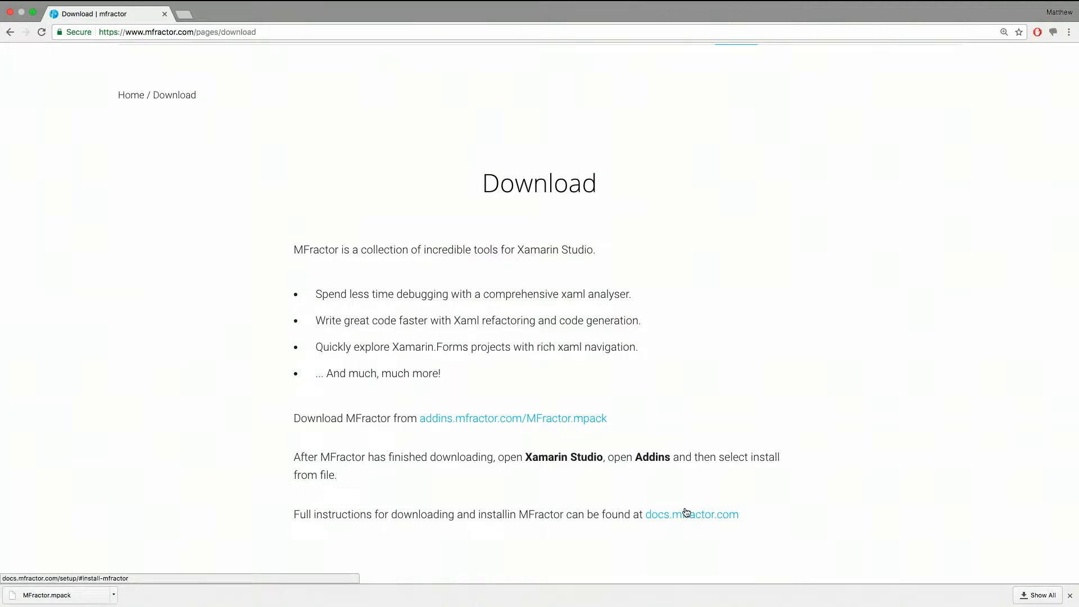
{"action": "left_click", "coordinate": [691, 515]}
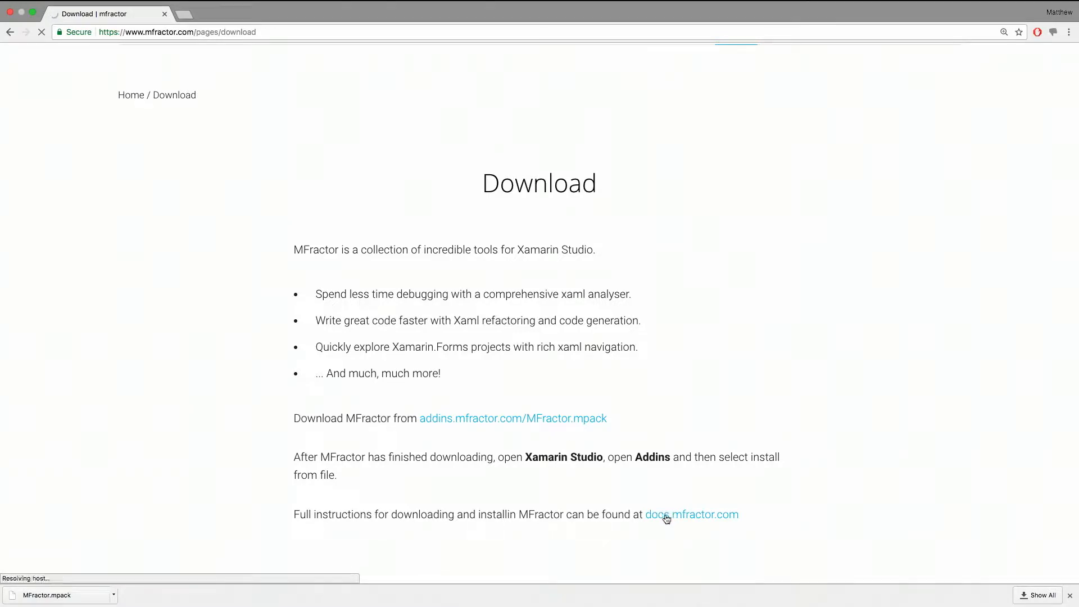
Step: Open the docs.mfractor.com Setup page and scroll to the manual installation steps
{"action": "left_click", "coordinate": [692, 514]}
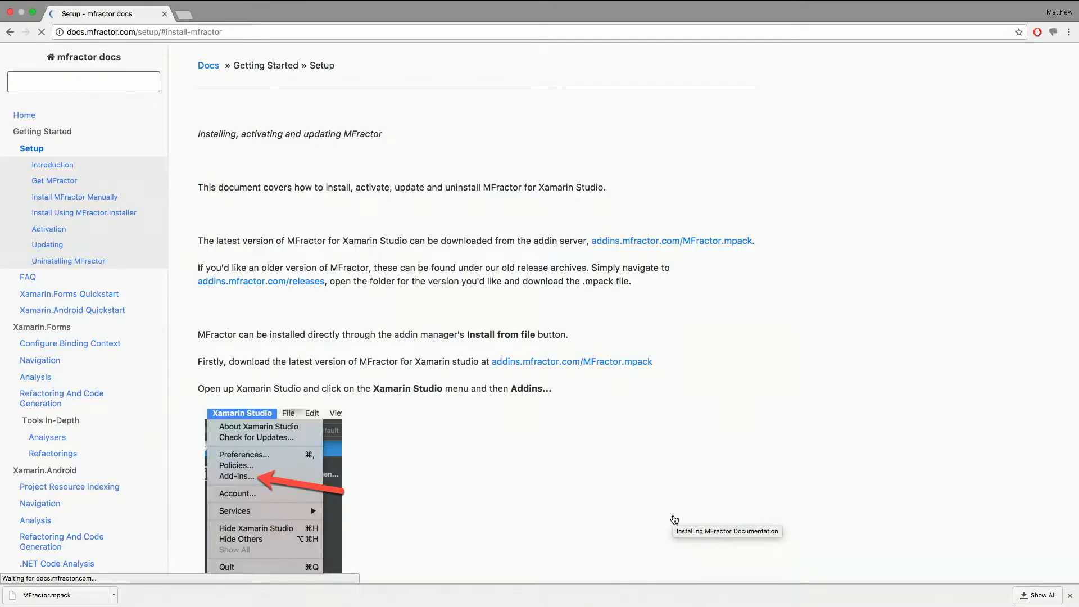
{"action": "mouse_move", "coordinate": [459, 291]}
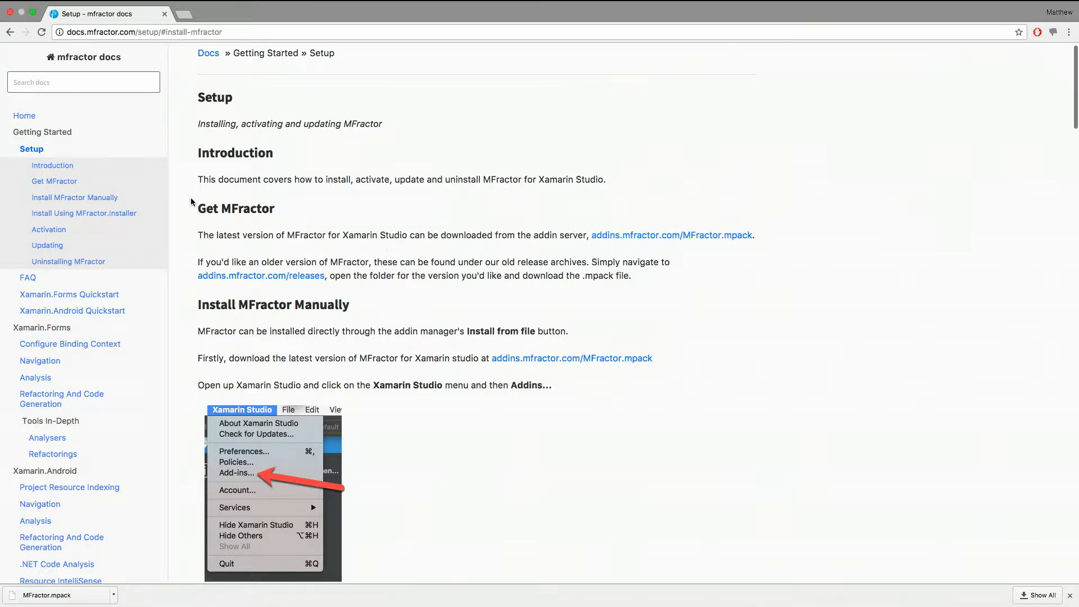
{"action": "scroll", "scroll_direction": "down", "scroll_amount": 3}
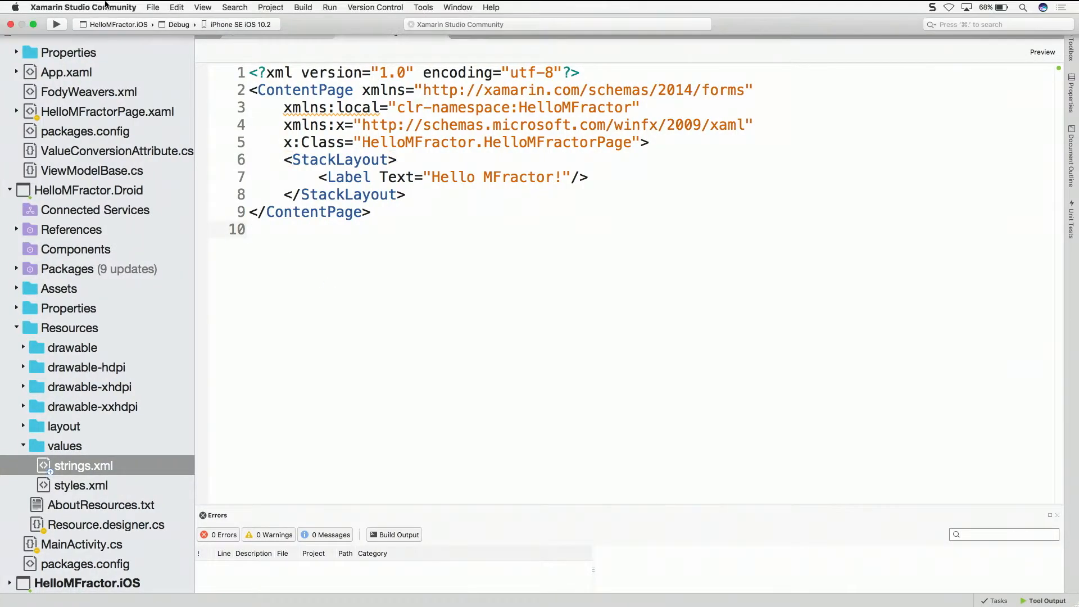
Step: Open the Xamarin Studio Community menu to reach the Add-ins manager
{"action": "left_click", "coordinate": [83, 6]}
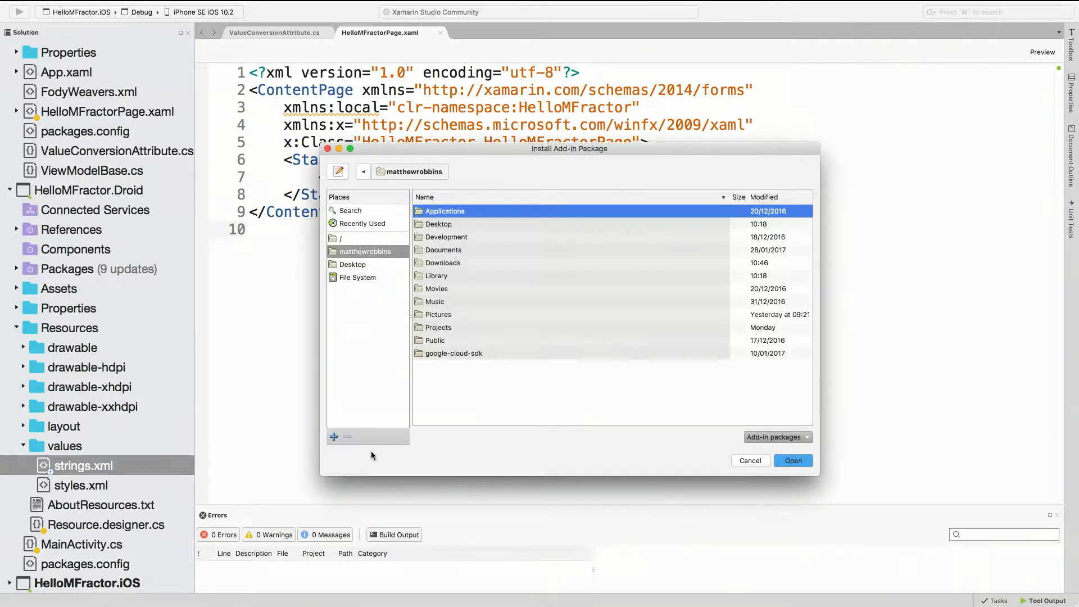
{"action": "mouse_move", "coordinate": [456, 390]}
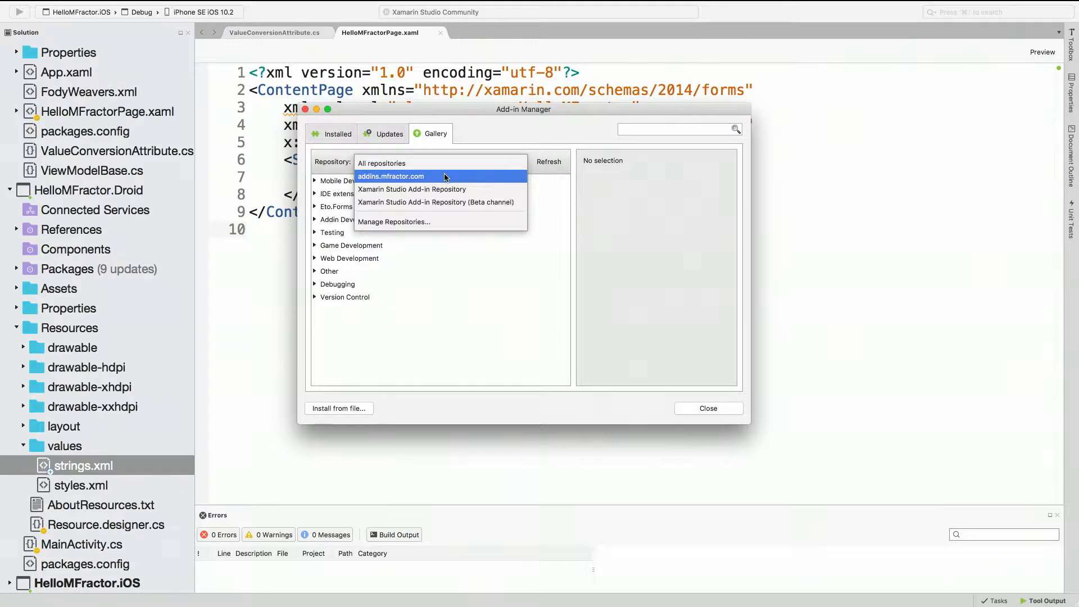
Step: Check addins.mfractor.com under Manage Repositories, then close it and the Add-in Manager
{"action": "left_click", "coordinate": [393, 221]}
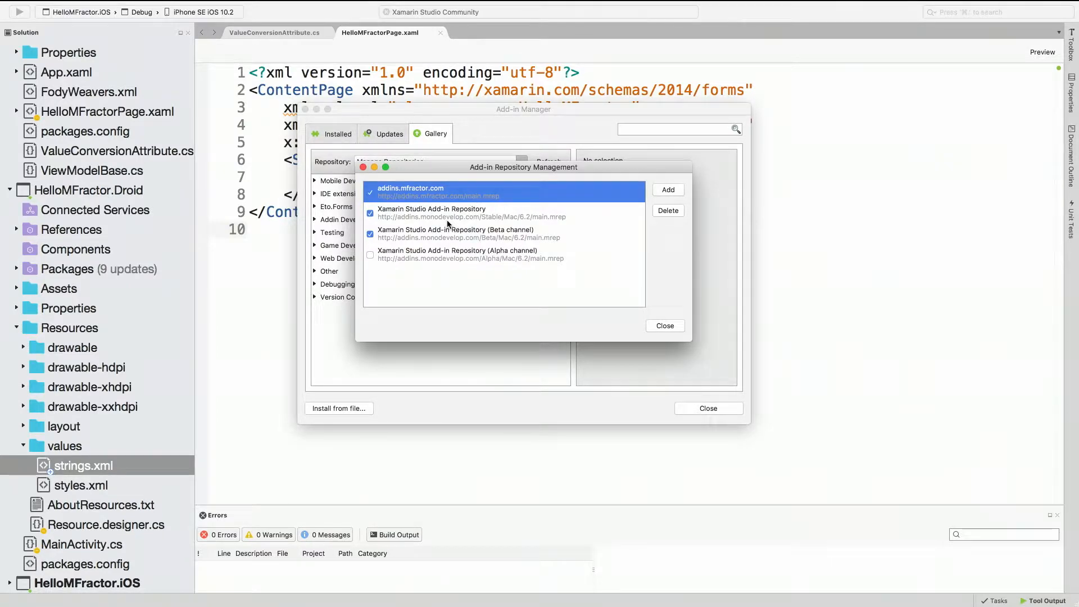
{"action": "mouse_move", "coordinate": [441, 198]}
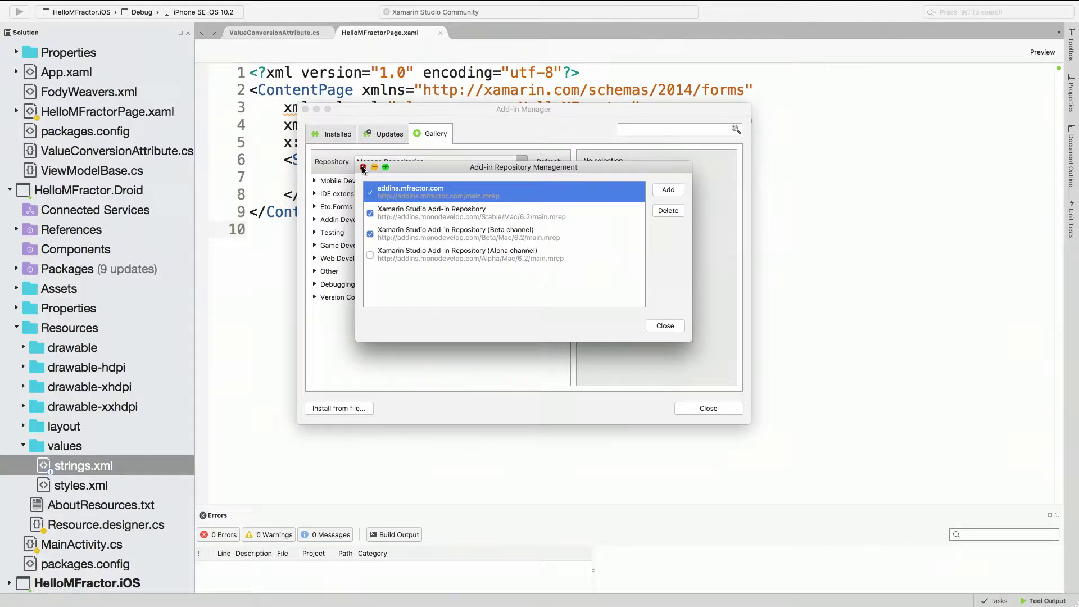
{"action": "left_click", "coordinate": [663, 325]}
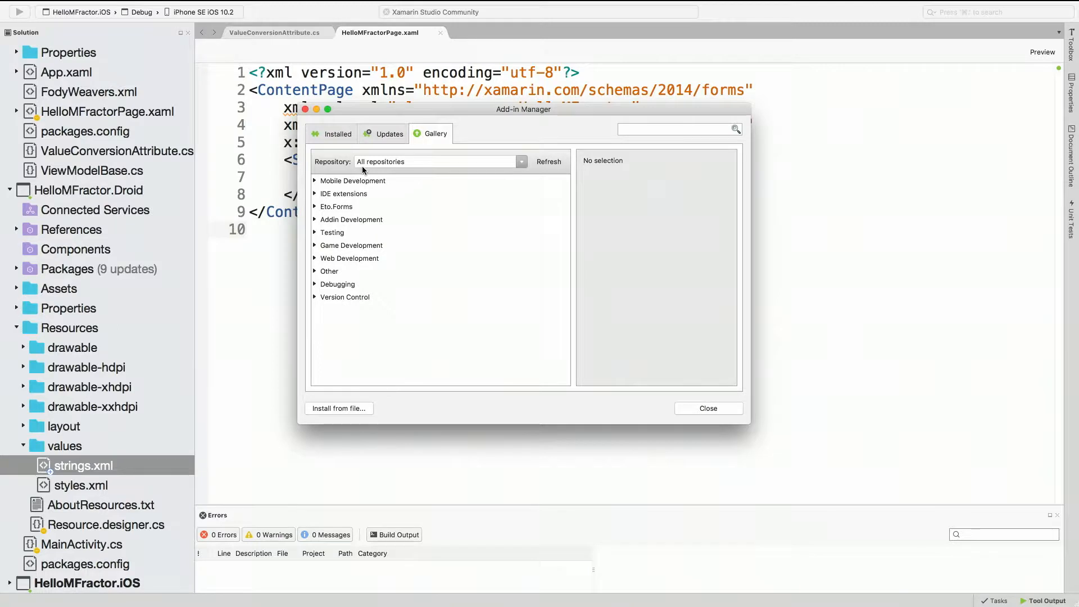
{"action": "mouse_move", "coordinate": [310, 124]}
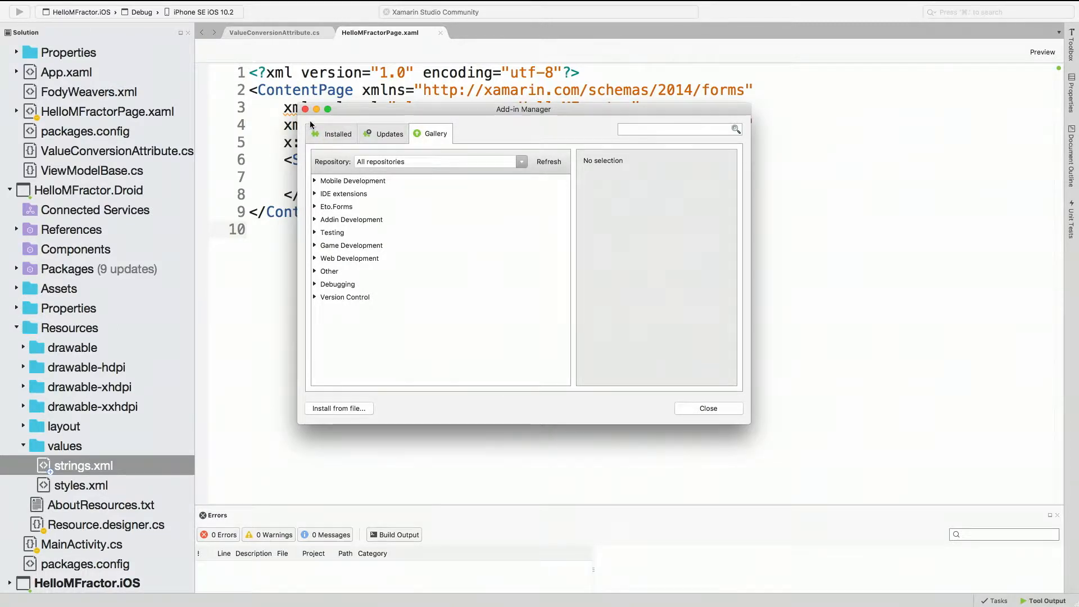
{"action": "mouse_move", "coordinate": [307, 114]}
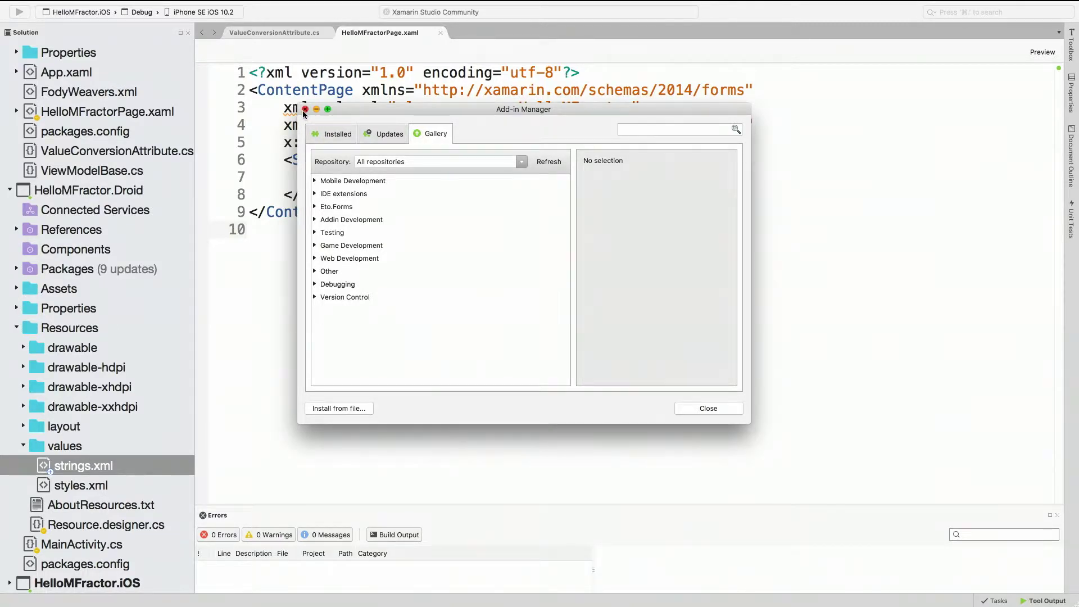
{"action": "left_click", "coordinate": [708, 408]}
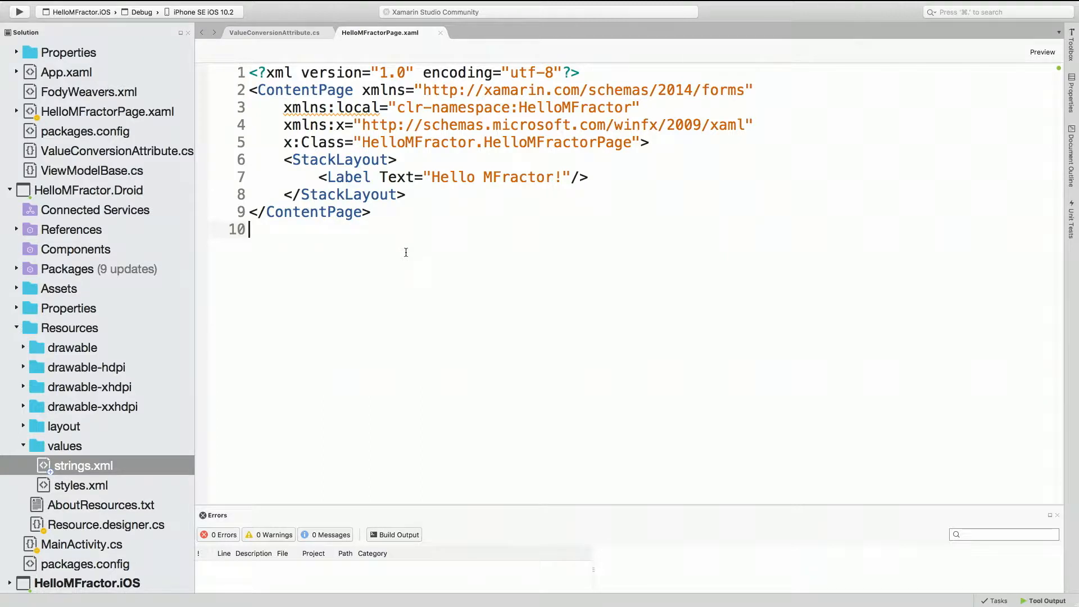
{"action": "mouse_move", "coordinate": [331, 254]}
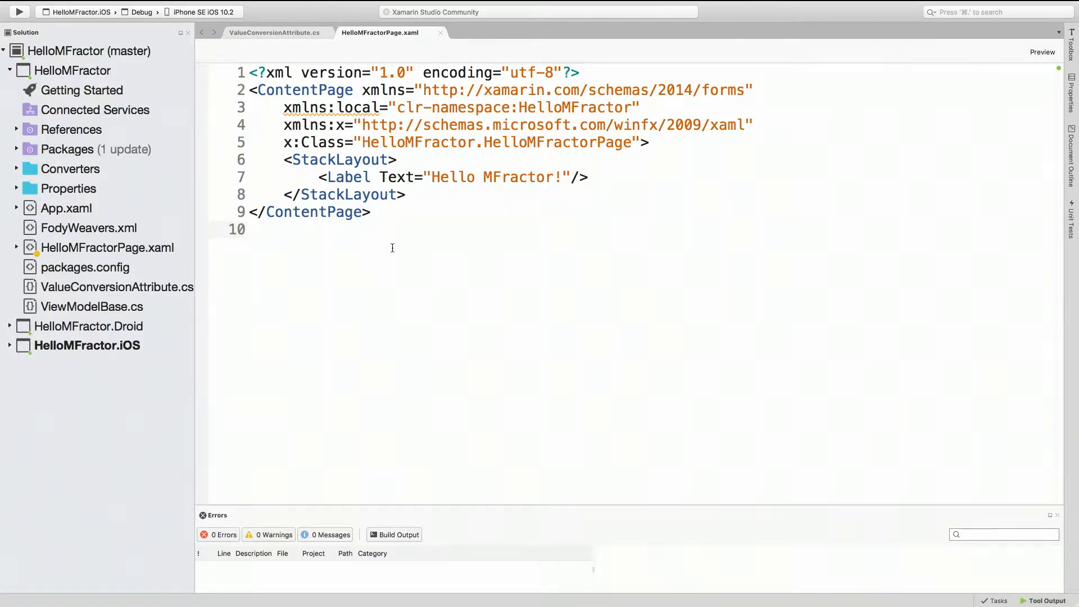
{"action": "mouse_move", "coordinate": [432, 255]}
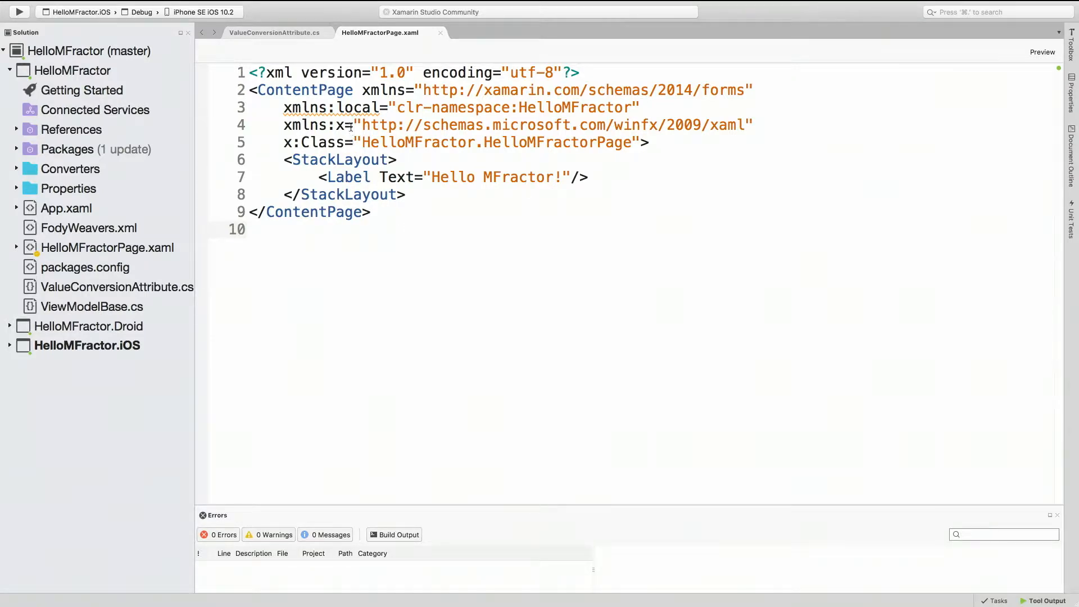
{"action": "mouse_move", "coordinate": [351, 107]}
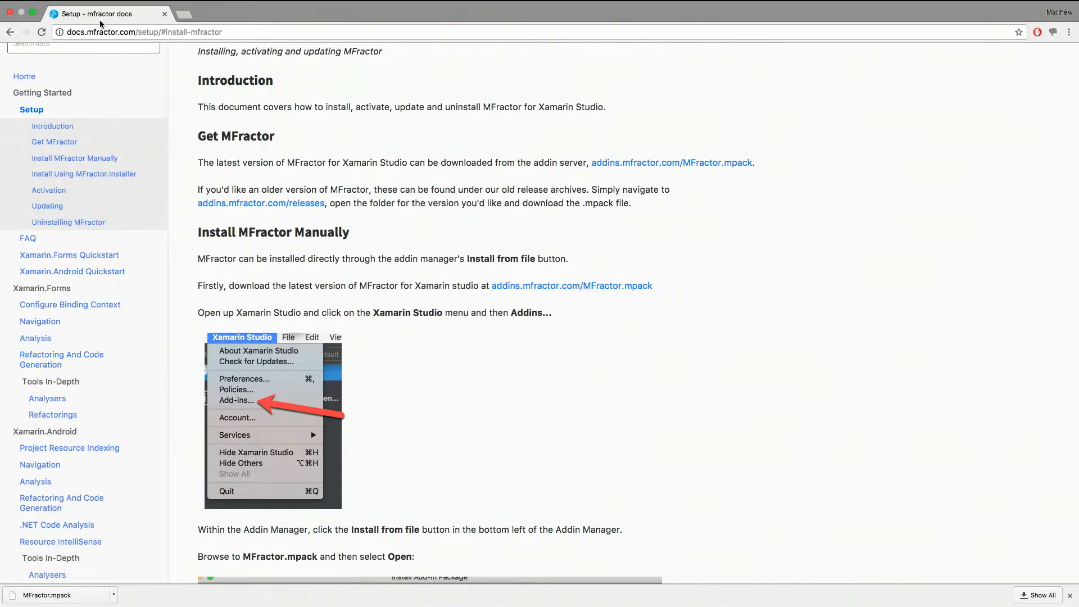
{"action": "mouse_move", "coordinate": [47, 399]}
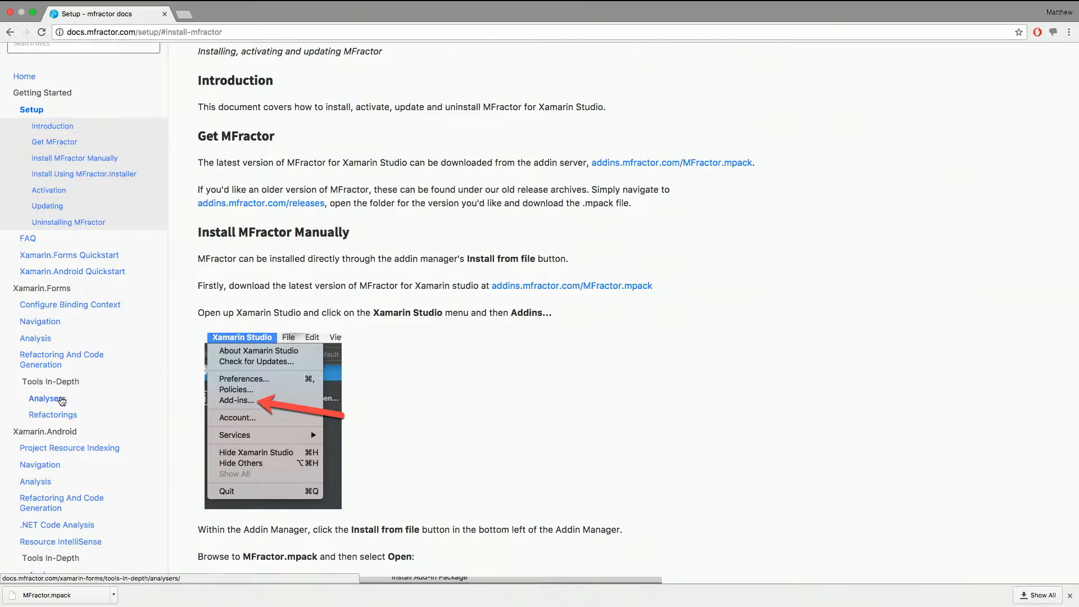
Step: Open the Analysers page under Tools In-Depth and scroll through the 46 analysers
{"action": "left_click", "coordinate": [46, 398]}
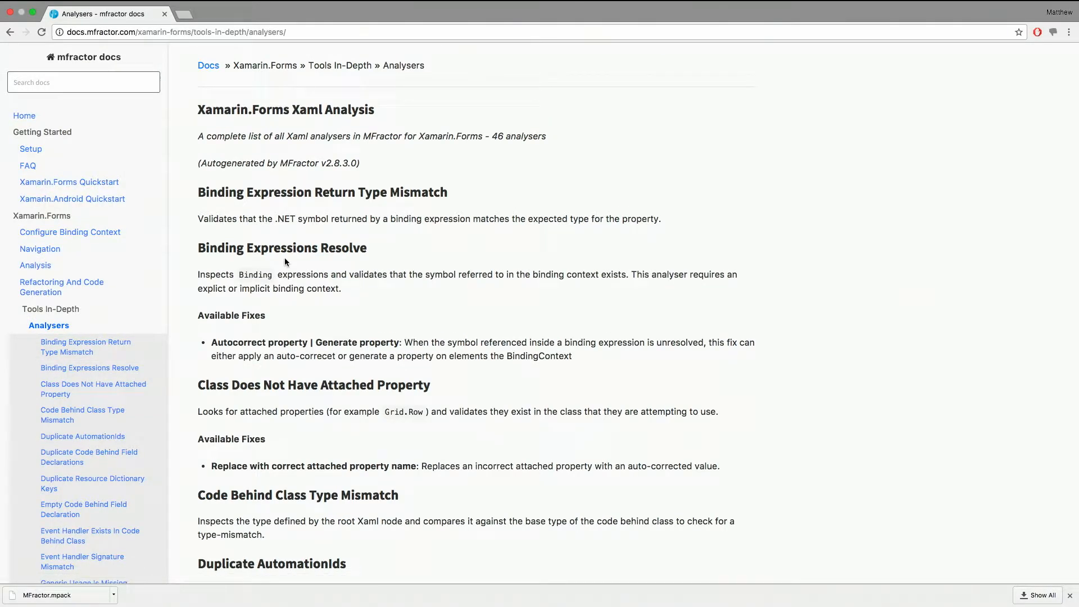
{"action": "scroll", "scroll_direction": "down", "scroll_amount": 3}
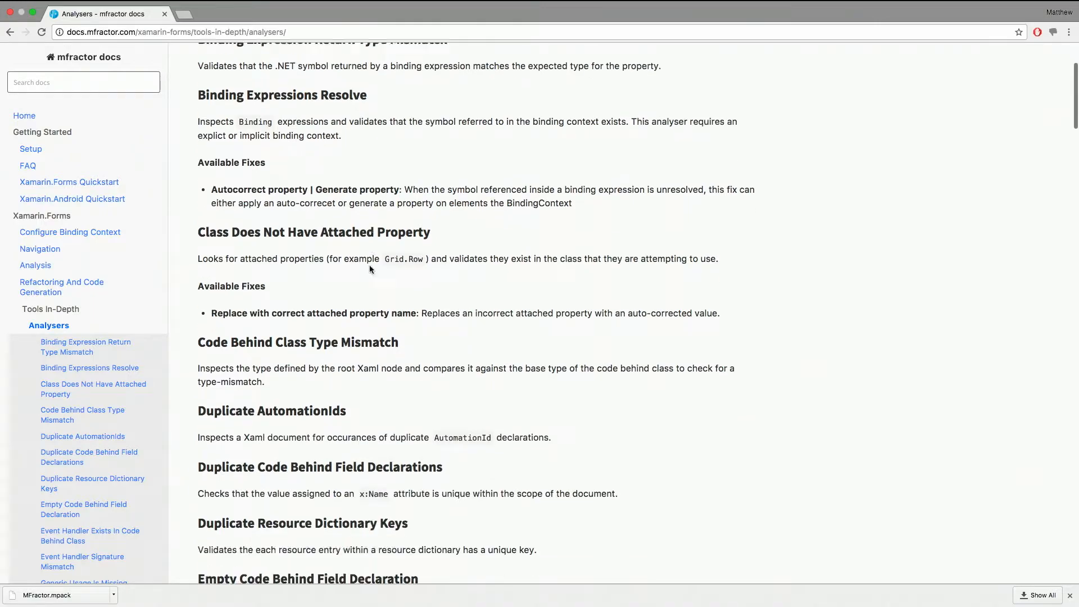
{"action": "scroll", "scroll_direction": "down", "scroll_amount": 3}
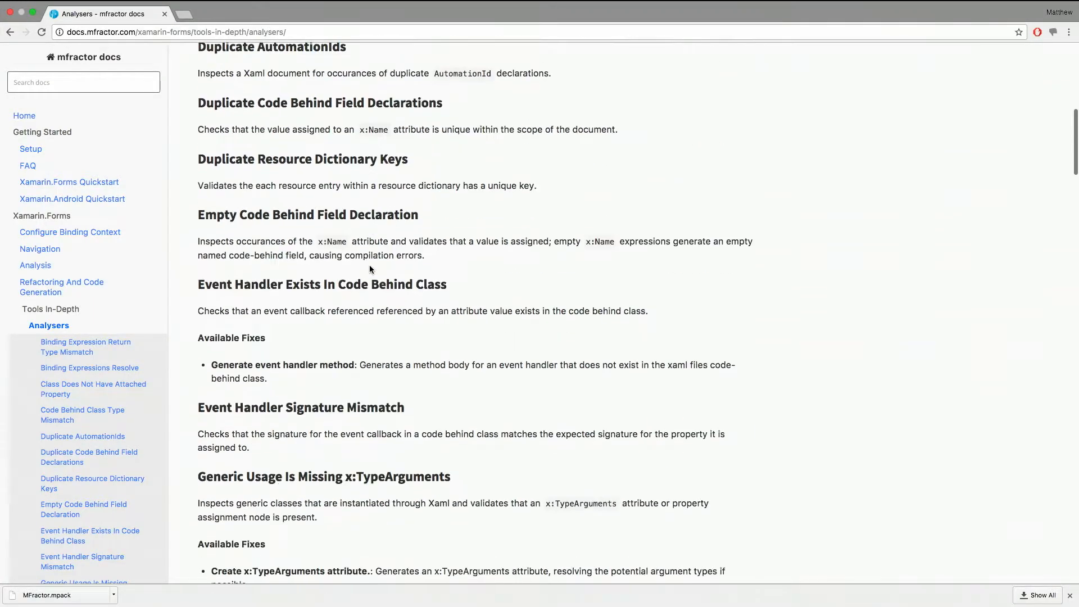
{"action": "scroll", "scroll_direction": "up", "scroll_amount": 3}
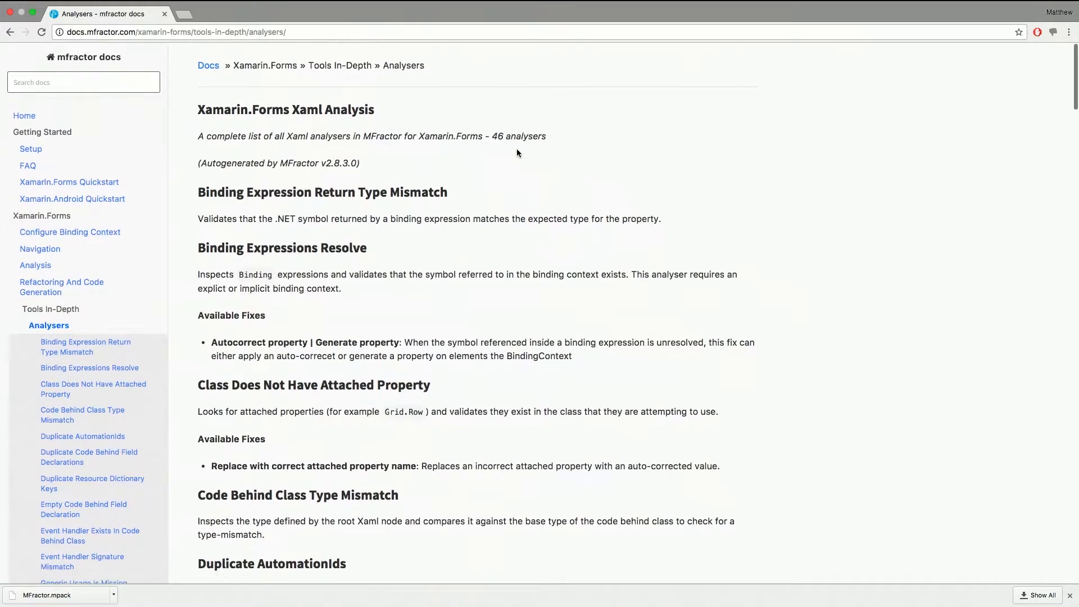
{"action": "mouse_move", "coordinate": [503, 193]}
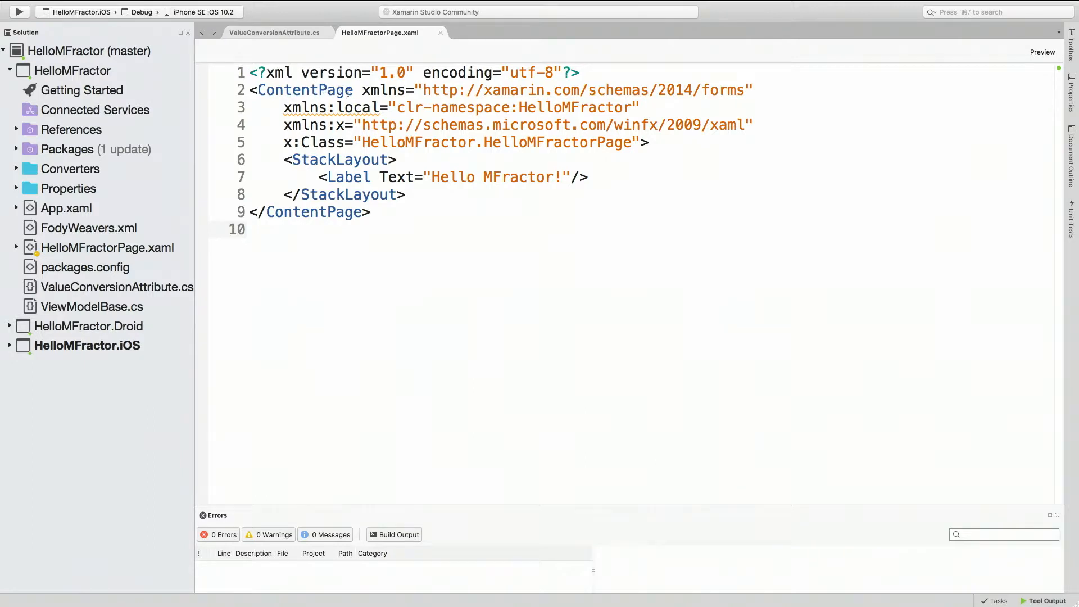
{"action": "mouse_move", "coordinate": [342, 108]}
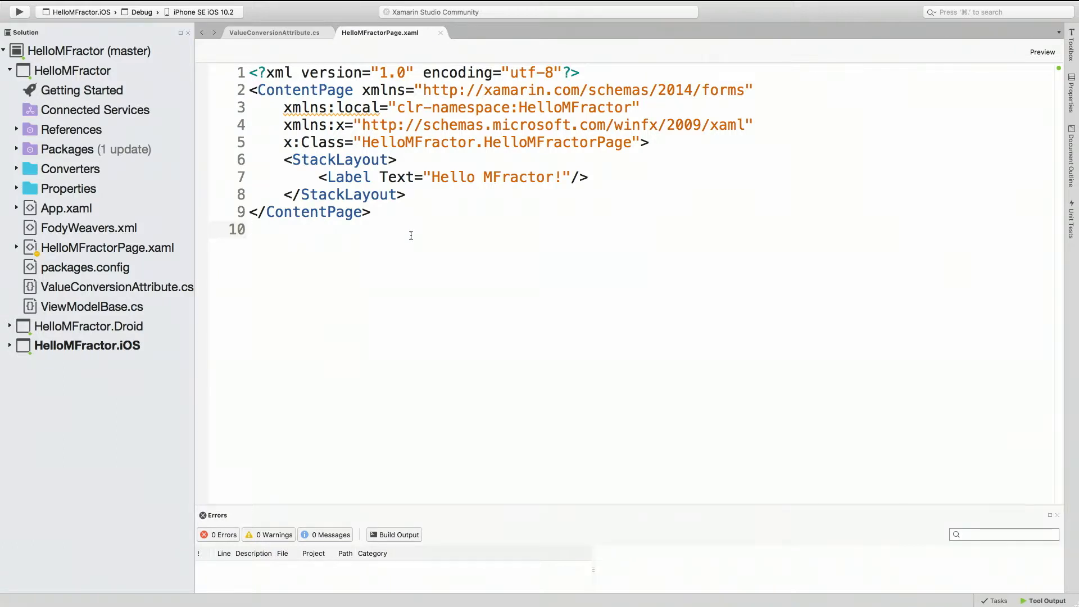
{"action": "left_click", "coordinate": [252, 229]}
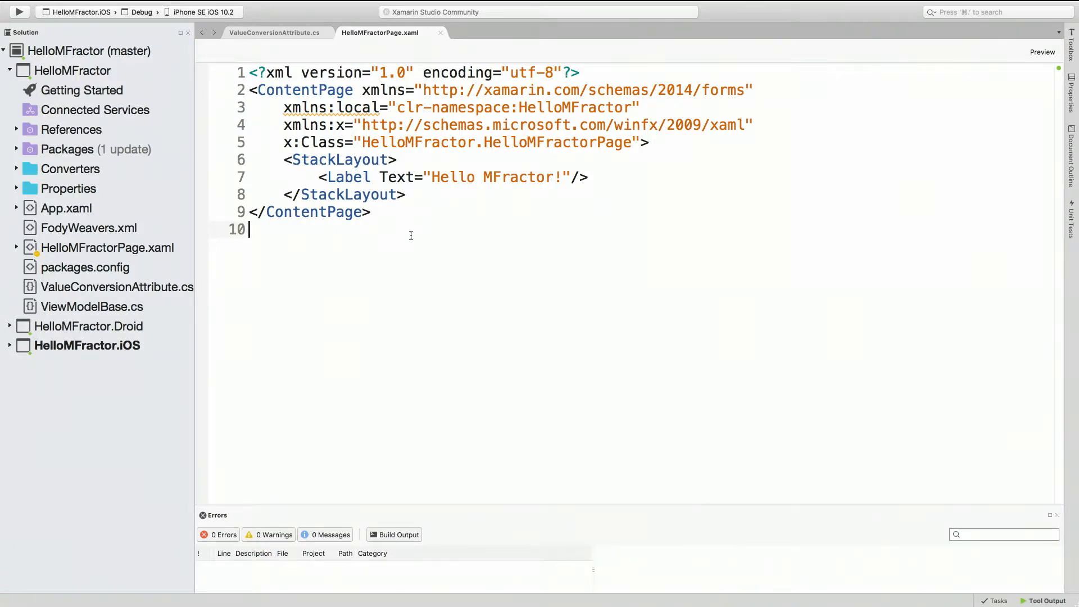
{"action": "mouse_move", "coordinate": [429, 245]}
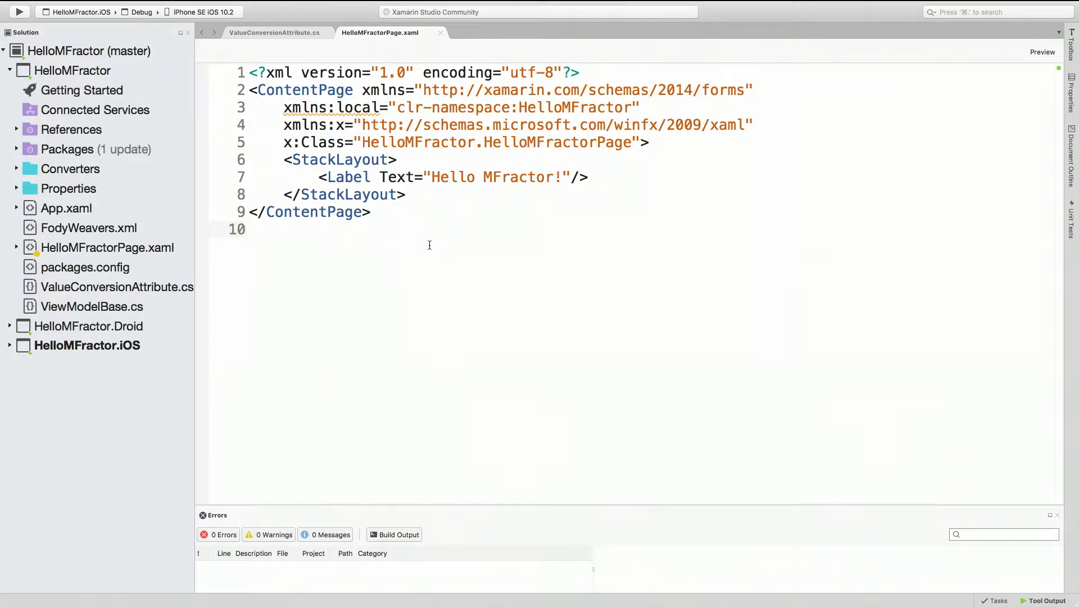
{"action": "mouse_move", "coordinate": [447, 235]}
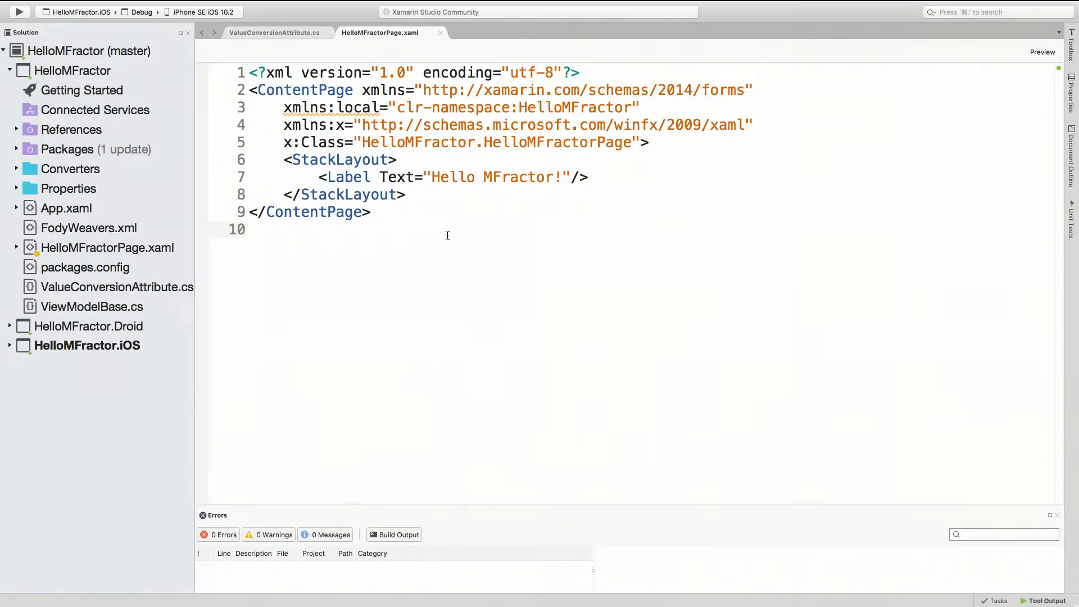
{"action": "left_click", "coordinate": [249, 229]}
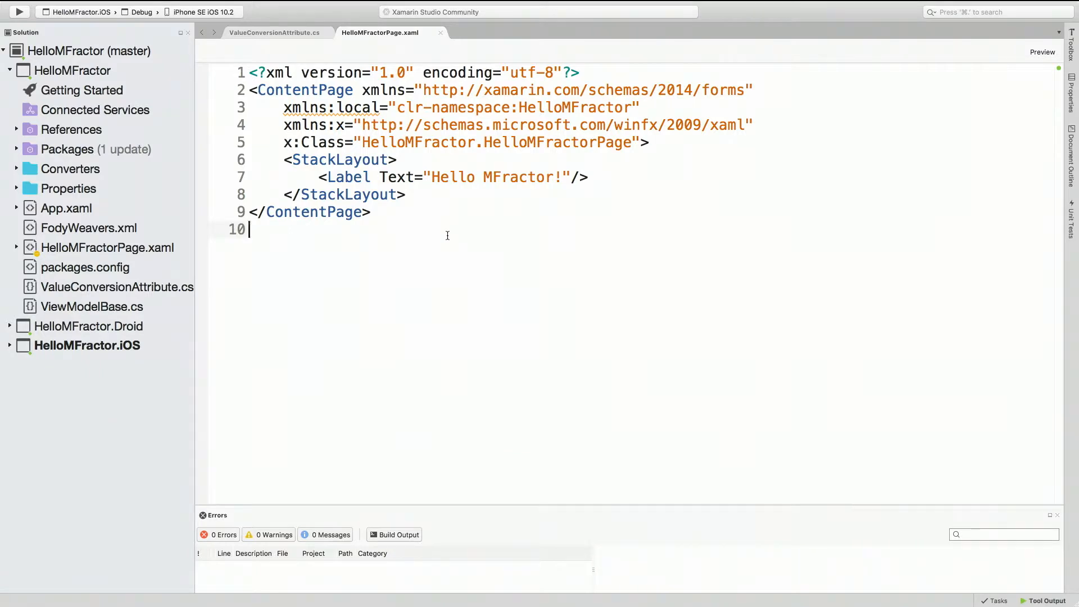
{"action": "mouse_move", "coordinate": [473, 232]}
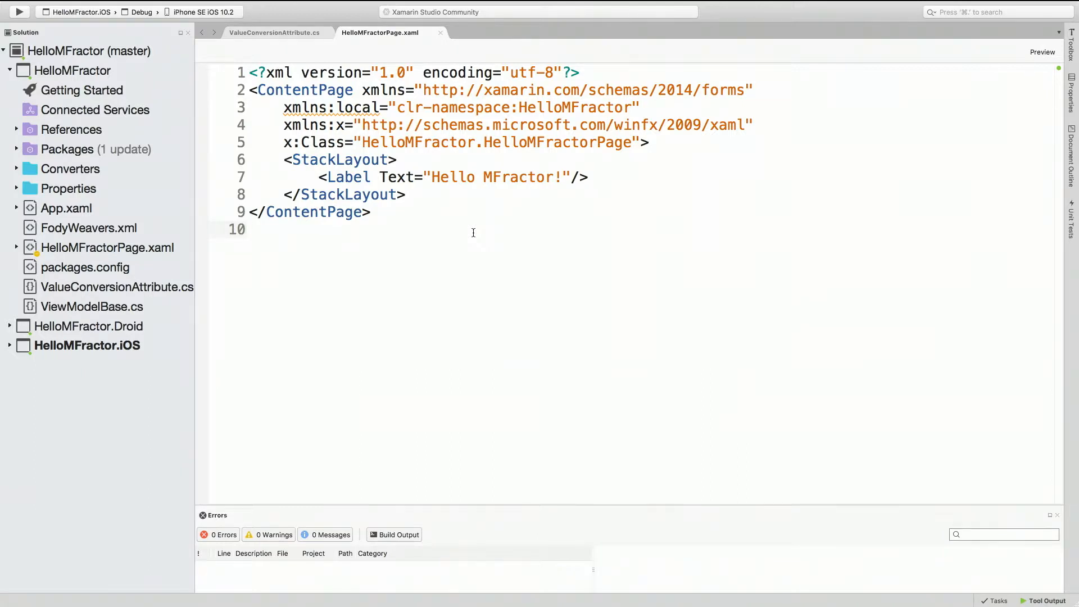
{"action": "left_click", "coordinate": [249, 229]}
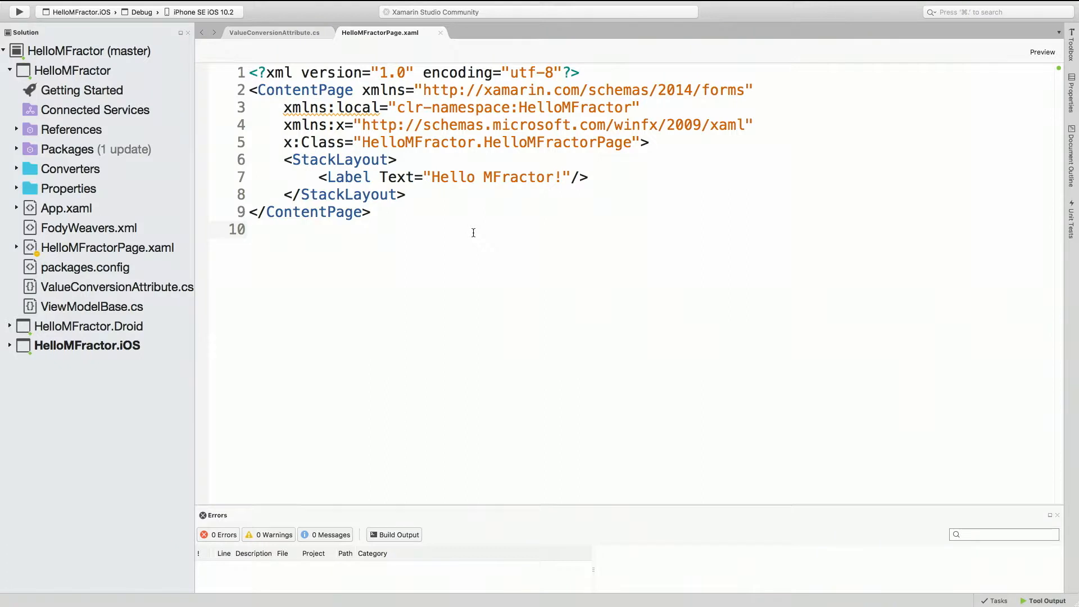
{"action": "left_click", "coordinate": [249, 230]}
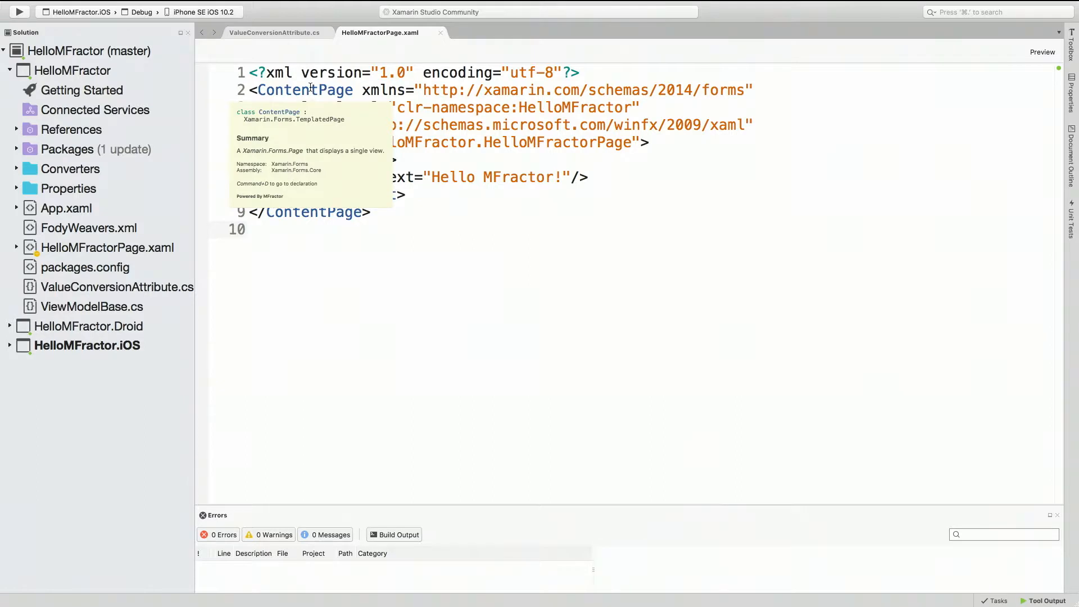
Step: Use Go-To Xaml Symbol on ContentPage to view its class in the Assembly Browser
{"action": "left_click", "coordinate": [249, 229]}
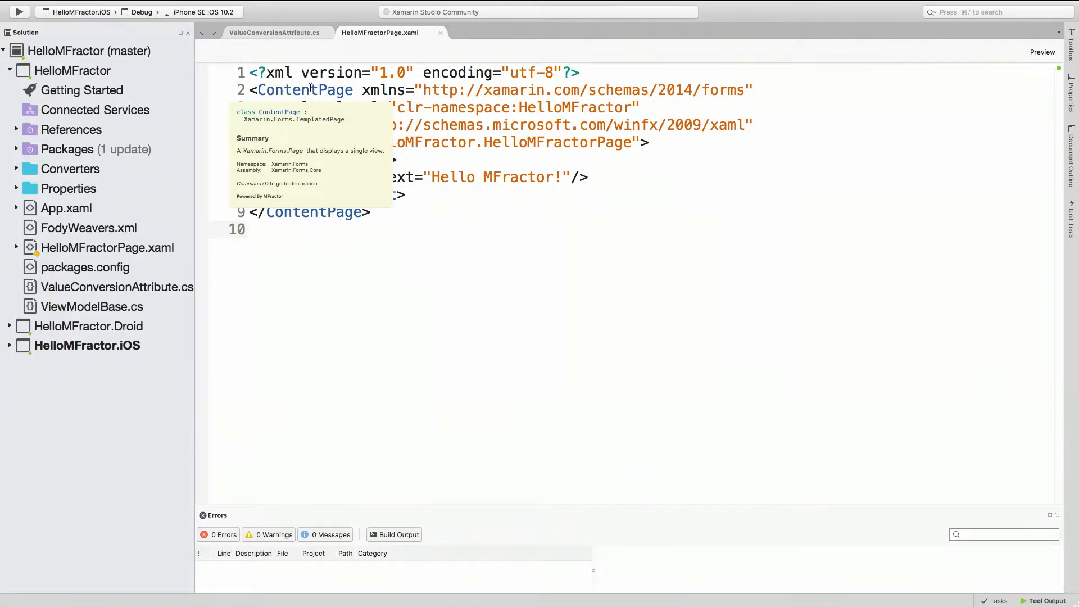
{"action": "right_click", "coordinate": [310, 89]}
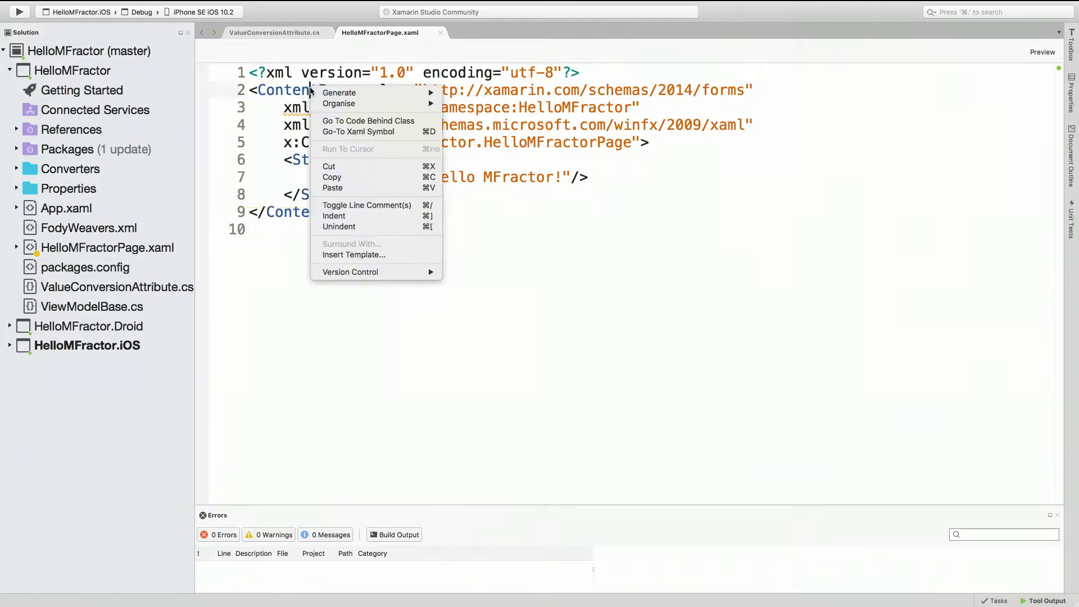
{"action": "mouse_move", "coordinate": [357, 131]}
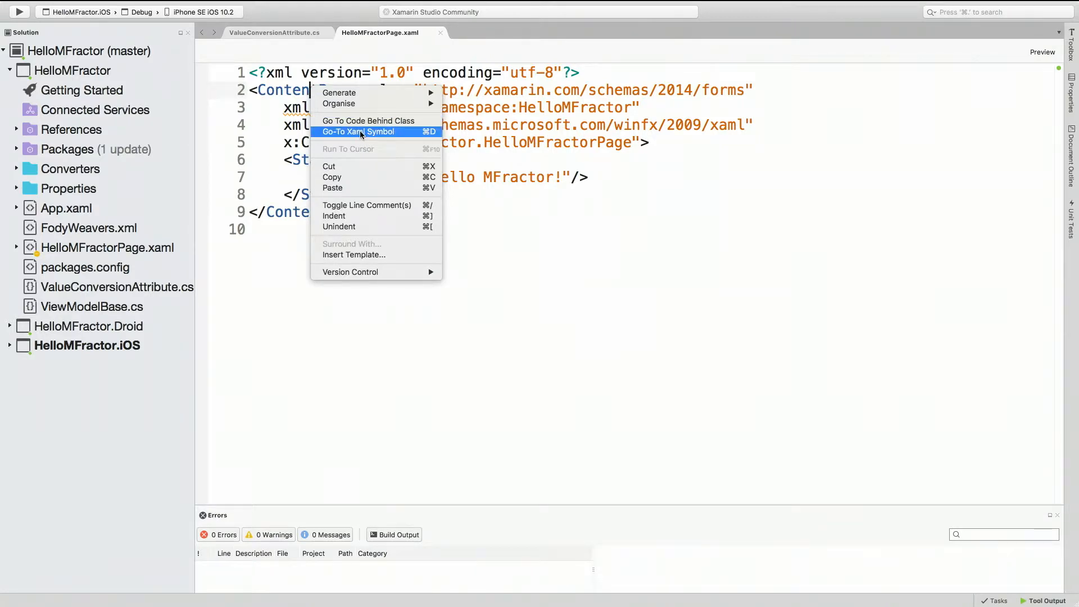
{"action": "left_click", "coordinate": [368, 120]}
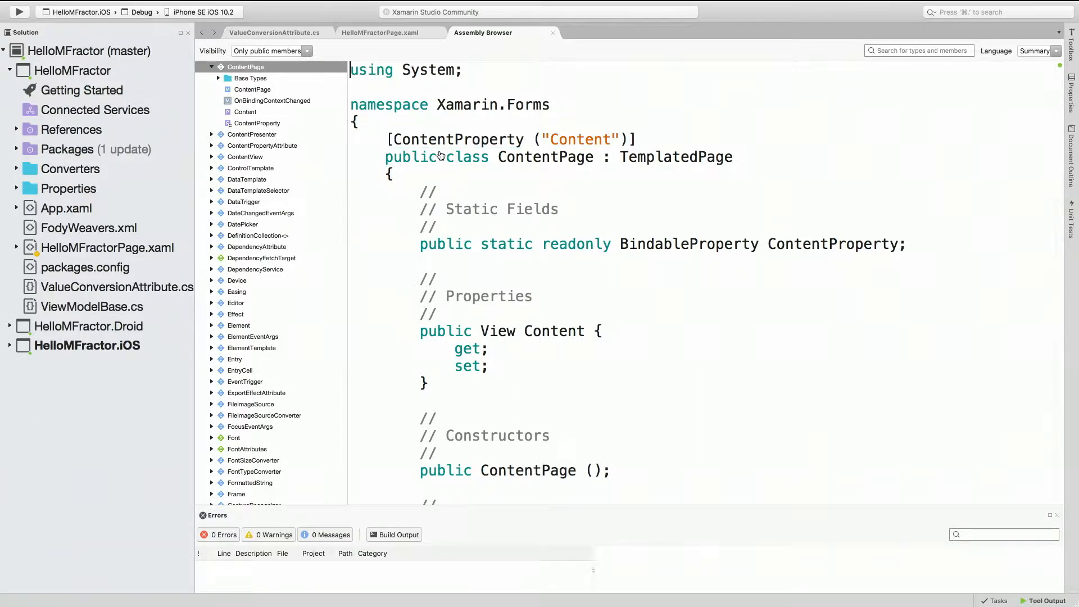
{"action": "mouse_move", "coordinate": [558, 53]}
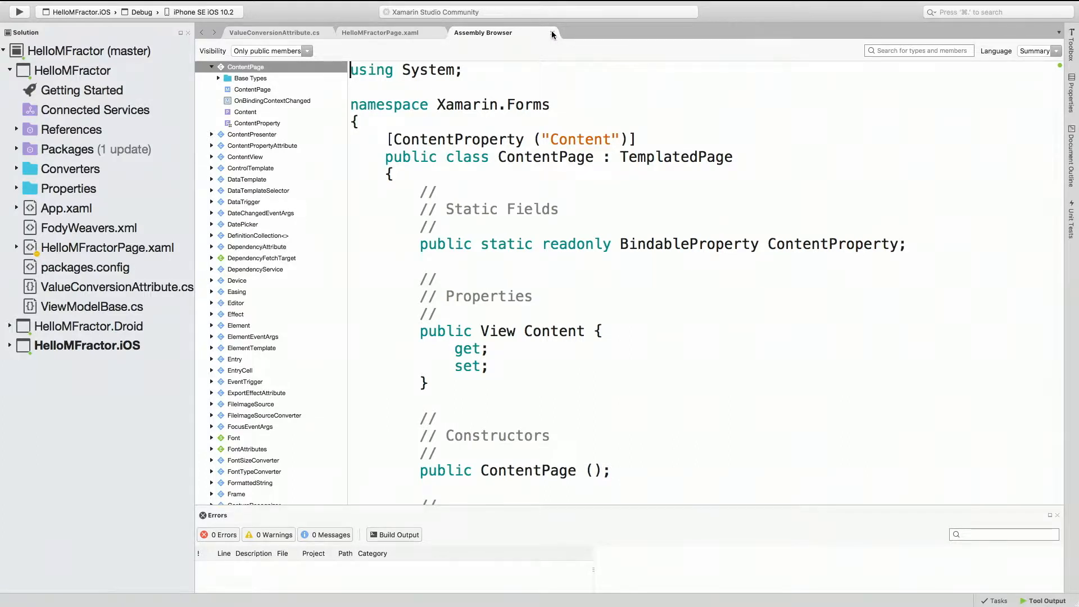
{"action": "mouse_move", "coordinate": [552, 35]}
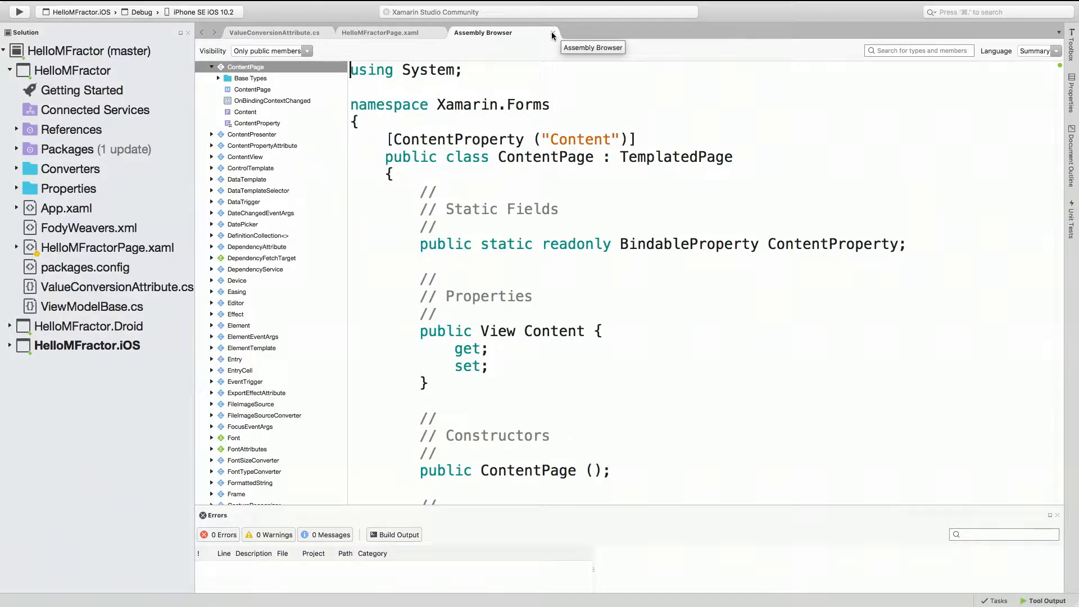
{"action": "mouse_move", "coordinate": [554, 36]}
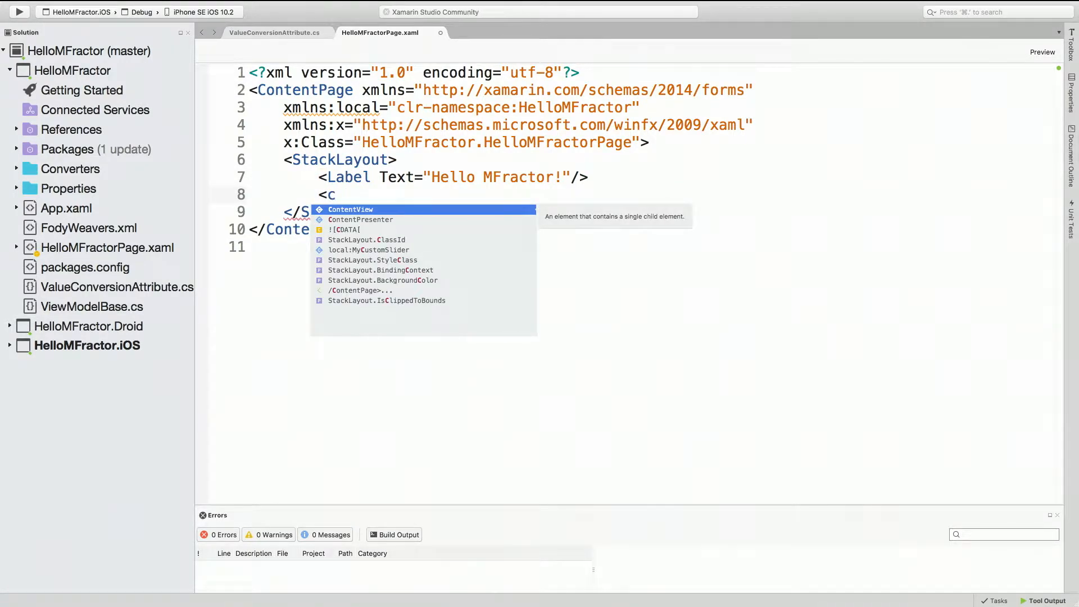
Step: Type <Image Source="icon.png"/> on line 8 and hover the source to preview the icon
{"action": "key", "text": "Escape"}
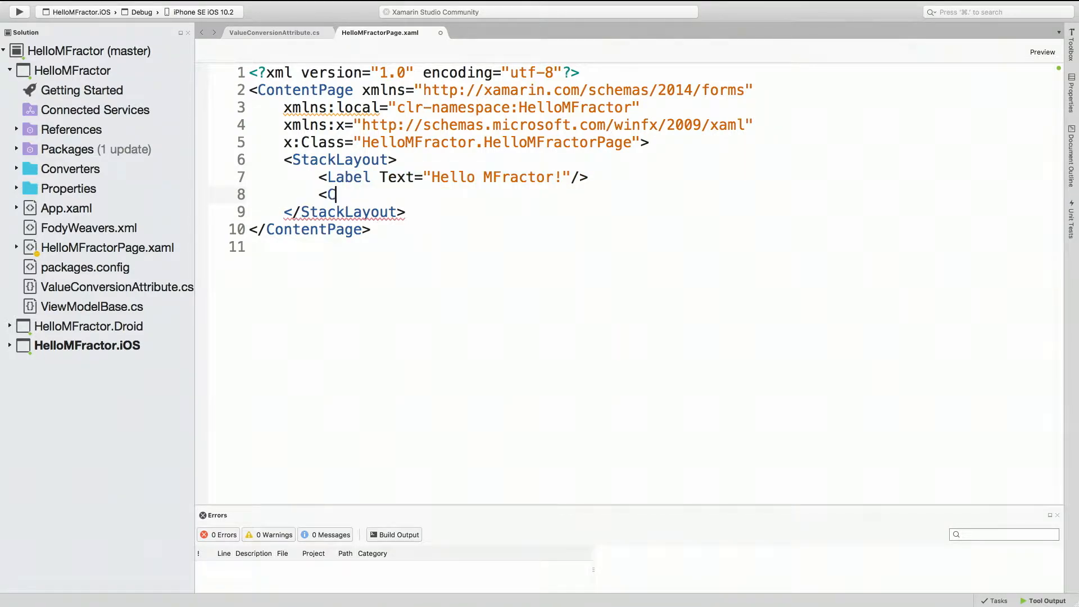
{"action": "type", "text": "on"}
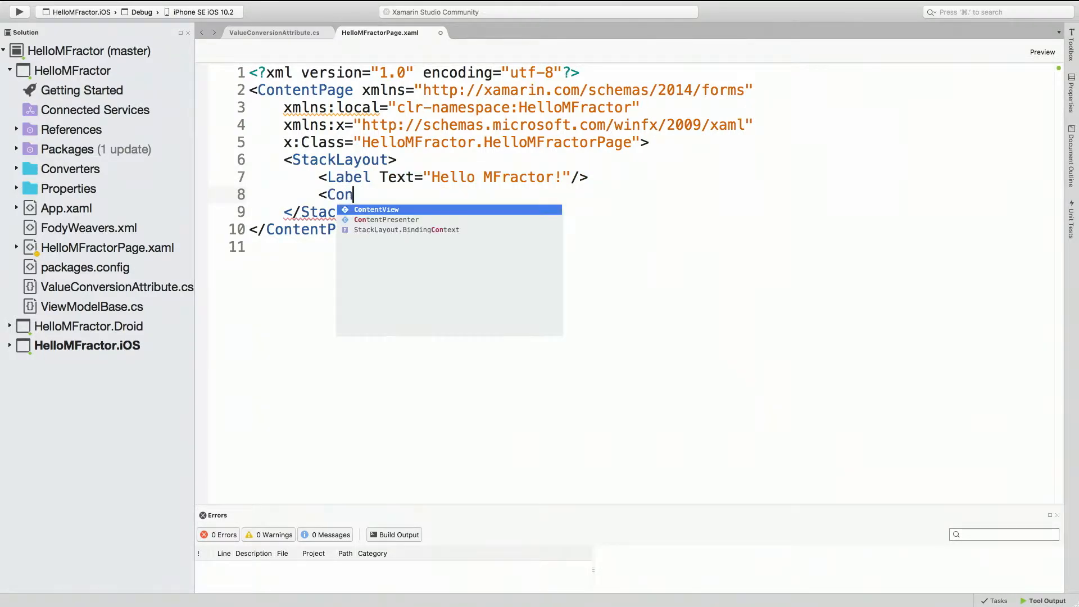
{"action": "key", "text": "Escape"}
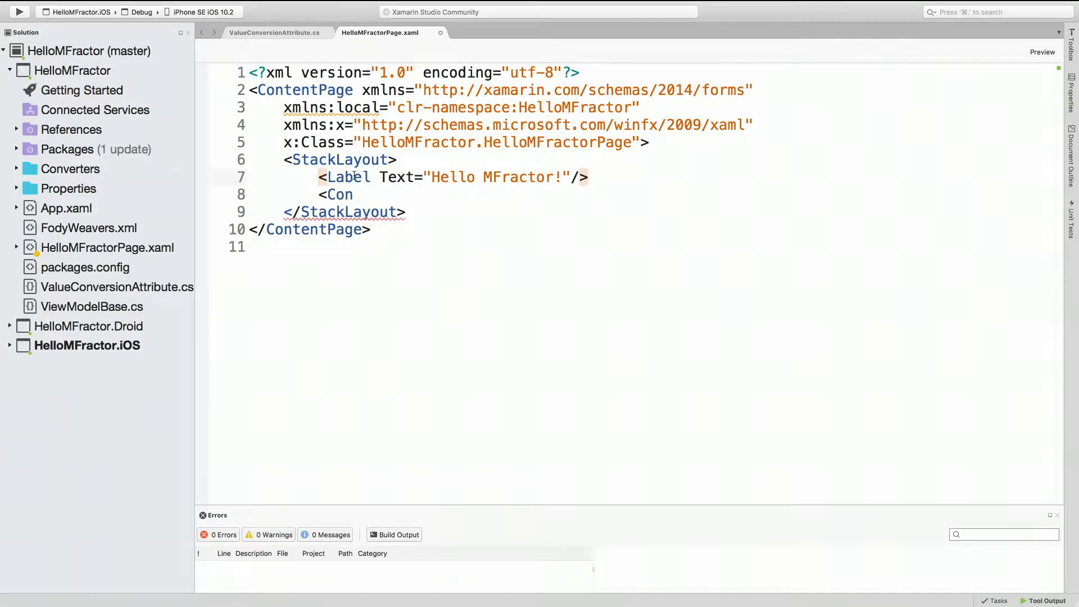
{"action": "mouse_move", "coordinate": [346, 177]}
{"action": "type", "text": "<Image"}
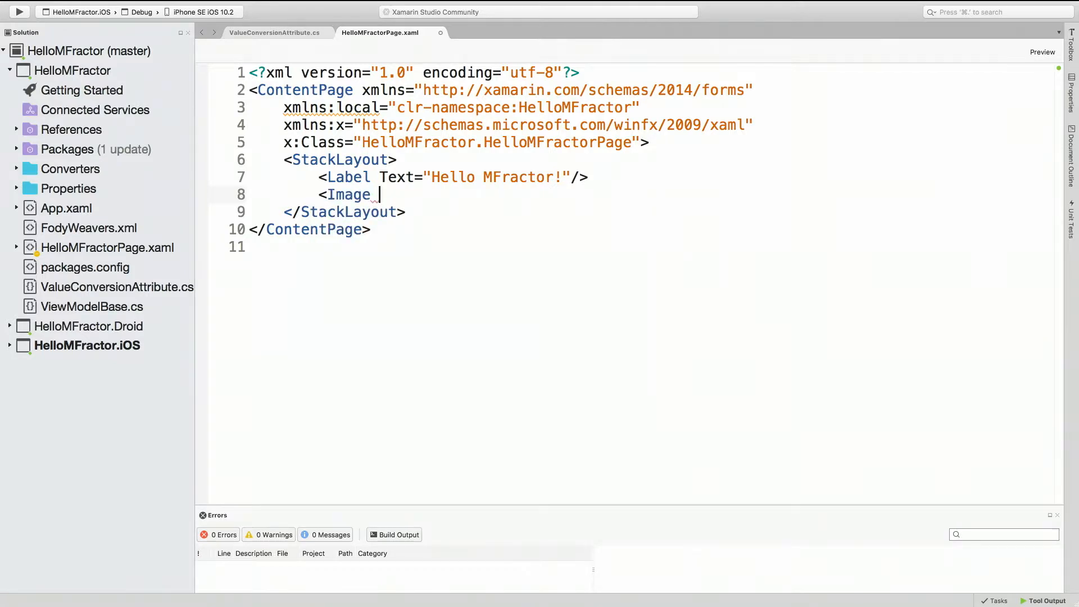
{"action": "type", "text": "Source=\"\""}
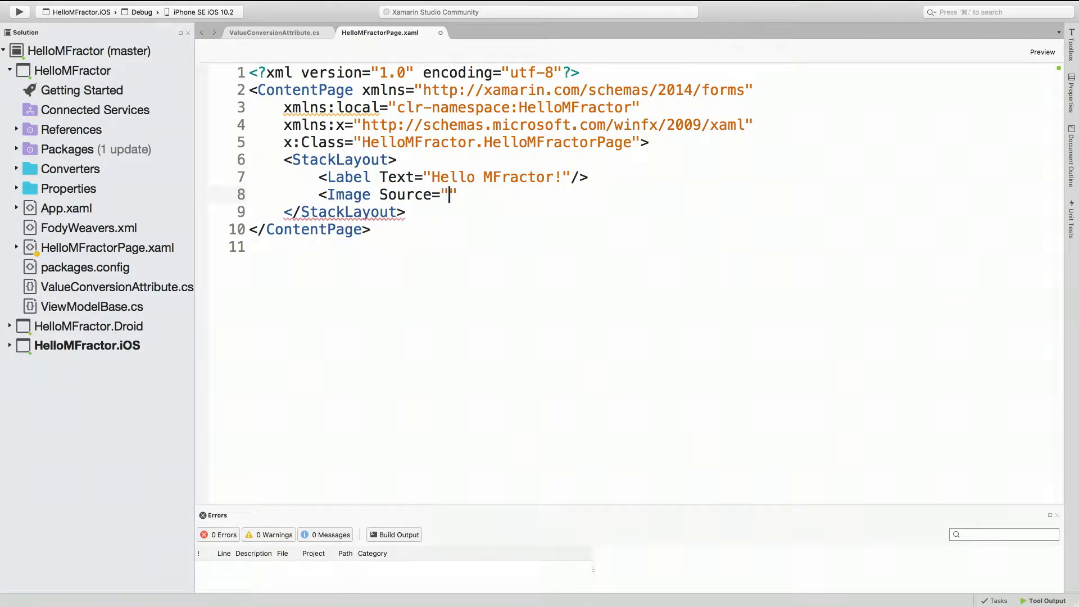
{"action": "type", "text": "icon.o"}
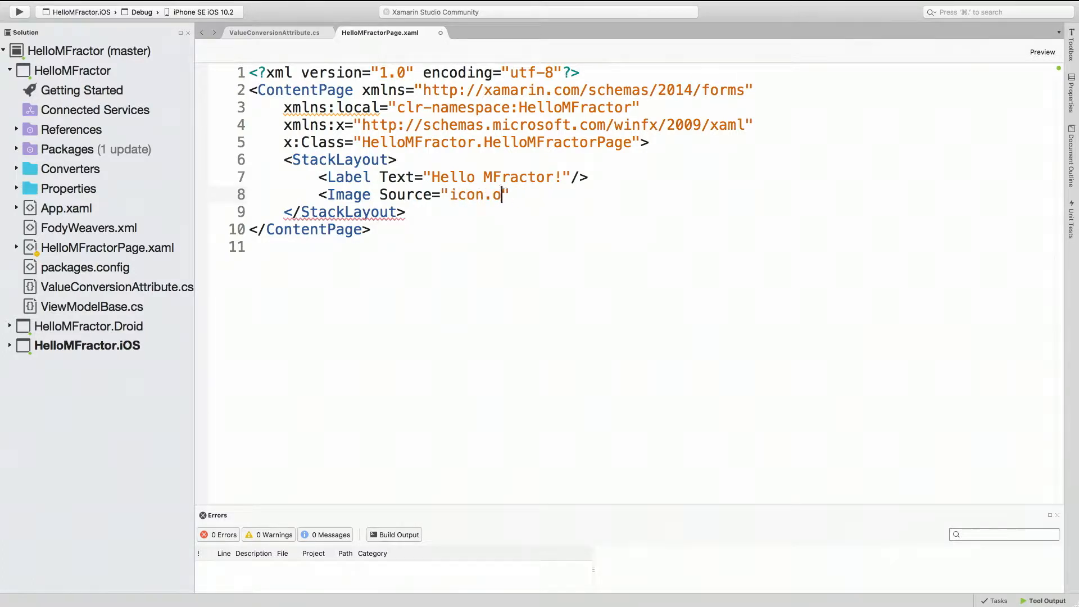
{"action": "type", "text": "png\""}
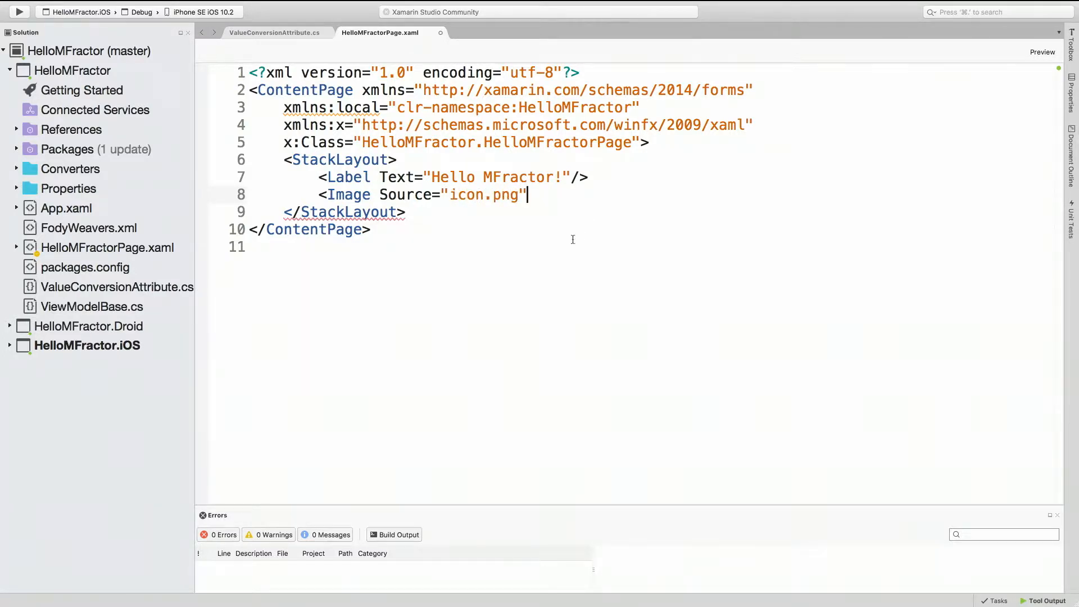
{"action": "type", "text": "/>"}
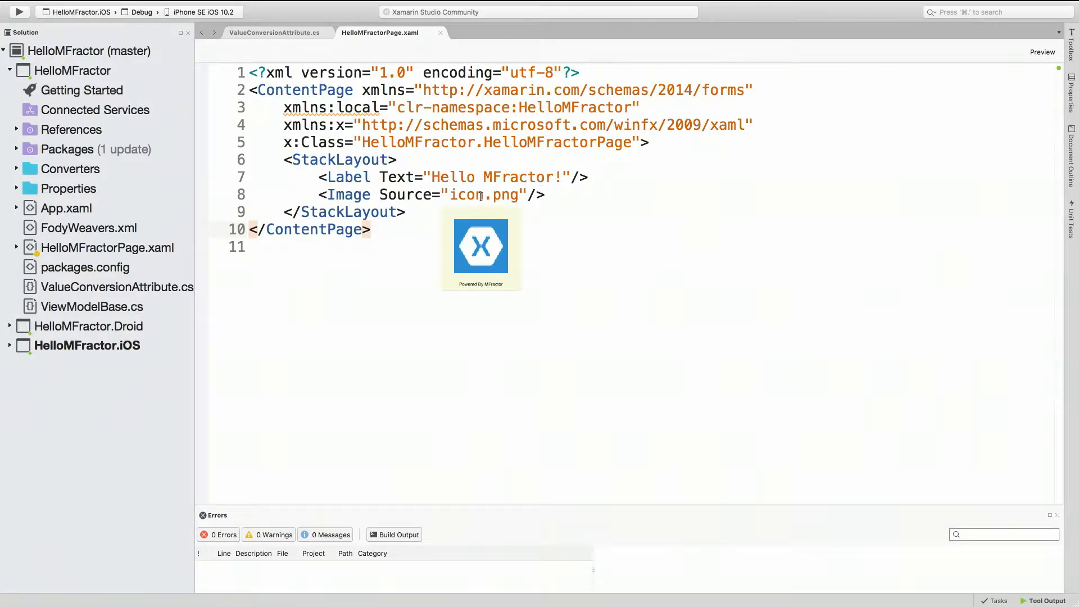
{"action": "left_click", "coordinate": [370, 229]}
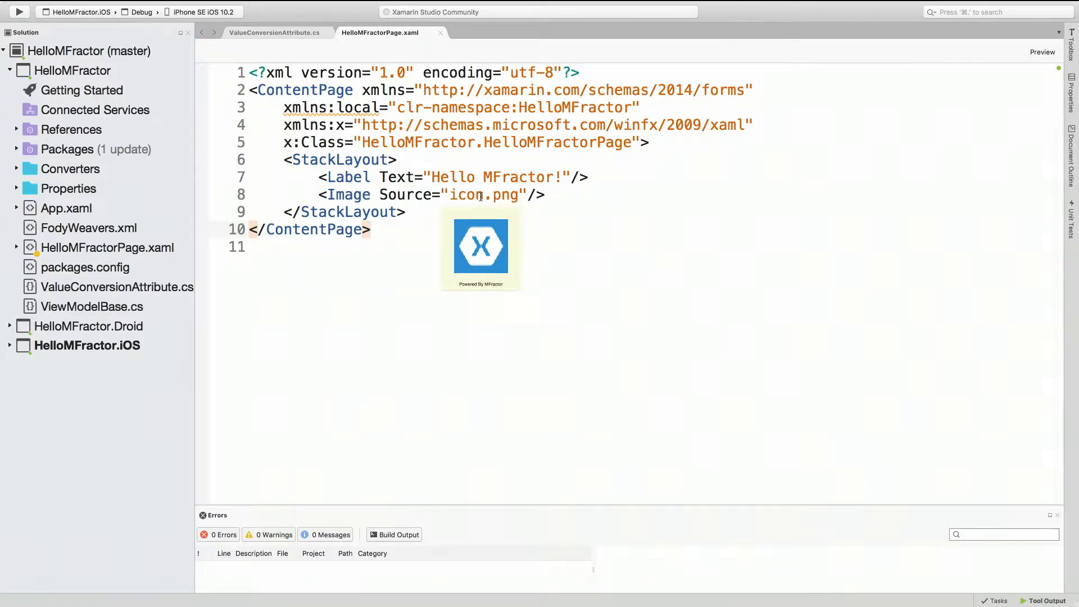
{"action": "left_click", "coordinate": [370, 229]}
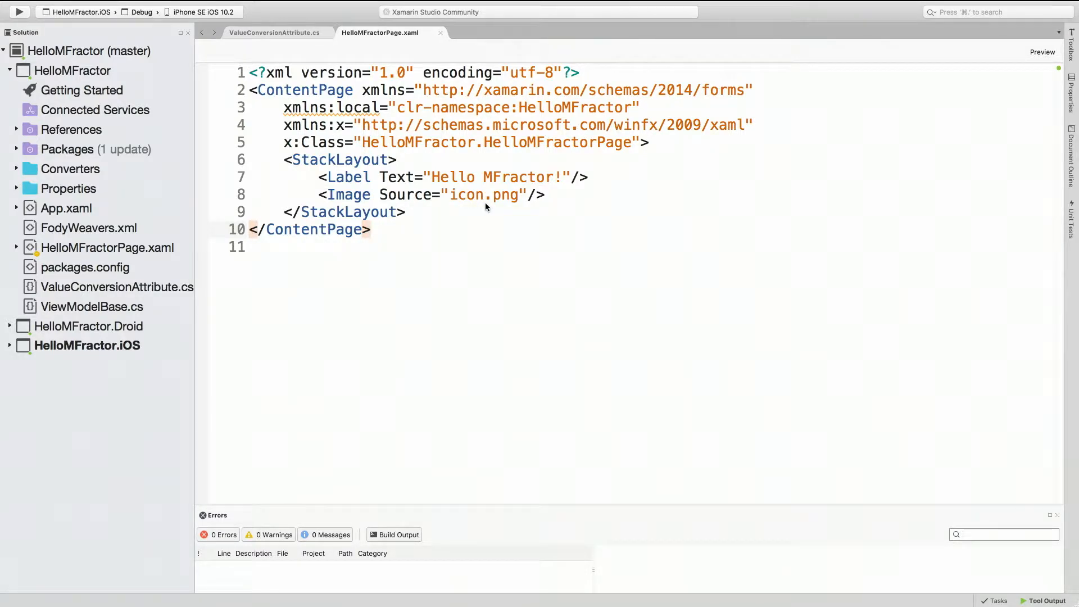
Step: Add TextColor="Aqua" to the label and hover it to confirm #00FFFF
{"action": "left_click", "coordinate": [371, 229]}
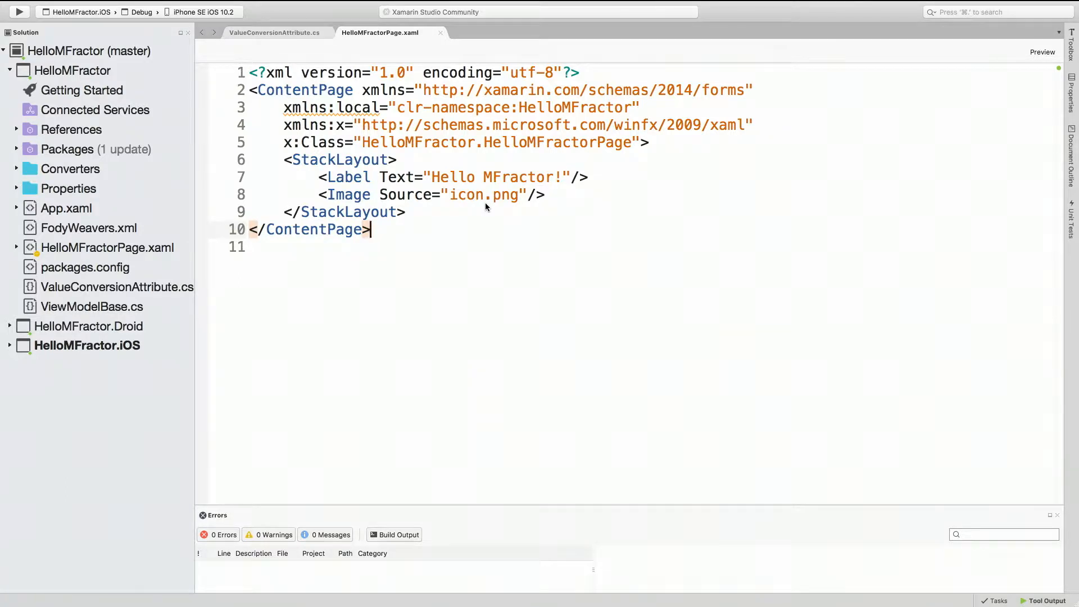
{"action": "mouse_move", "coordinate": [478, 230]}
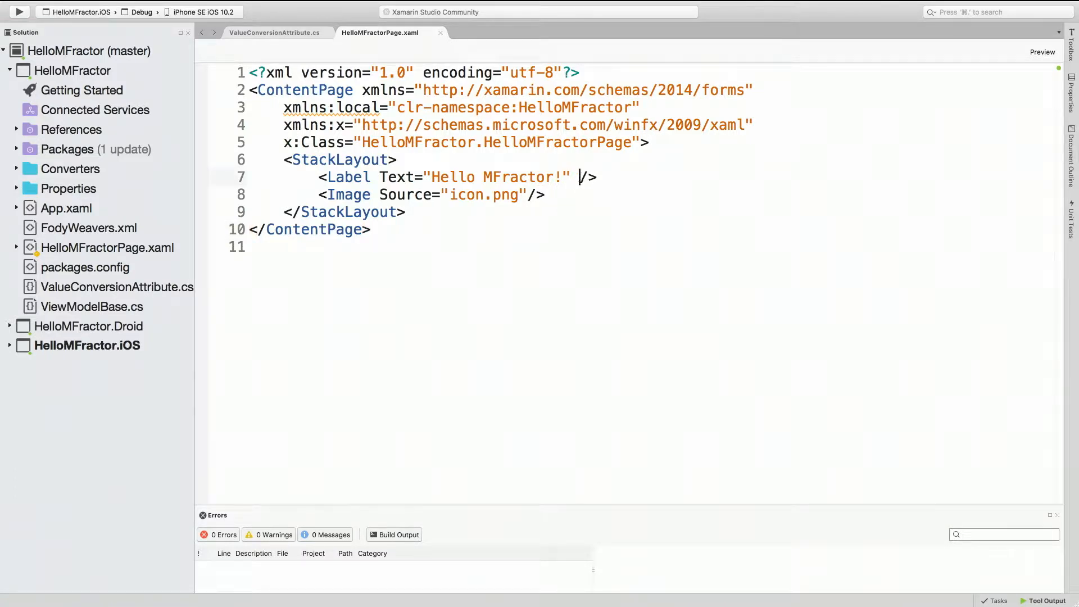
{"action": "type", "text": "TextColor=\"Aqua"}
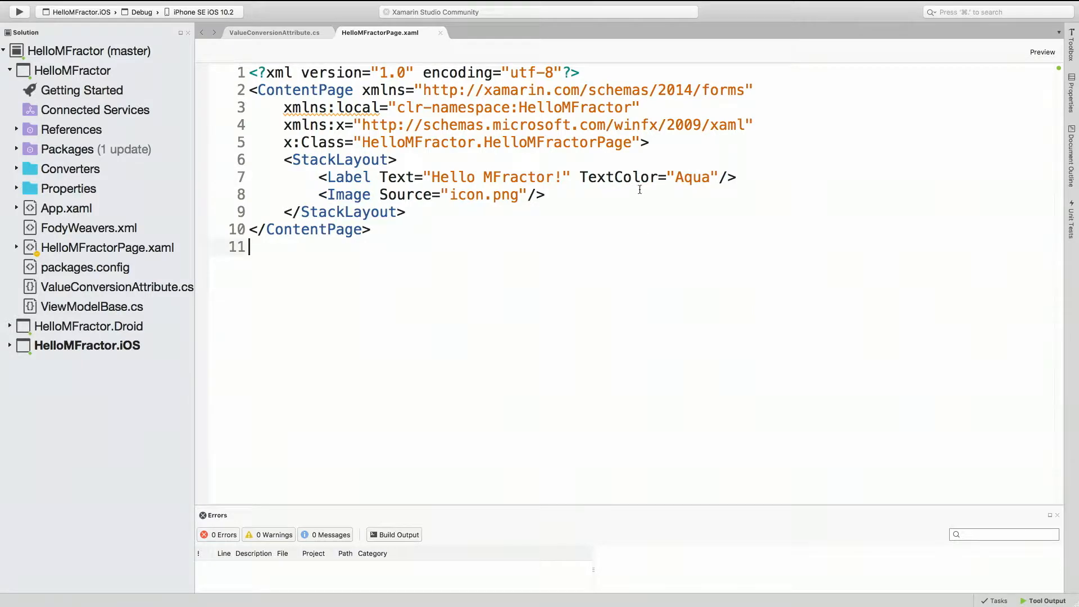
{"action": "mouse_move", "coordinate": [629, 177]}
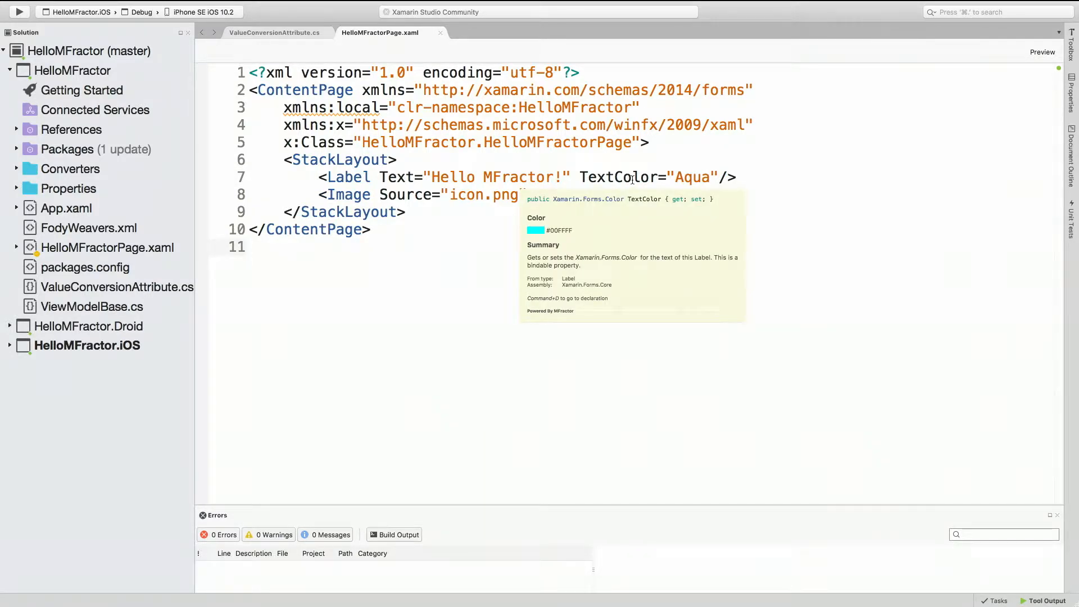
{"action": "left_click", "coordinate": [251, 246]}
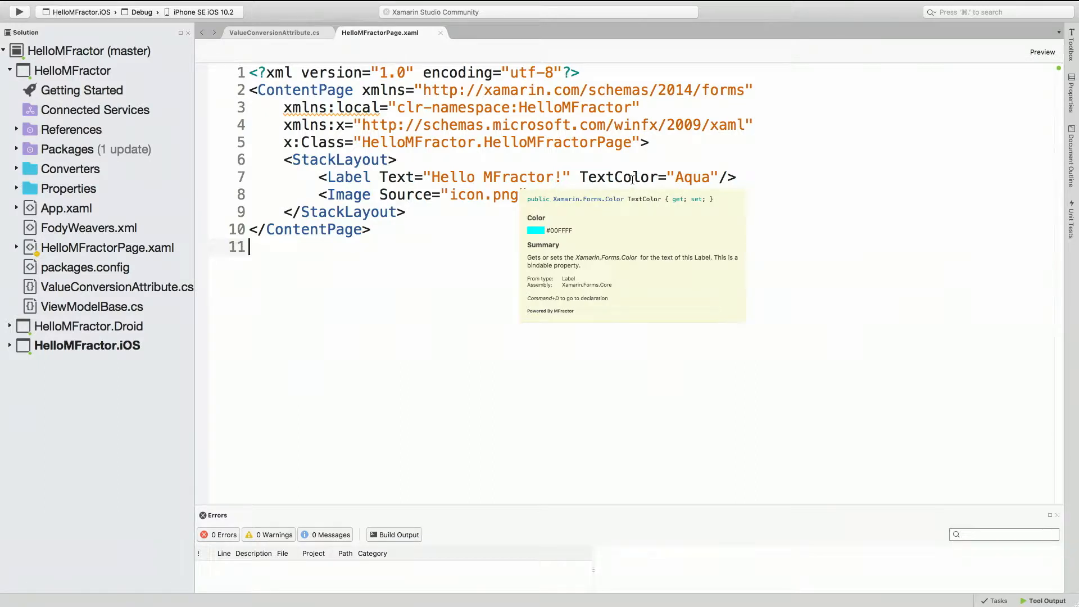
{"action": "left_click", "coordinate": [481, 230]}
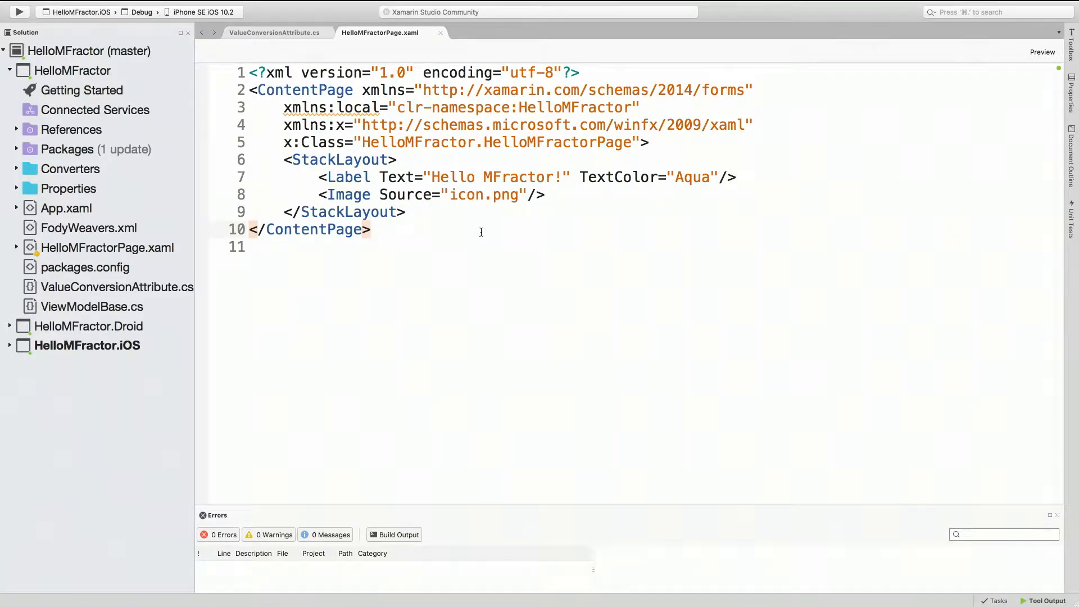
{"action": "left_click", "coordinate": [370, 229]}
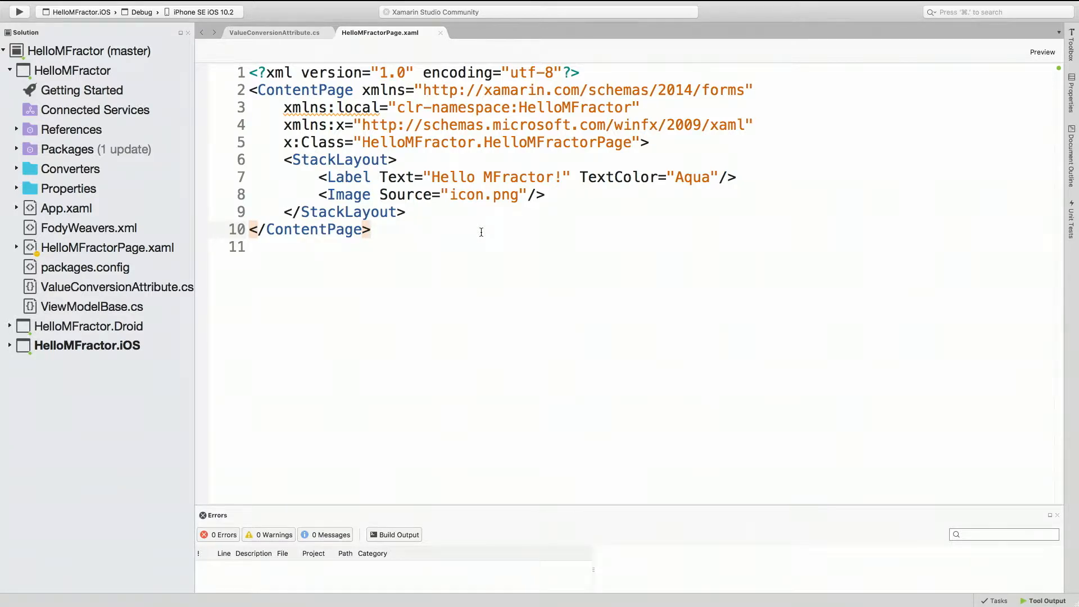
{"action": "left_click", "coordinate": [372, 229]}
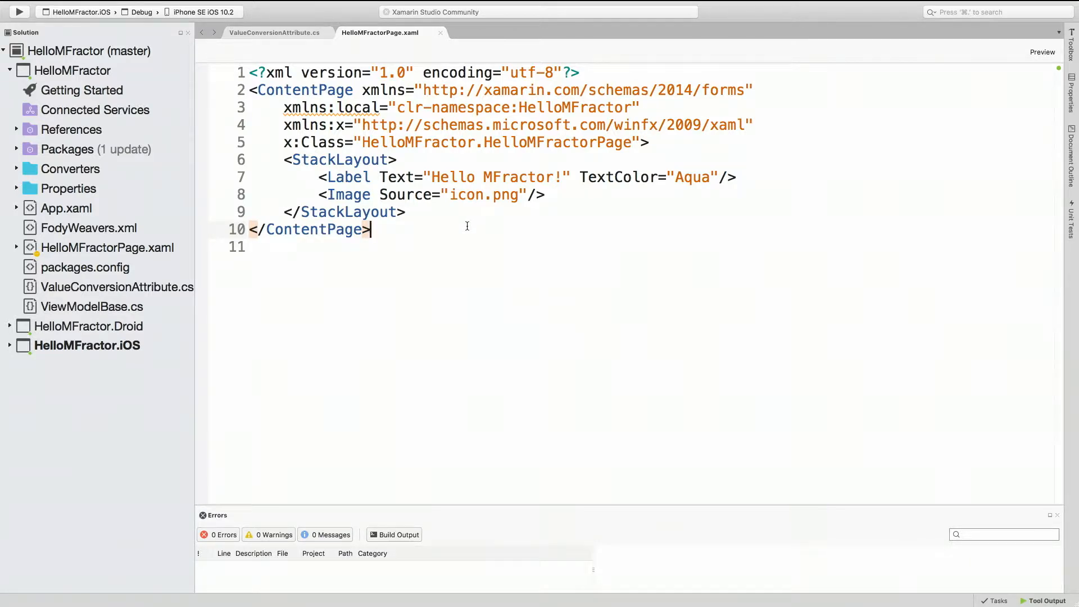
Step: Jump to the HelloMFractorPage code-behind class and back to the XAML view
{"action": "right_click", "coordinate": [466, 229]}
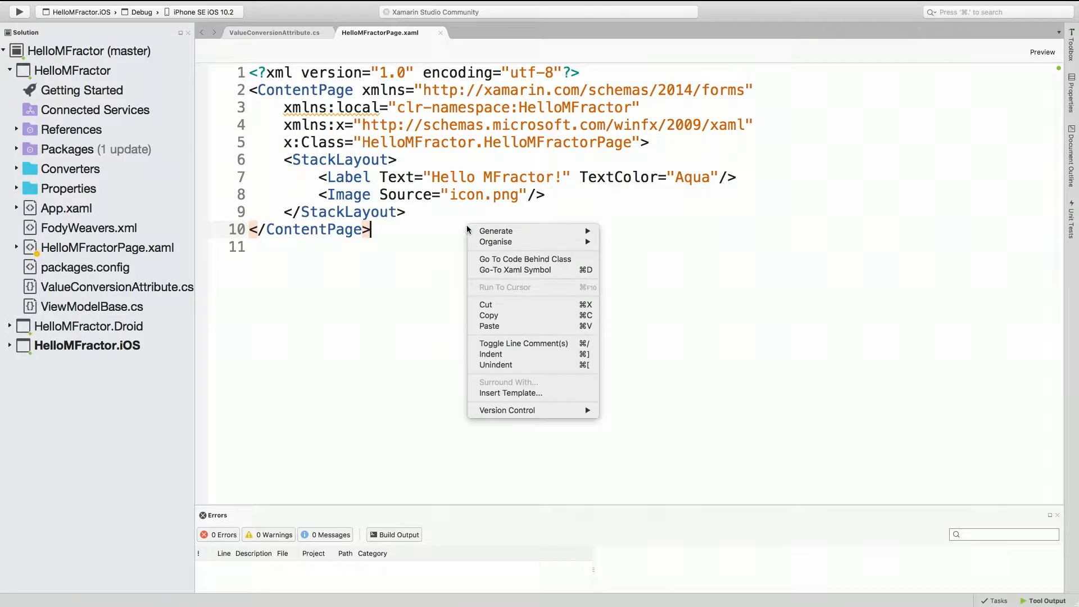
{"action": "mouse_move", "coordinate": [524, 258]}
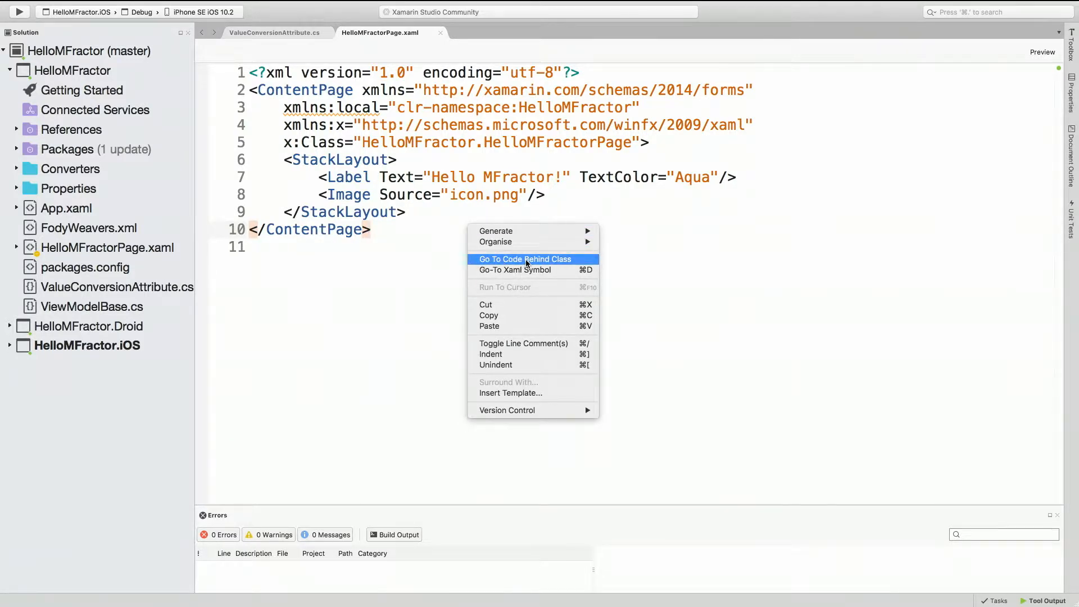
{"action": "mouse_move", "coordinate": [523, 259]}
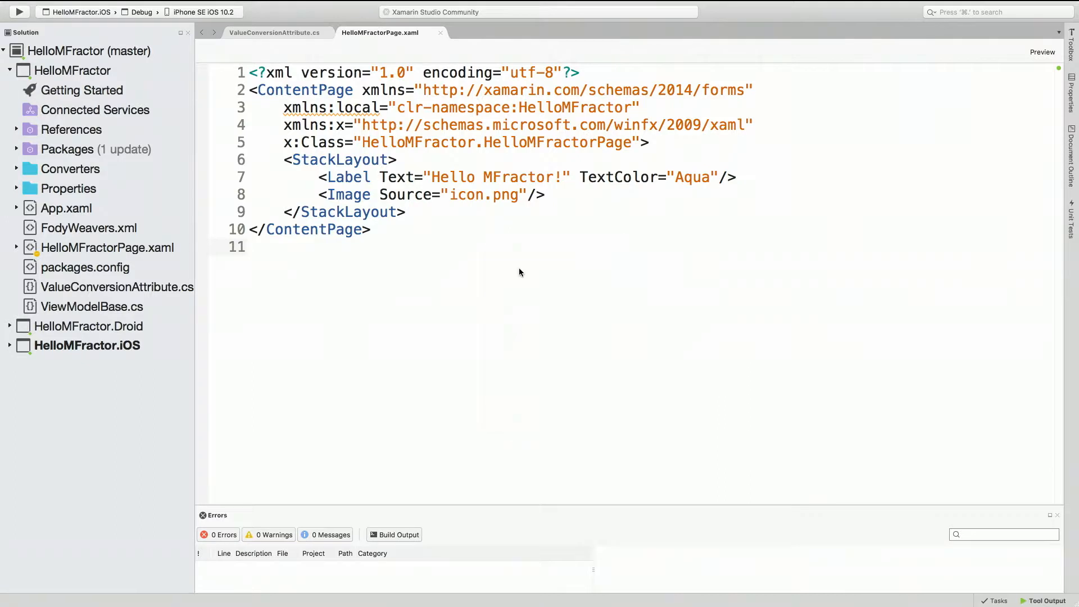
{"action": "mouse_move", "coordinate": [13, 325]}
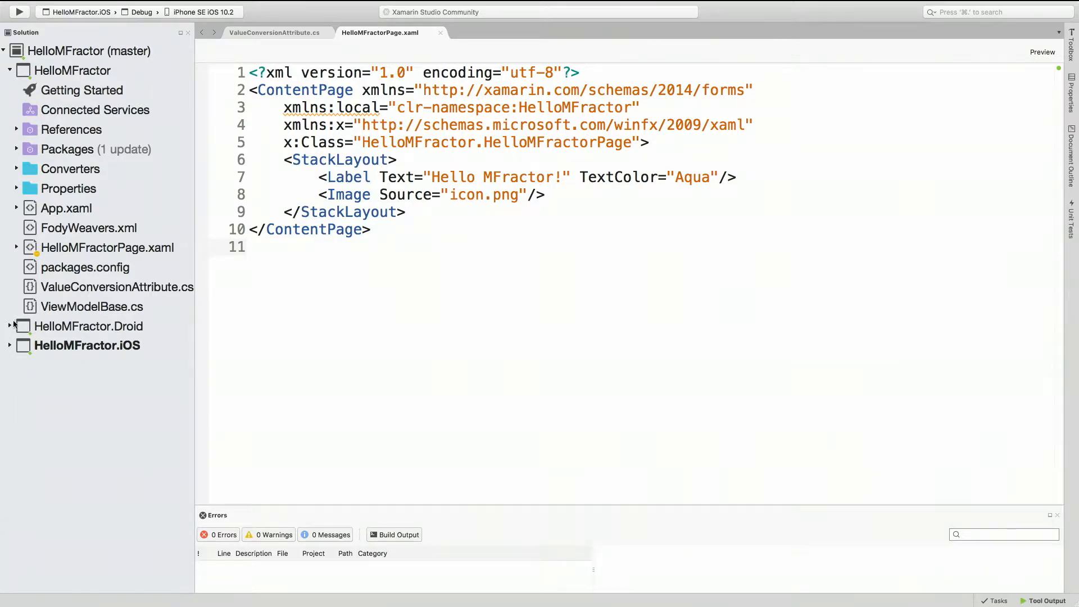
{"action": "left_click", "coordinate": [15, 247]}
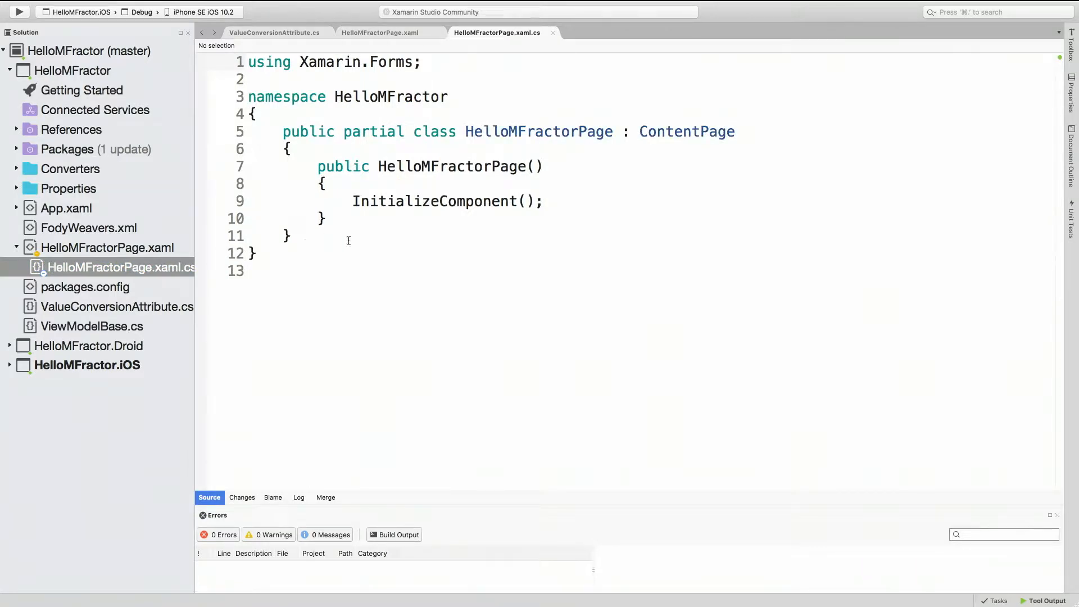
{"action": "right_click", "coordinate": [348, 239]}
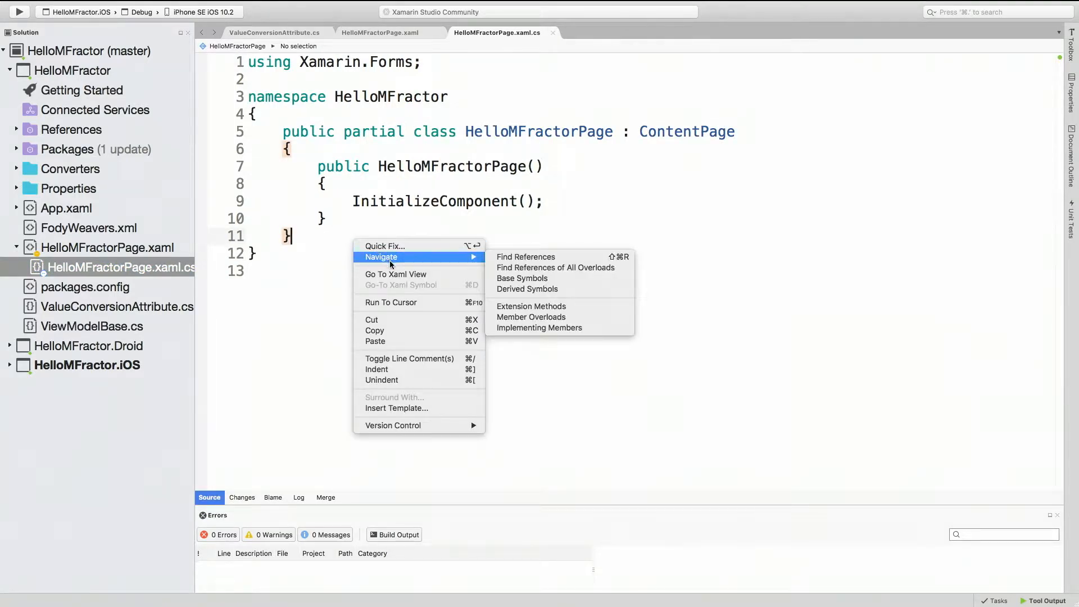
{"action": "mouse_move", "coordinate": [395, 274]}
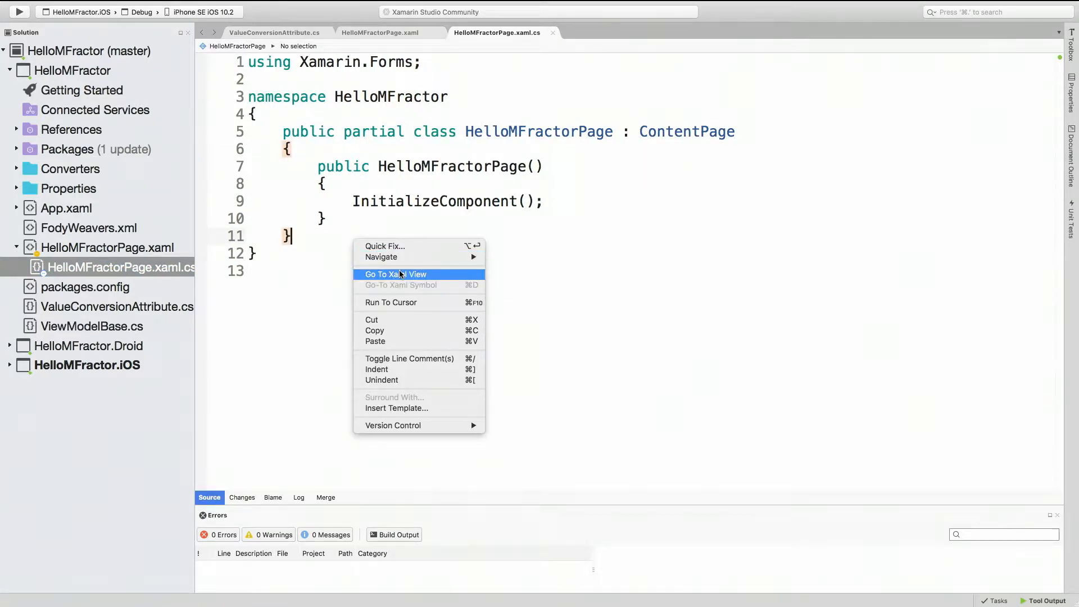
{"action": "left_click", "coordinate": [395, 274]}
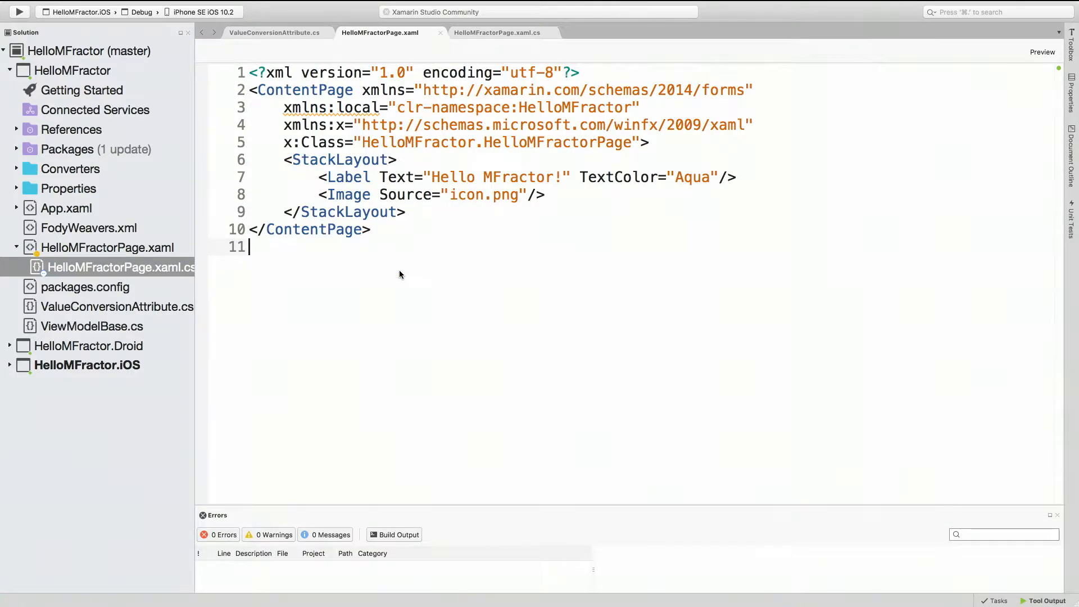
Step: Bring up MFractor's Implement View Model options from the StackLayout markup
{"action": "right_click", "coordinate": [399, 273]}
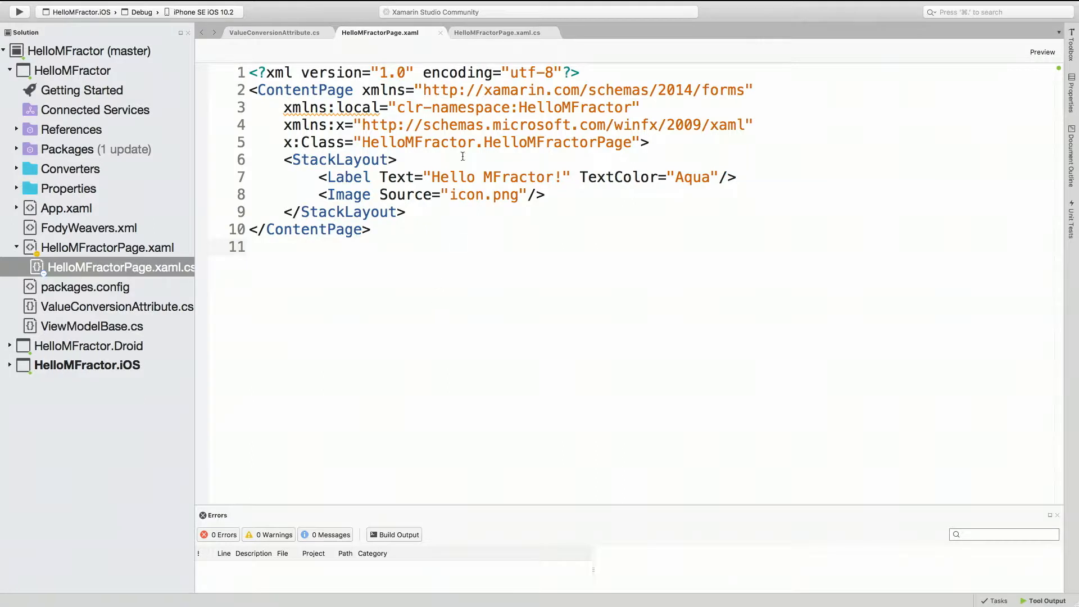
{"action": "left_click", "coordinate": [251, 247]}
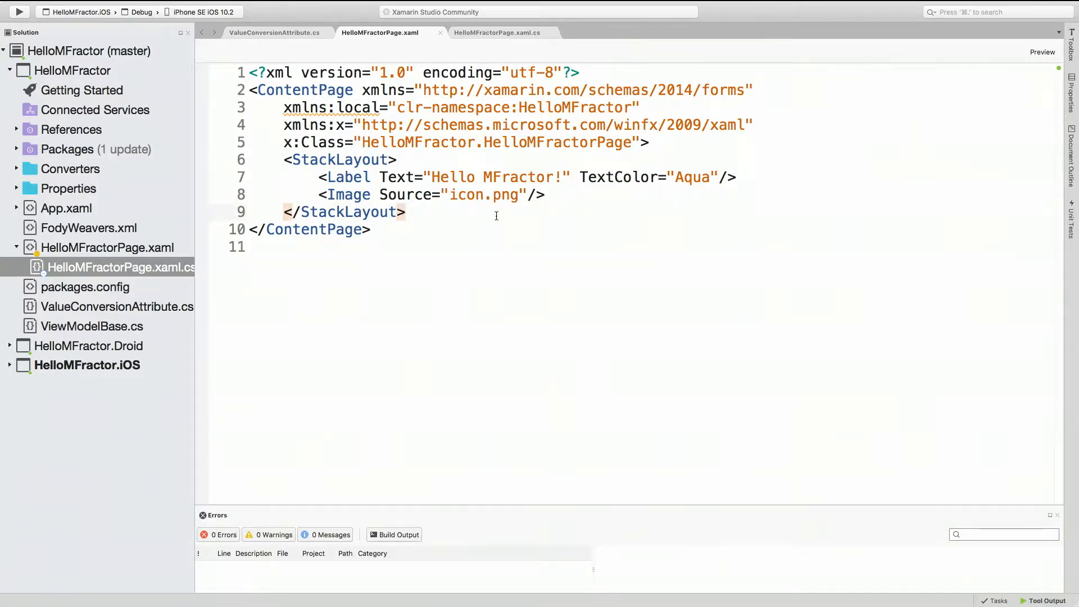
{"action": "left_click", "coordinate": [406, 211]}
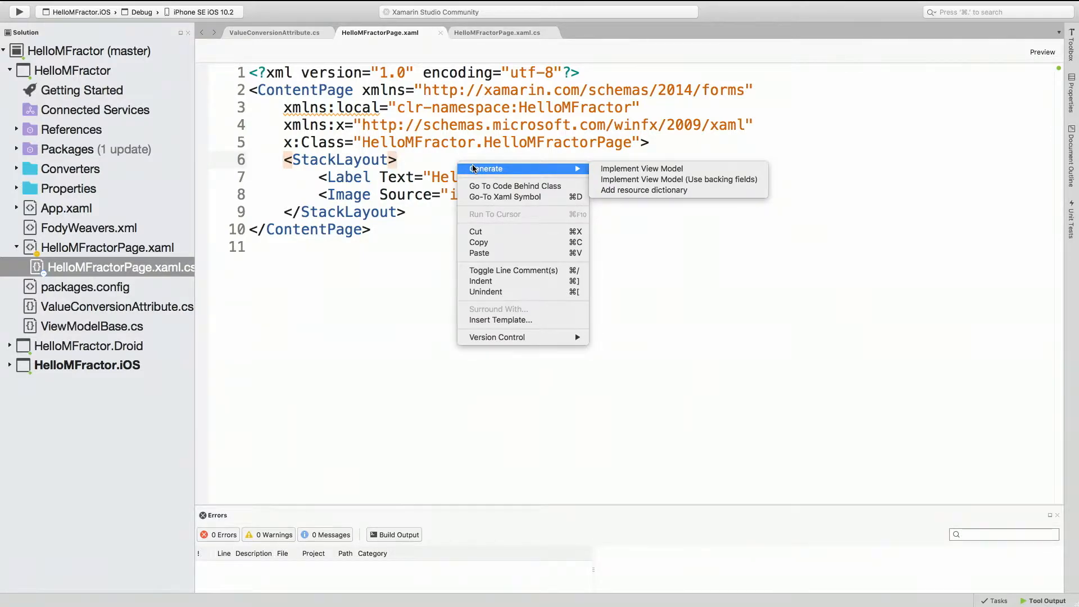
{"action": "mouse_move", "coordinate": [641, 168]}
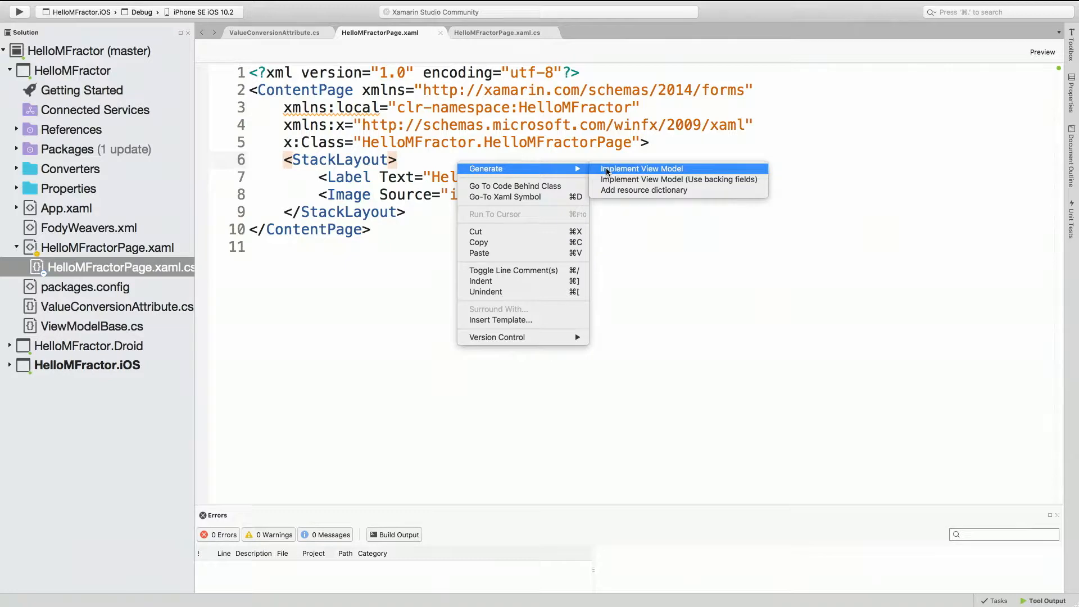
Step: Choose Implement View Model to create and open HelloMFractorViewModel.cs
{"action": "left_click", "coordinate": [640, 169]}
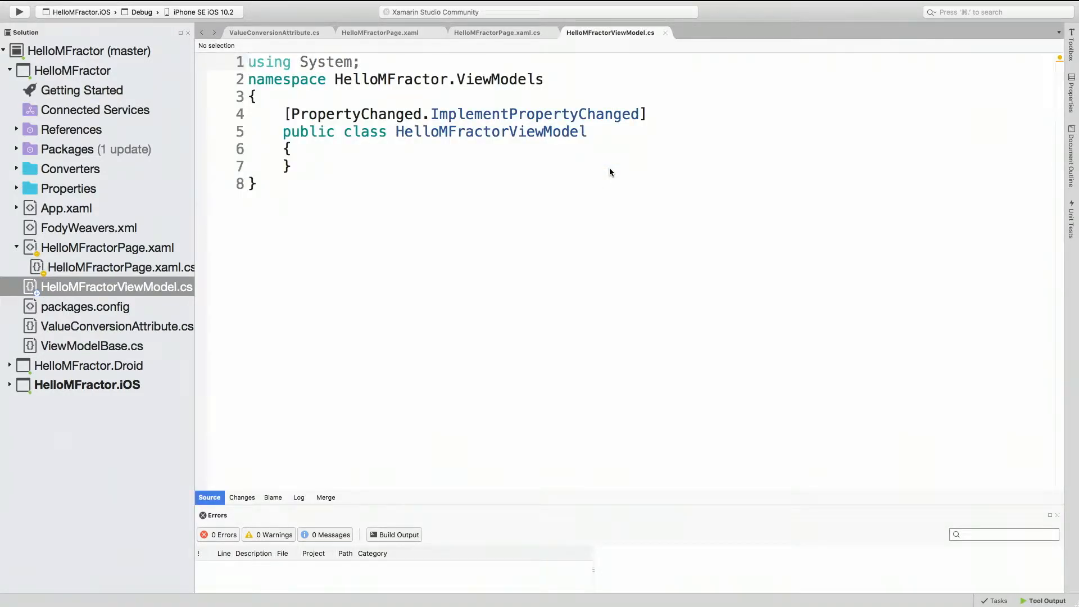
{"action": "mouse_move", "coordinate": [216, 230]}
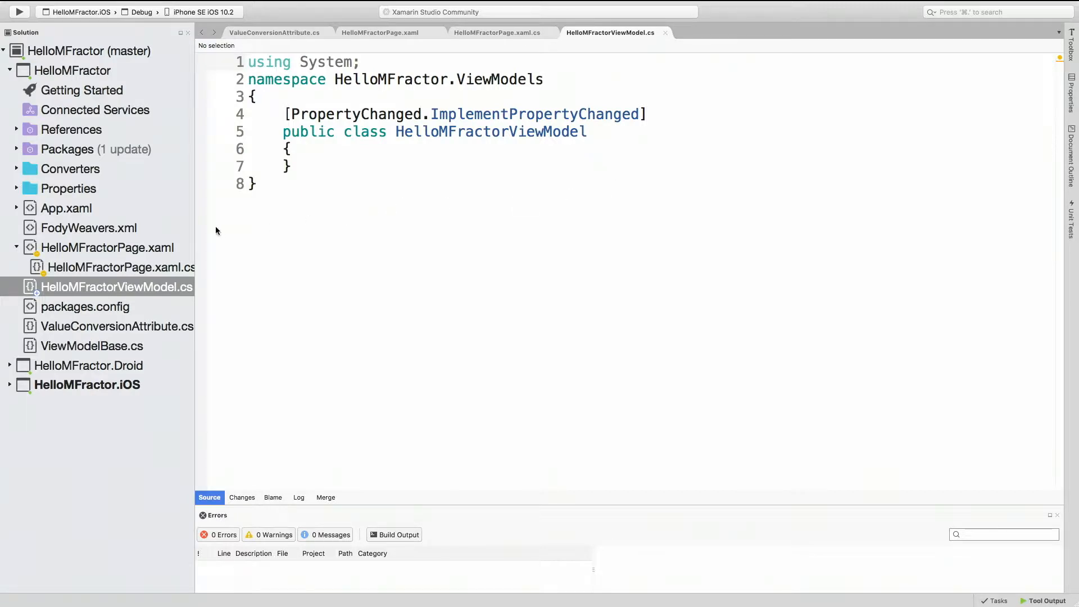
{"action": "mouse_move", "coordinate": [49, 253]}
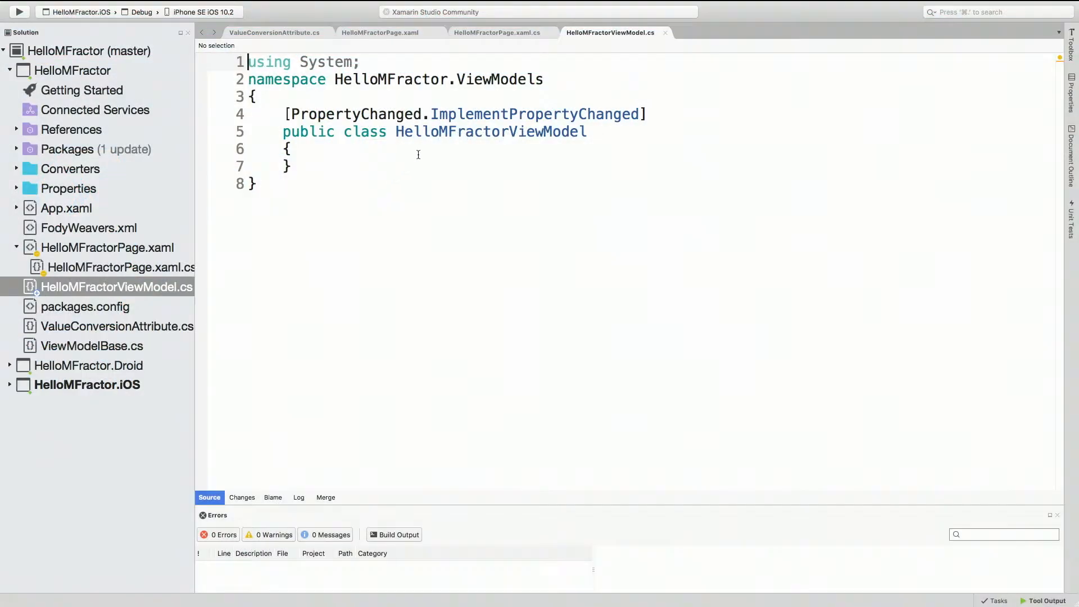
{"action": "mouse_move", "coordinate": [215, 229]}
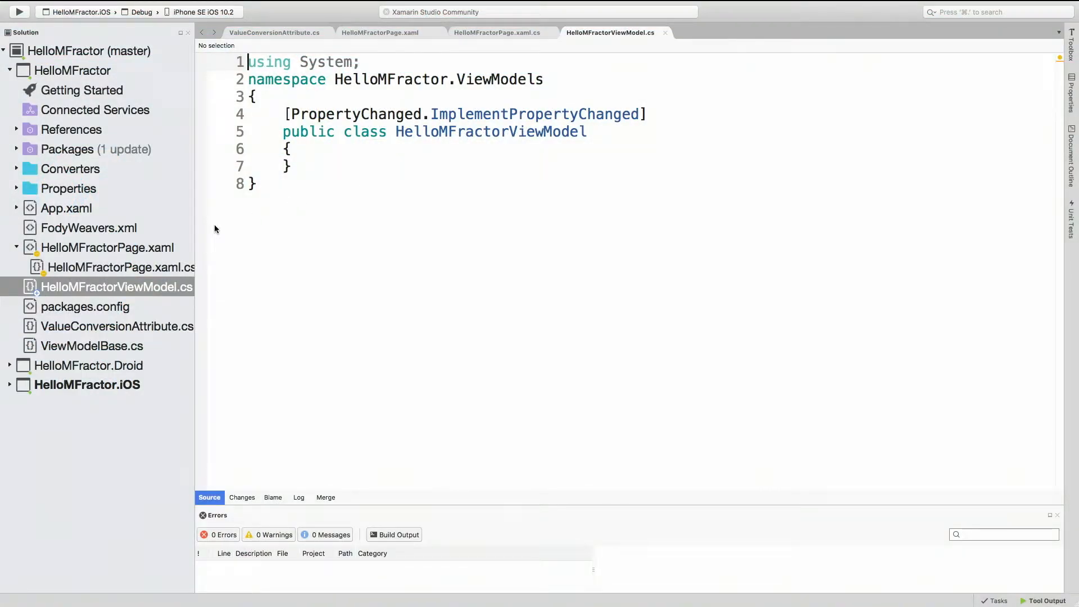
{"action": "mouse_move", "coordinate": [116, 214]}
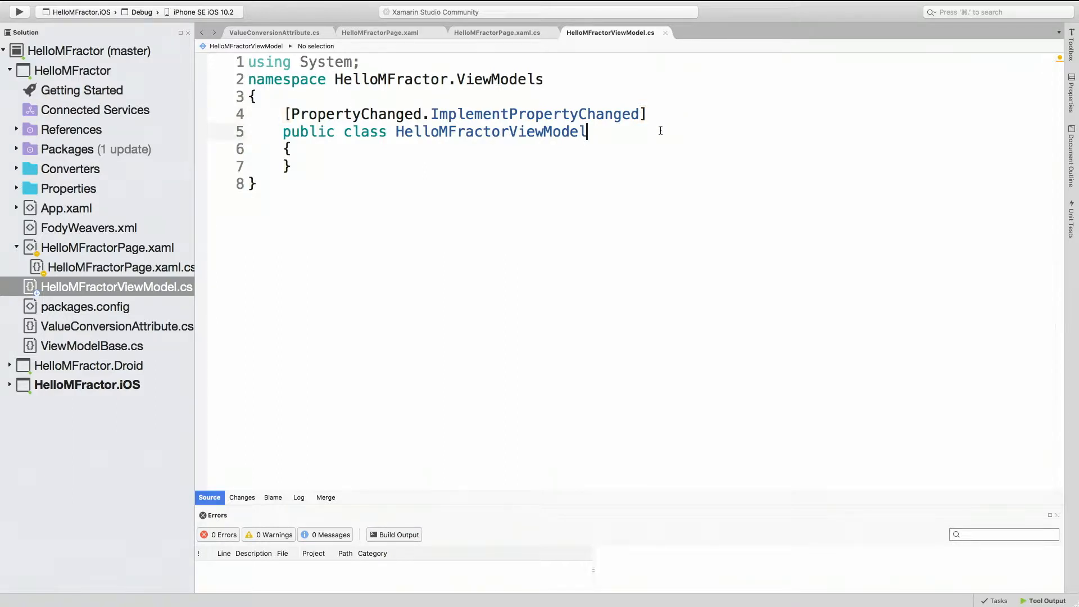
Step: Add an INotifyPropertyChanged base and import System.ComponentModel through the Quick Fix
{"action": "type", "text": ": INotifyP"}
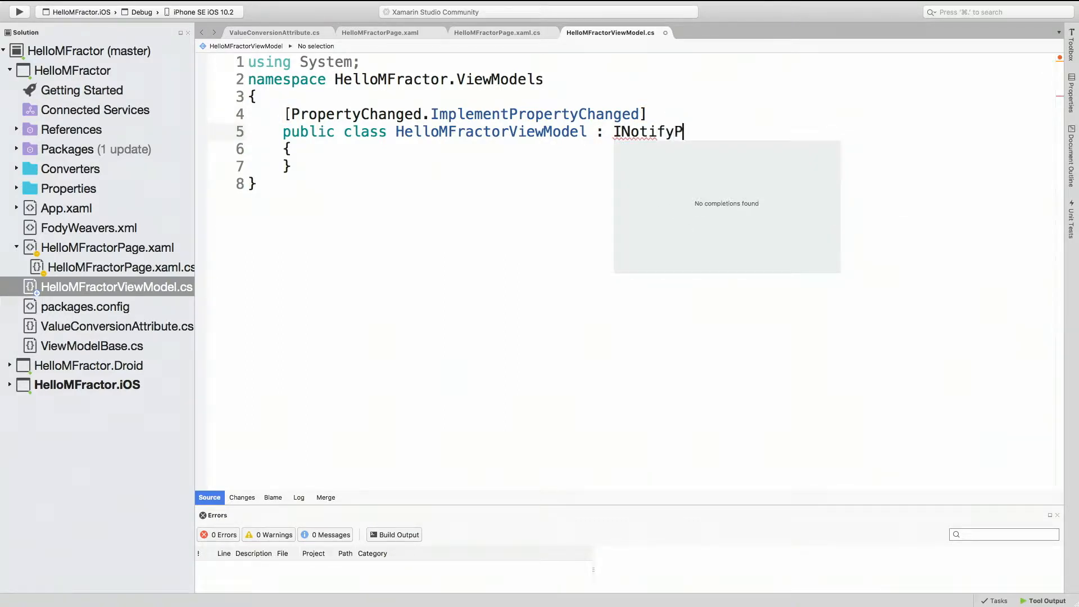
{"action": "type", "text": "eopwe"}
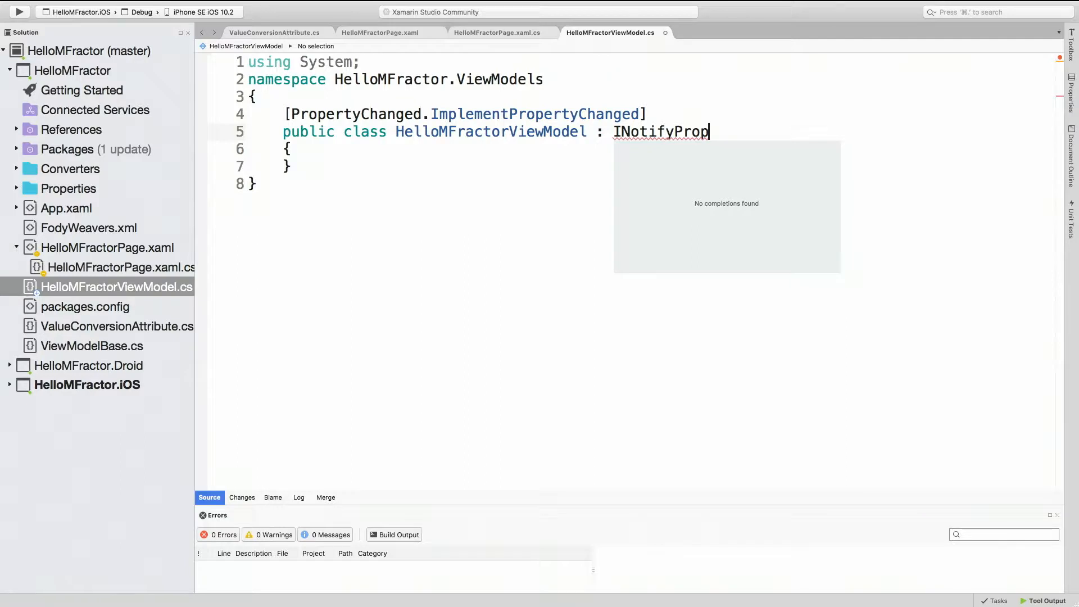
{"action": "type", "text": "ertyChang"}
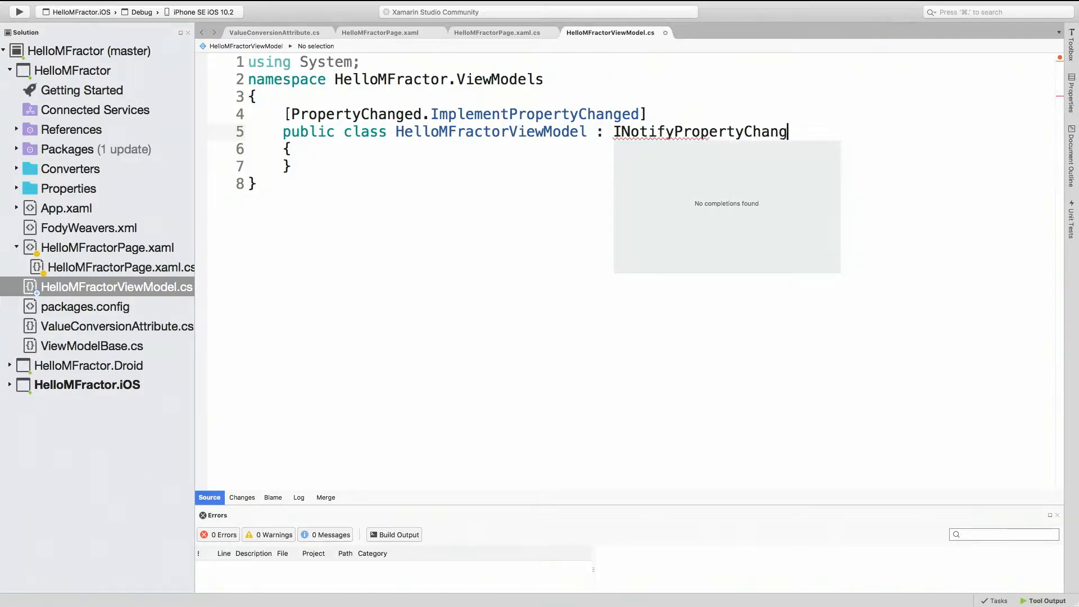
{"action": "right_click", "coordinate": [688, 132]}
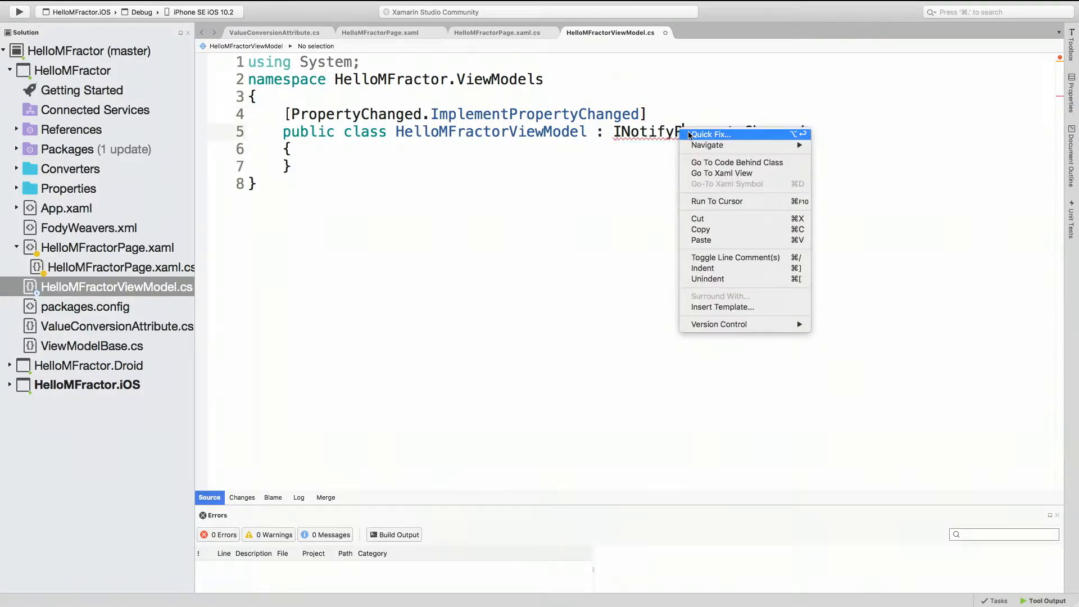
{"action": "left_click", "coordinate": [709, 134]}
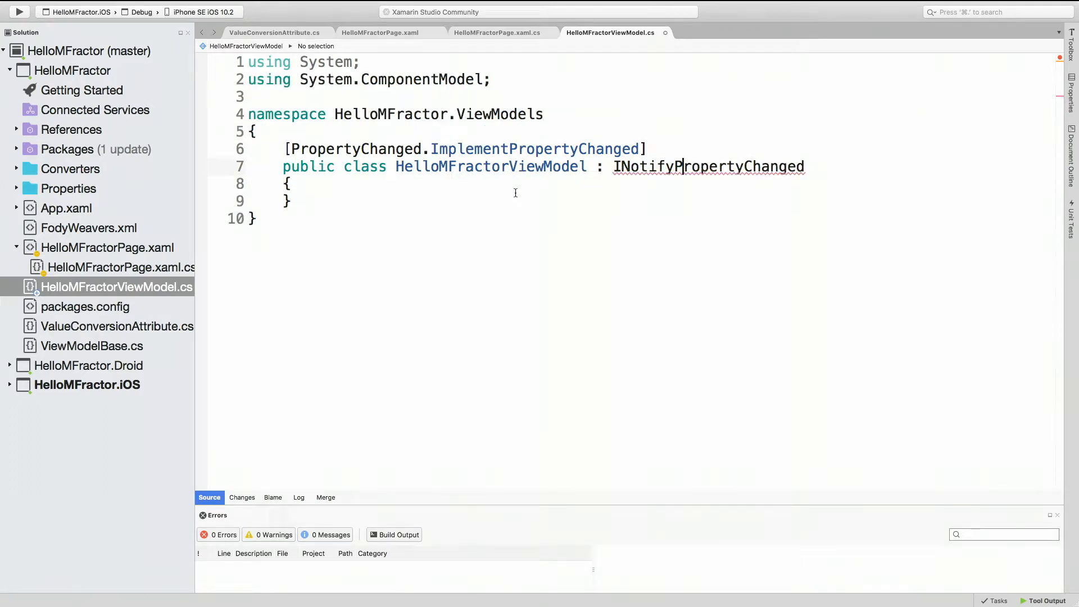
Step: Delete the ': INotifyPropertyChanged' base declaration from HelloMFractorViewModel
{"action": "double_click", "coordinate": [708, 166]}
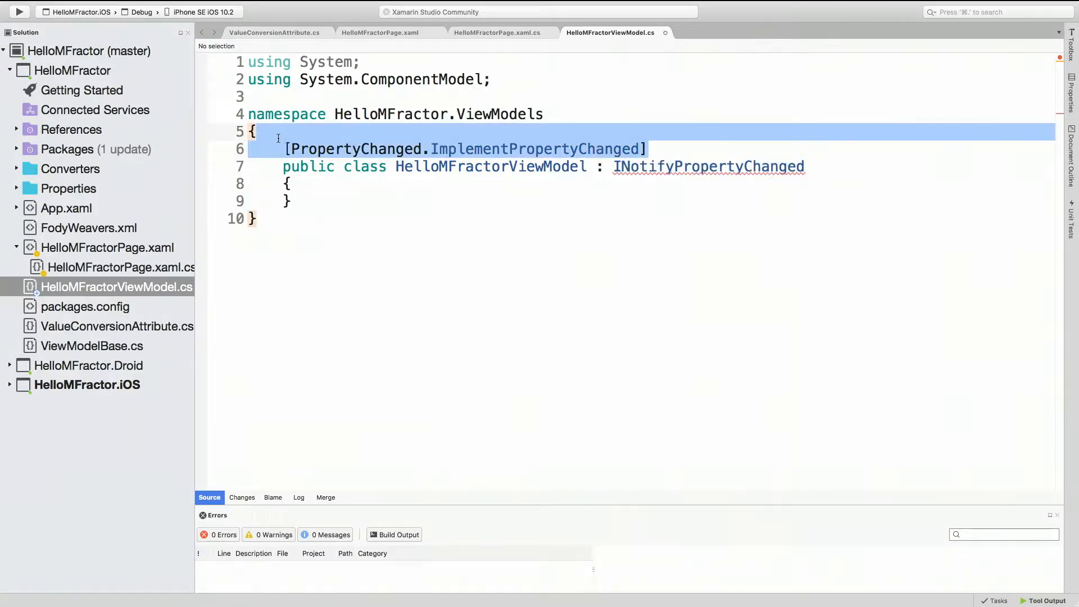
{"action": "left_click", "coordinate": [595, 166]}
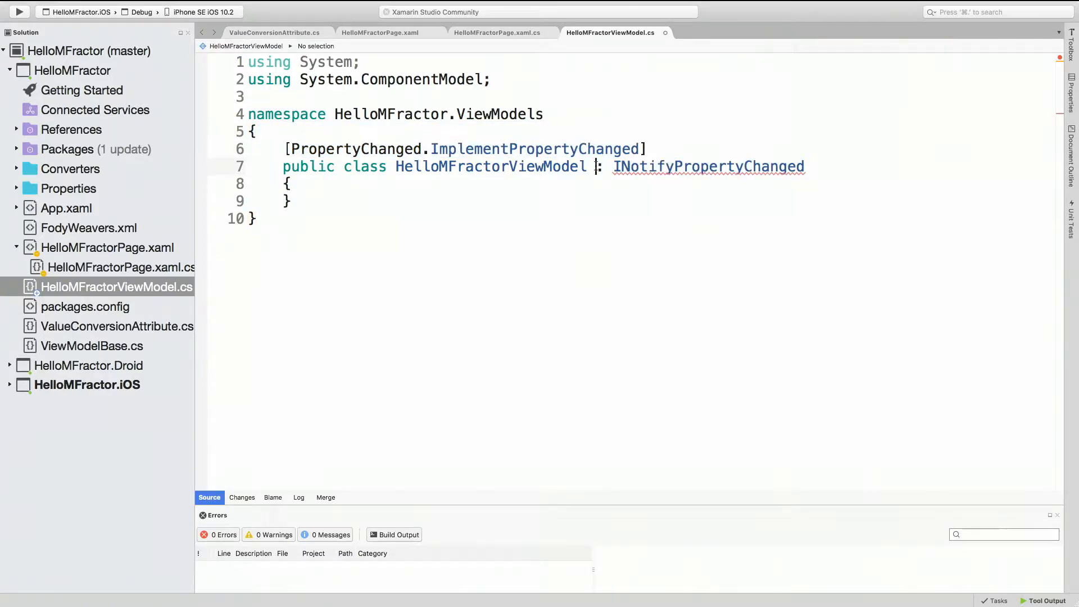
{"action": "double_click", "coordinate": [708, 166]}
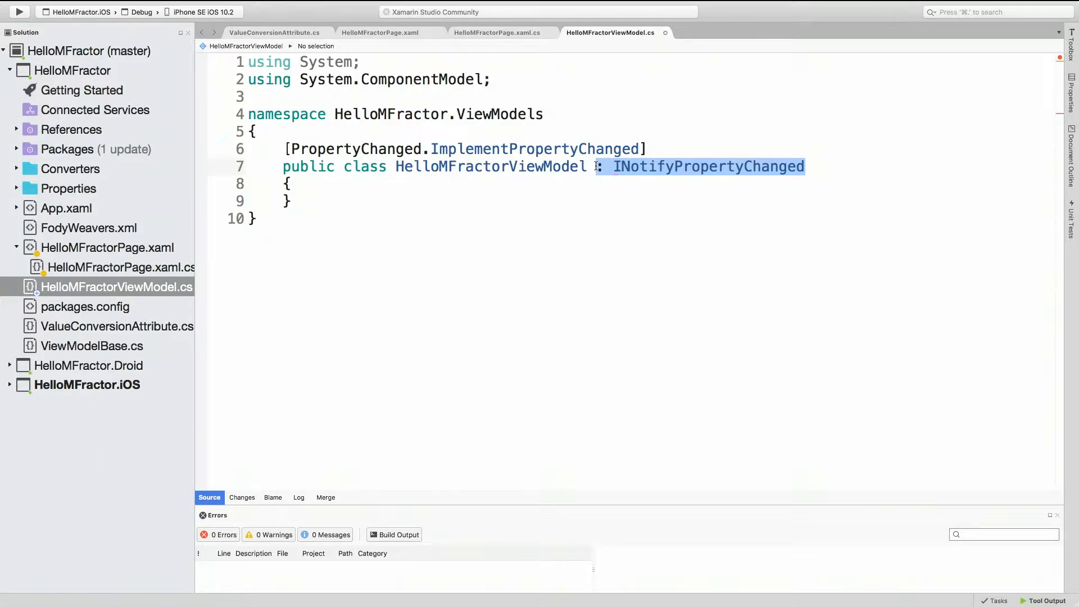
{"action": "mouse_move", "coordinate": [268, 201]}
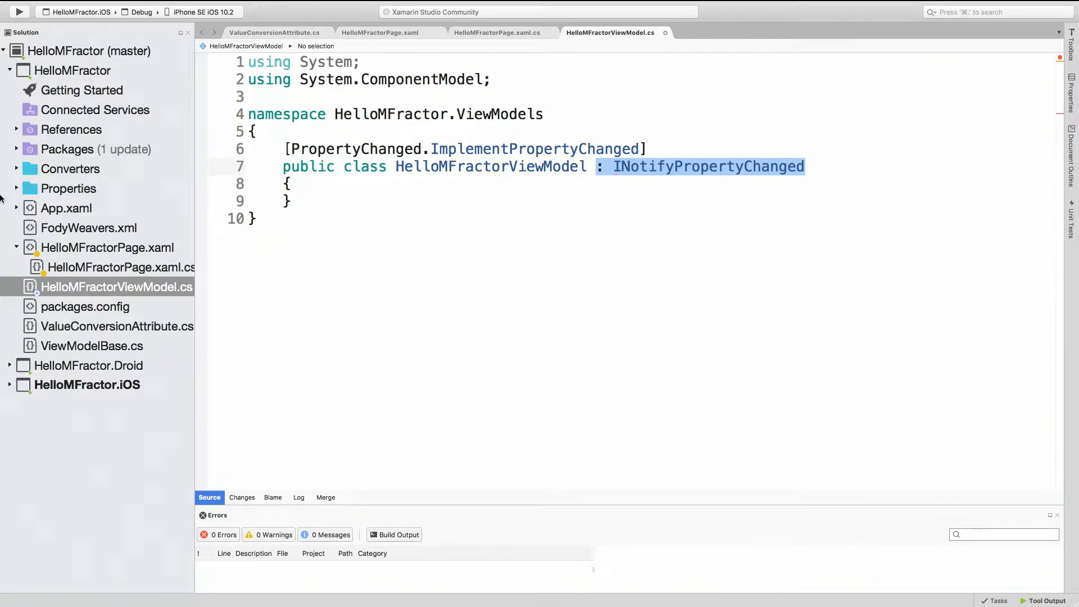
{"action": "mouse_move", "coordinate": [25, 182]}
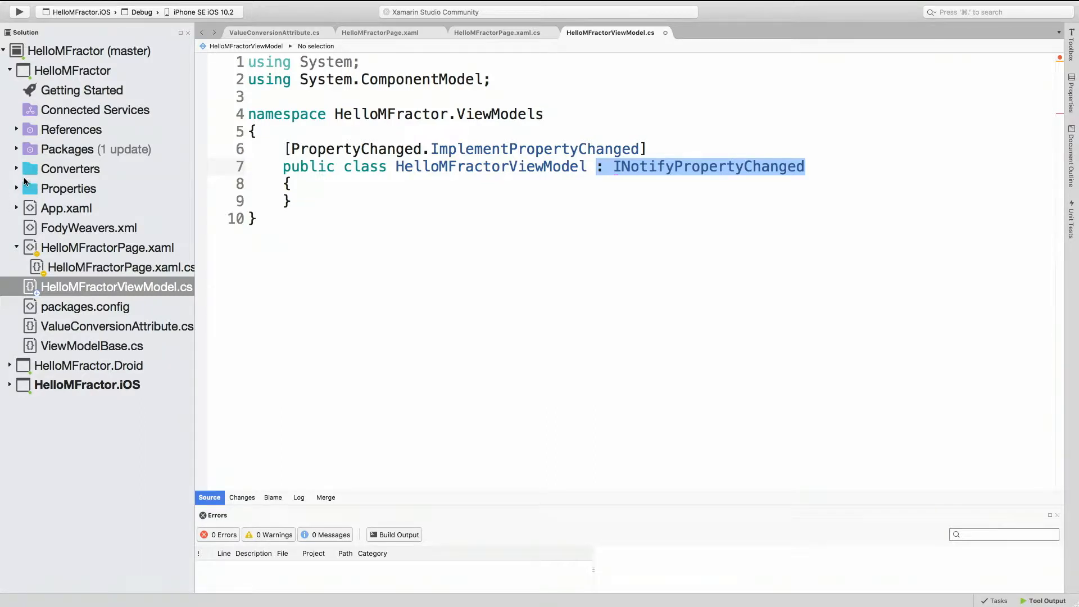
{"action": "mouse_move", "coordinate": [686, 147]}
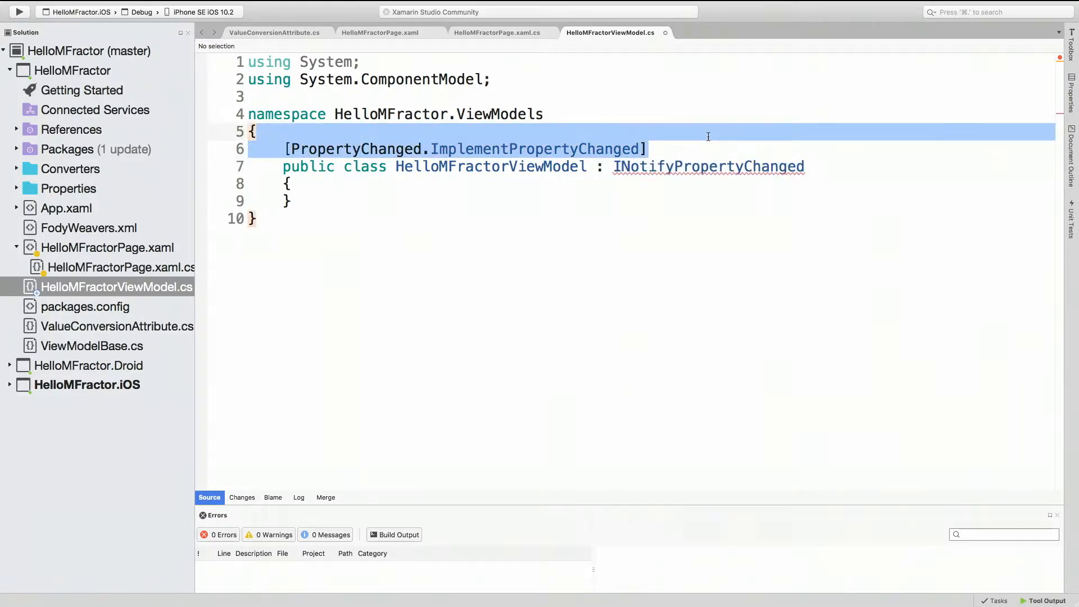
{"action": "key", "text": "Delete"}
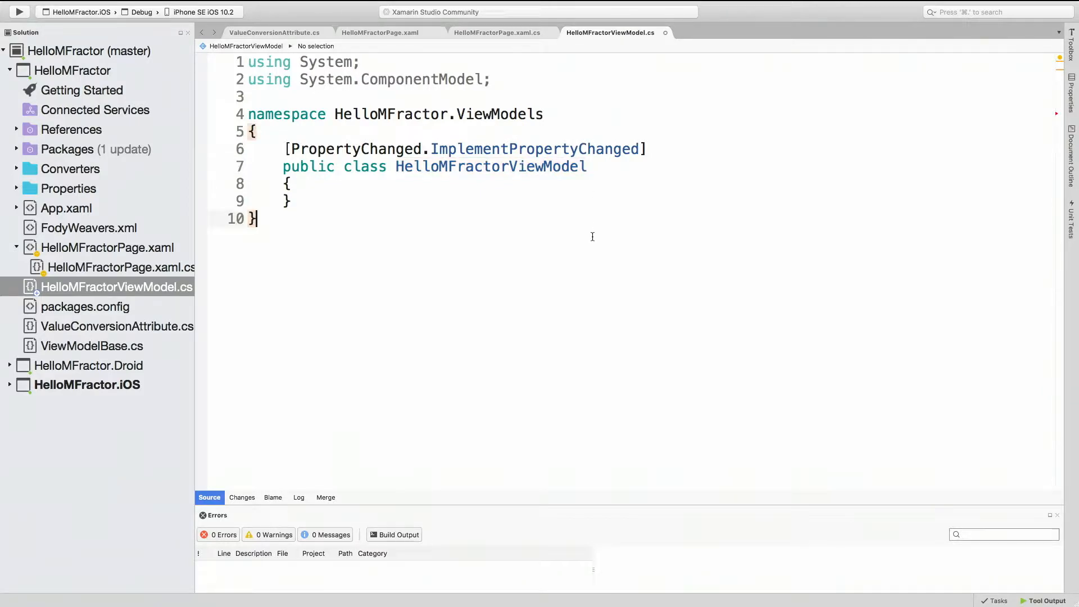
{"action": "mouse_move", "coordinate": [497, 176]}
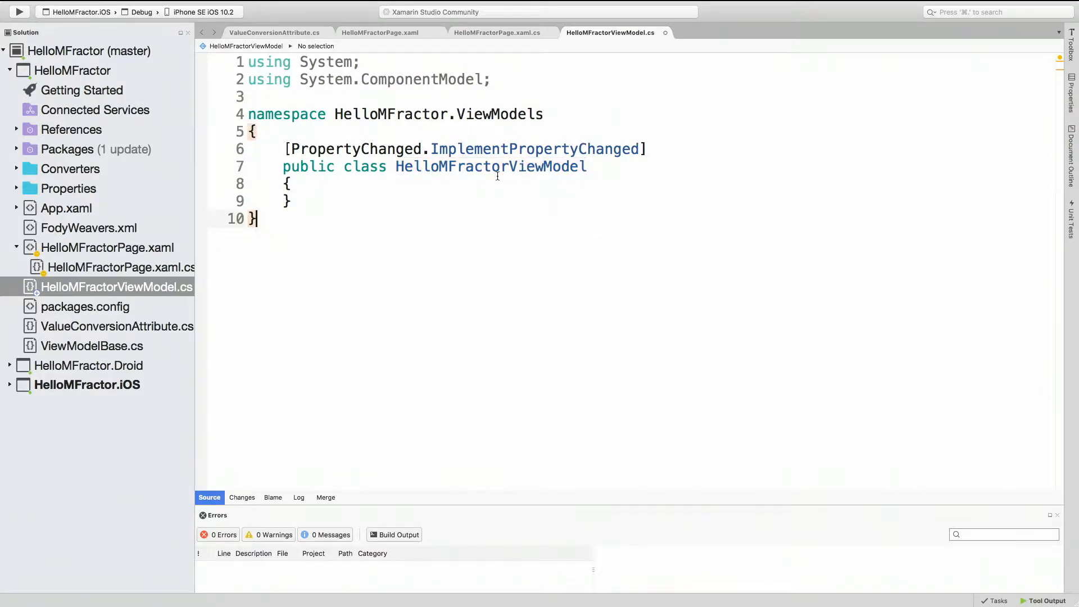
Step: Jump from HelloMFractorViewModel to the HelloMFractorPage XAML view and back to the view model
{"action": "left_click", "coordinate": [509, 193]}
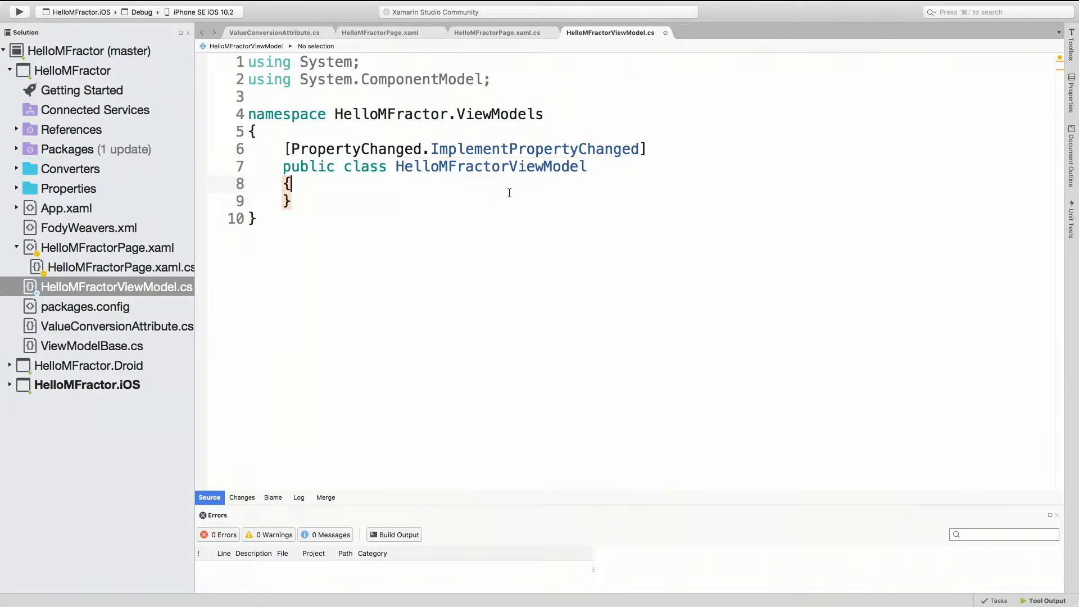
{"action": "right_click", "coordinate": [509, 200]}
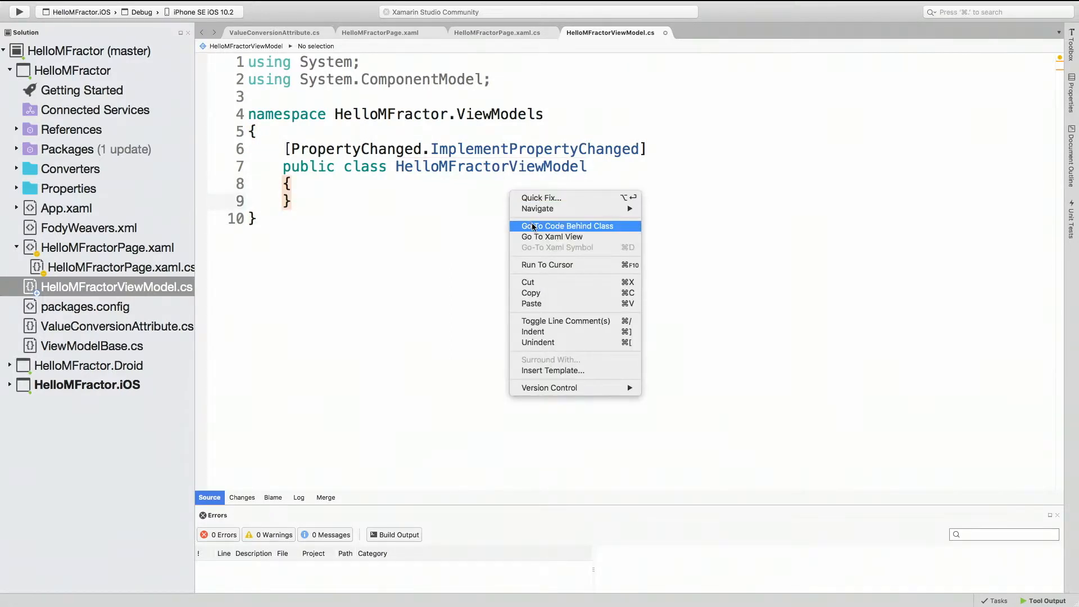
{"action": "mouse_move", "coordinate": [564, 226]}
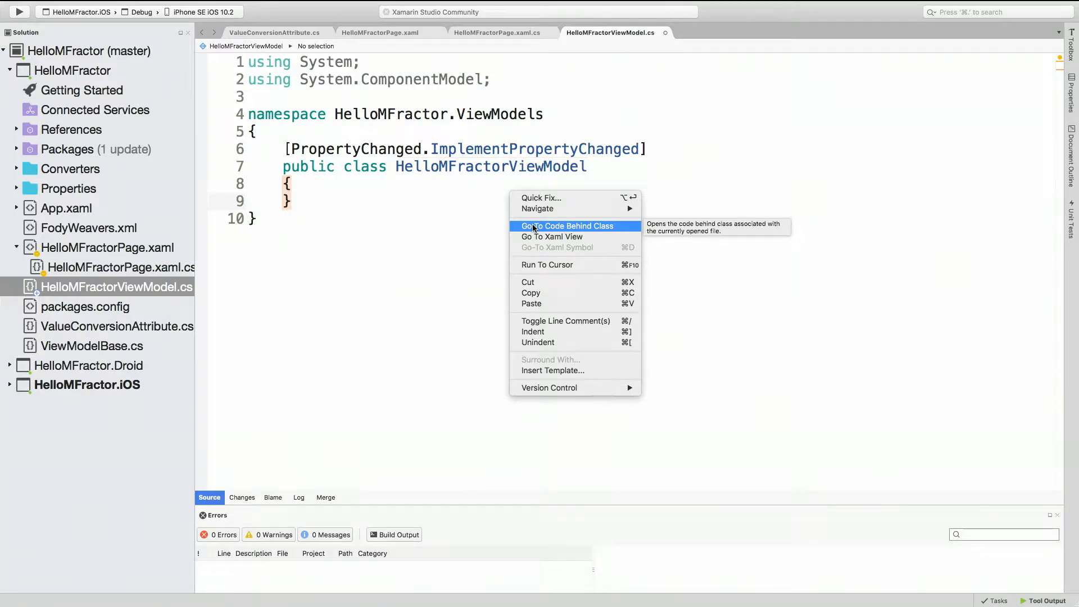
{"action": "mouse_move", "coordinate": [560, 221]}
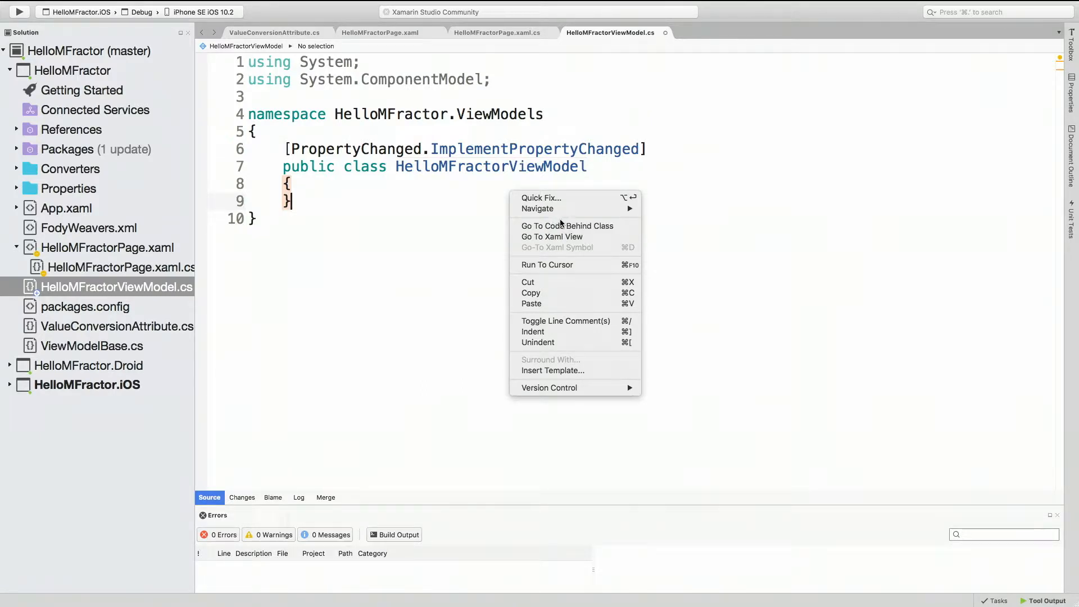
{"action": "left_click", "coordinate": [551, 236]}
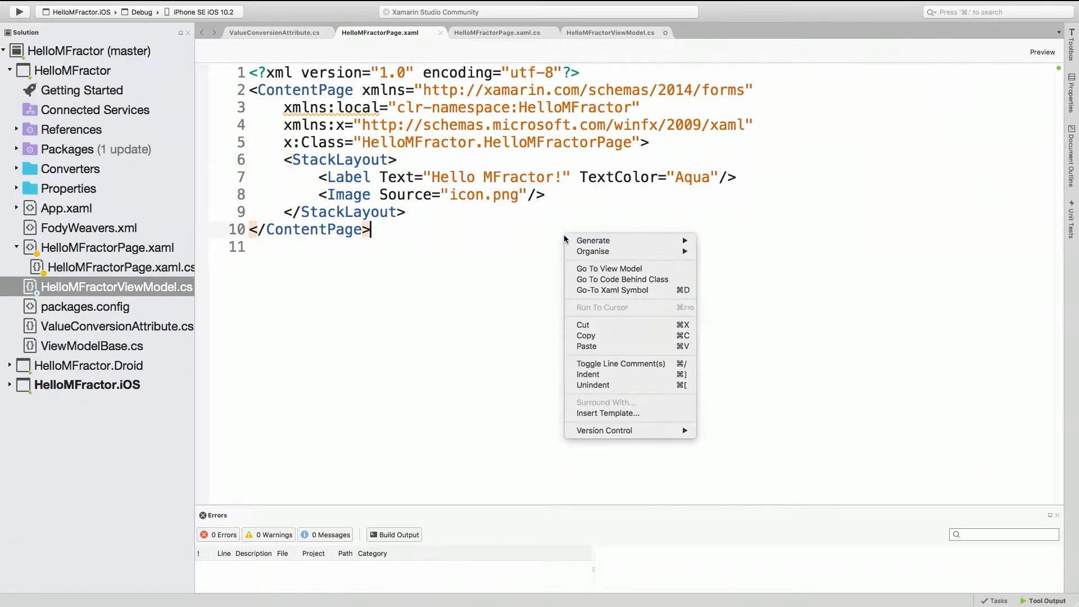
{"action": "left_click", "coordinate": [608, 268]}
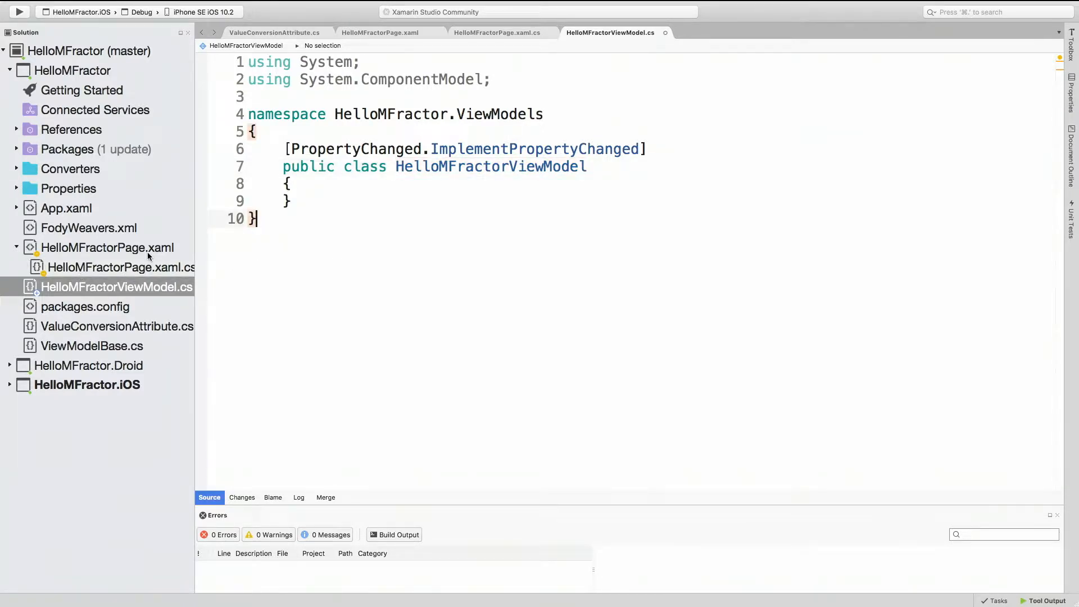
{"action": "mouse_move", "coordinate": [122, 267]}
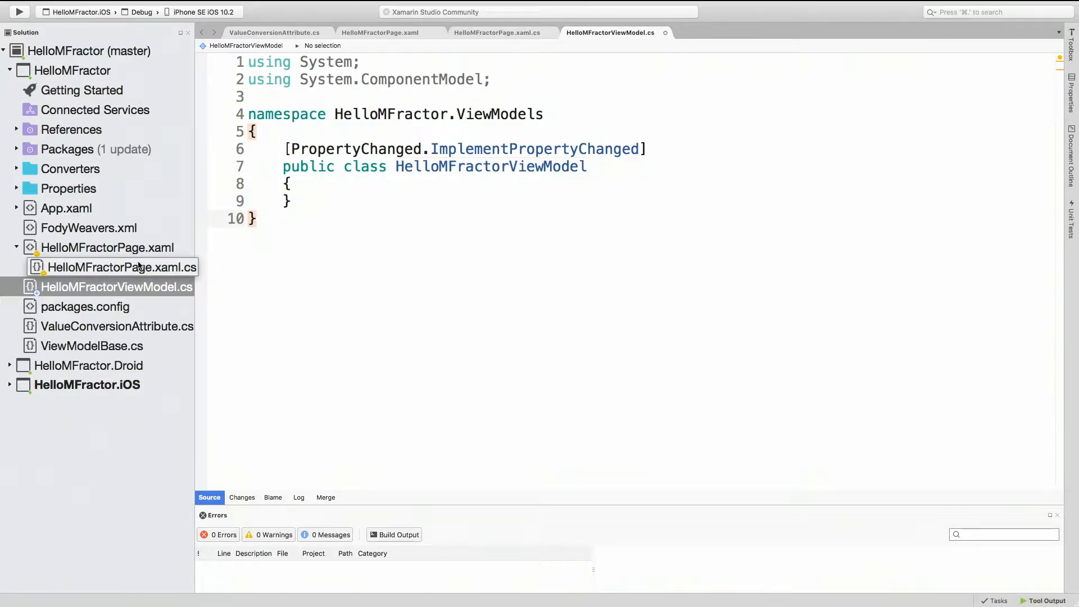
{"action": "left_click", "coordinate": [258, 219]}
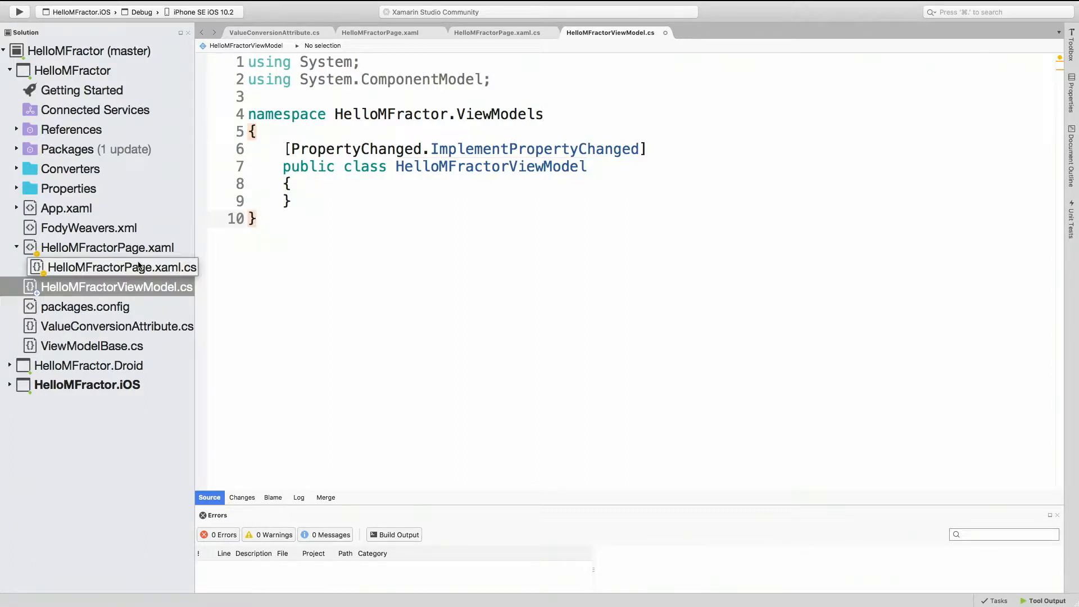
{"action": "left_click", "coordinate": [107, 247]}
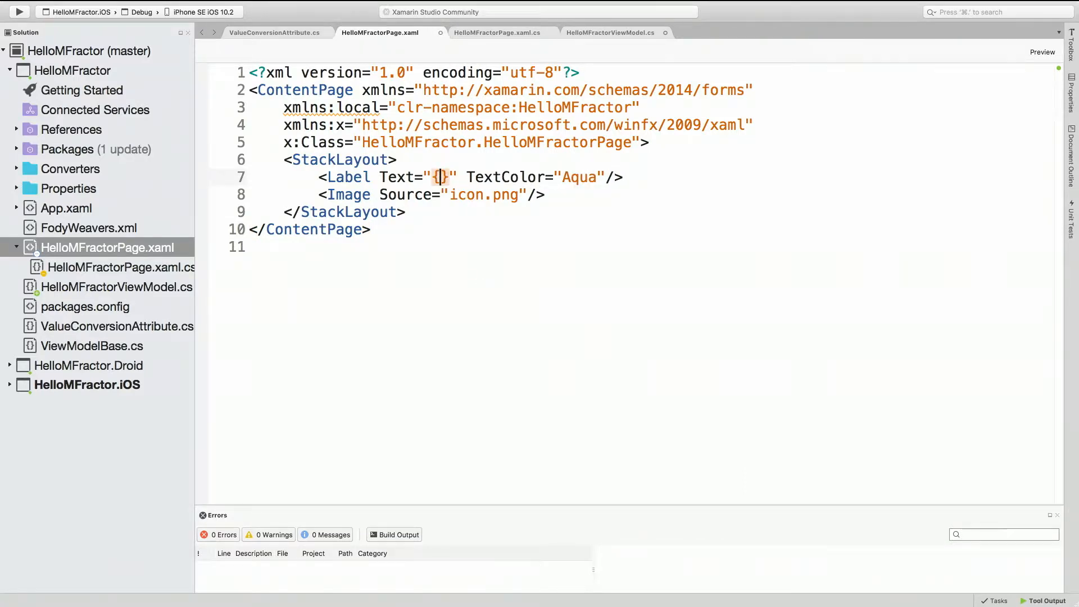
Step: Set the label's Text to {Binding Message} and place the cursor before the ContentPage closing bracket
{"action": "type", "text": "B"}
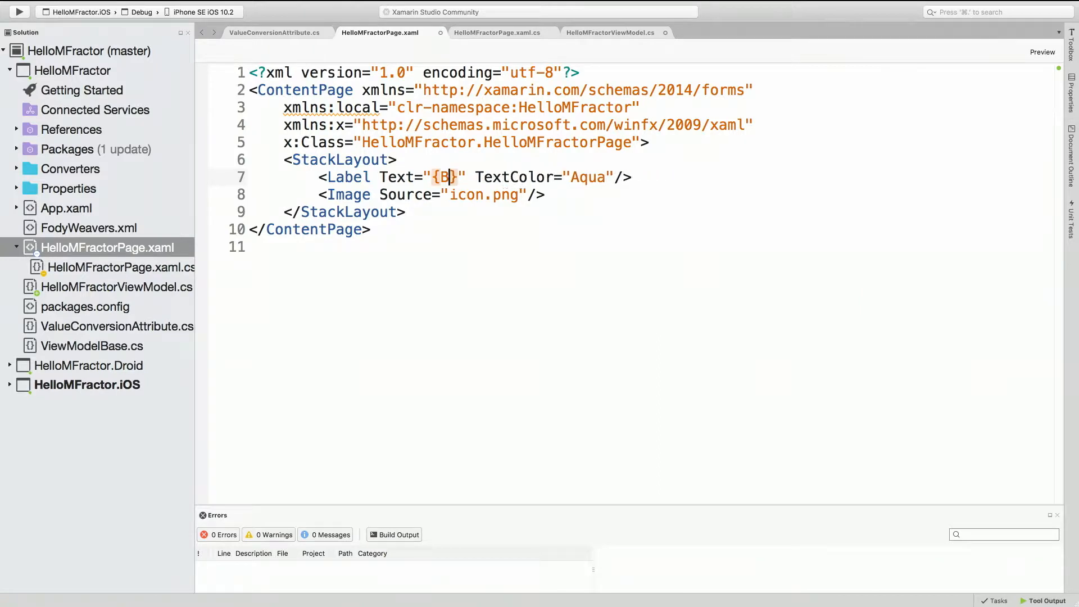
{"action": "type", "text": "inding Me"}
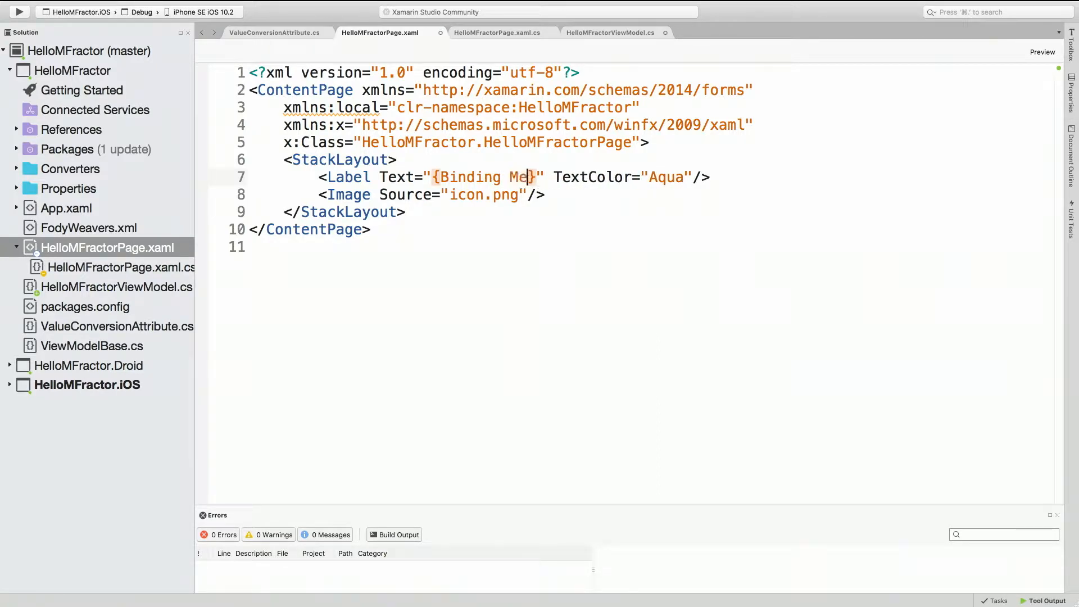
{"action": "type", "text": "ssage"}
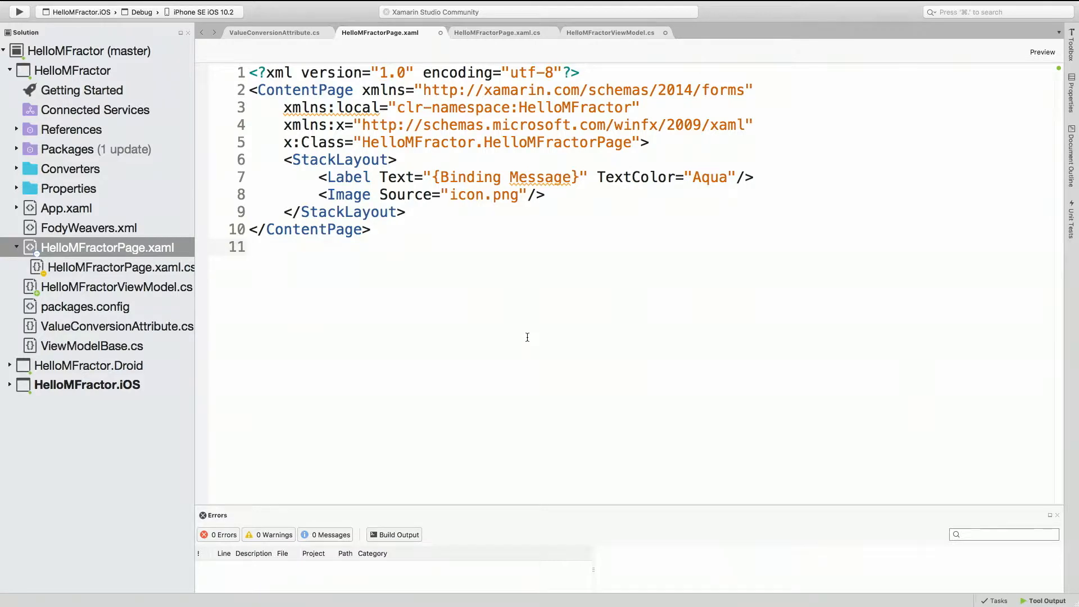
{"action": "left_click", "coordinate": [251, 247]}
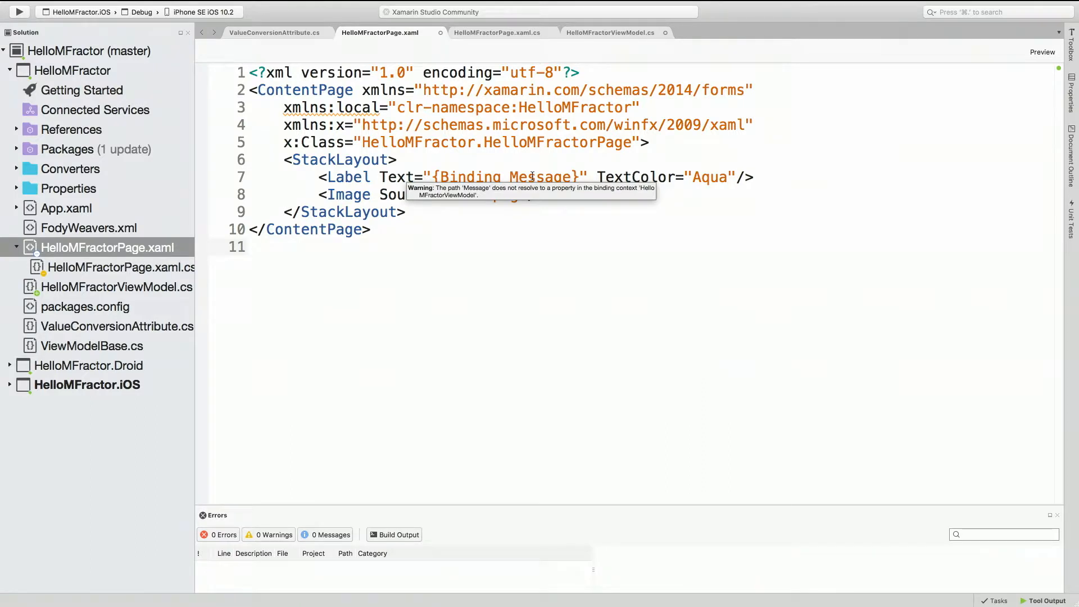
{"action": "left_click", "coordinate": [249, 246]}
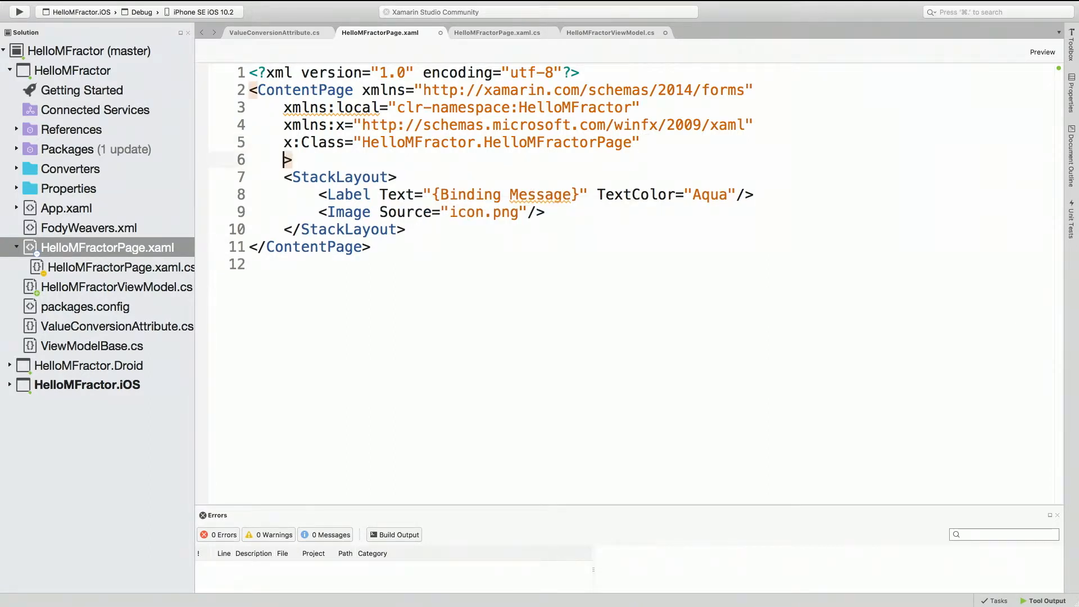
Step: Add BindingContext="{x:Static local:ViewModelLocator.ViewModel}" to ContentPage and hover its warning
{"action": "type", "text": "BindingContext=\"\""}
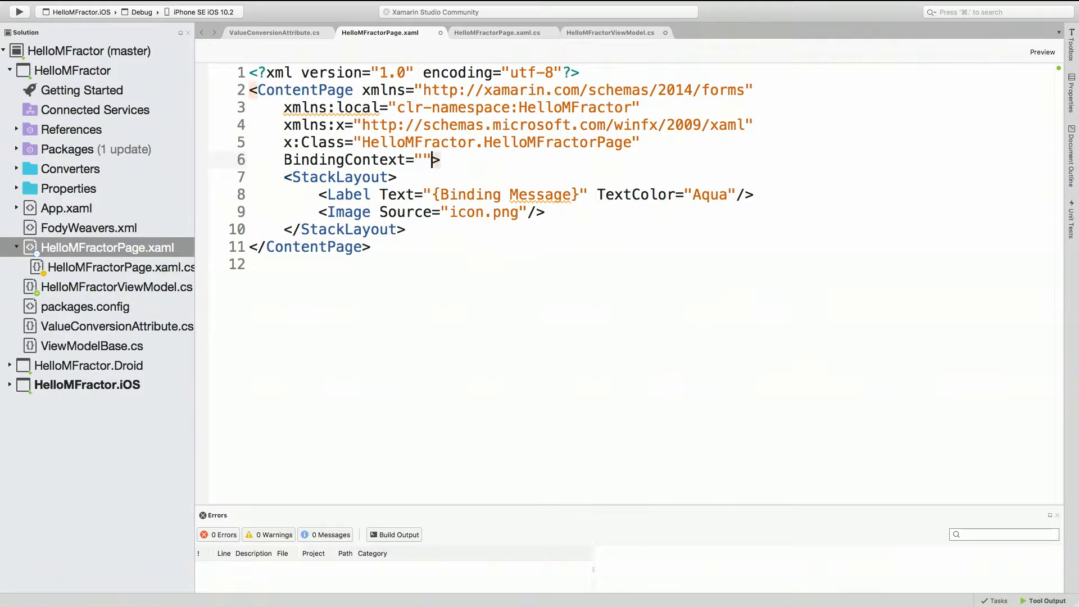
{"action": "type", "text": "{}"}
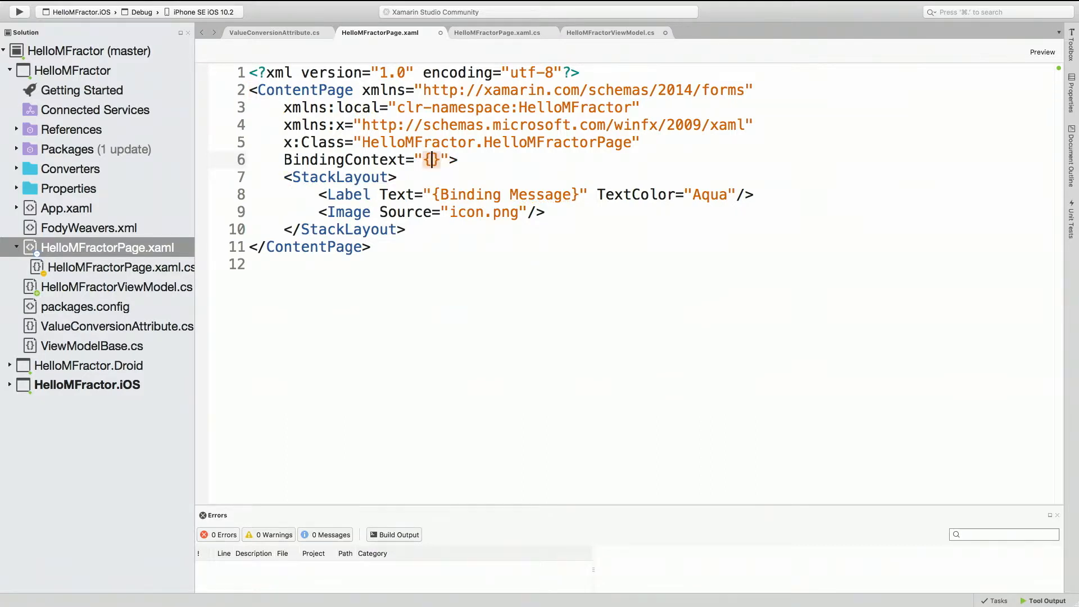
{"action": "type", "text": "x:Sta"}
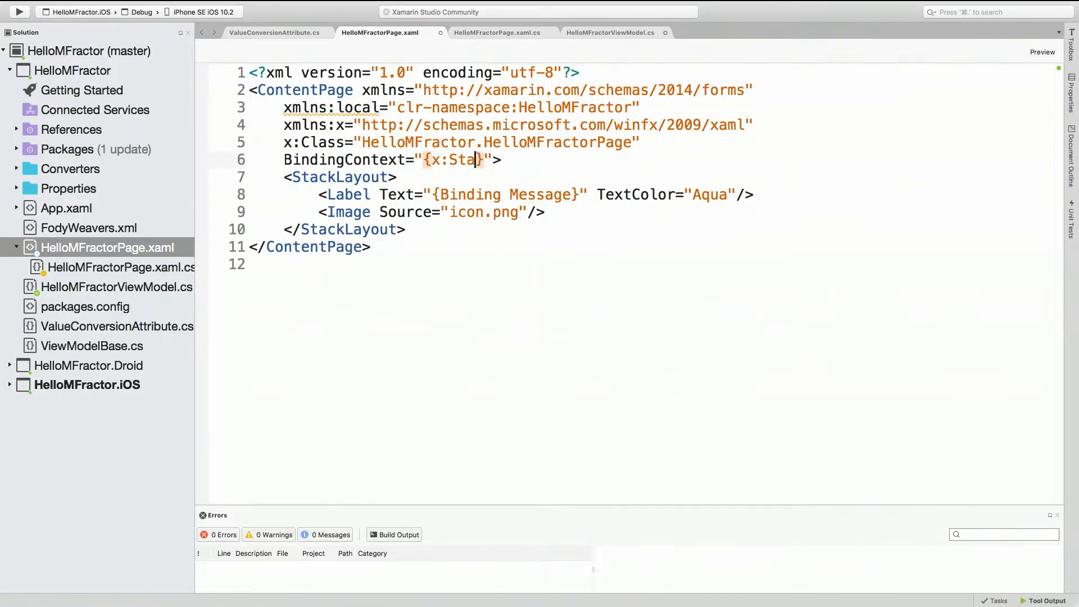
{"action": "type", "text": "tic"}
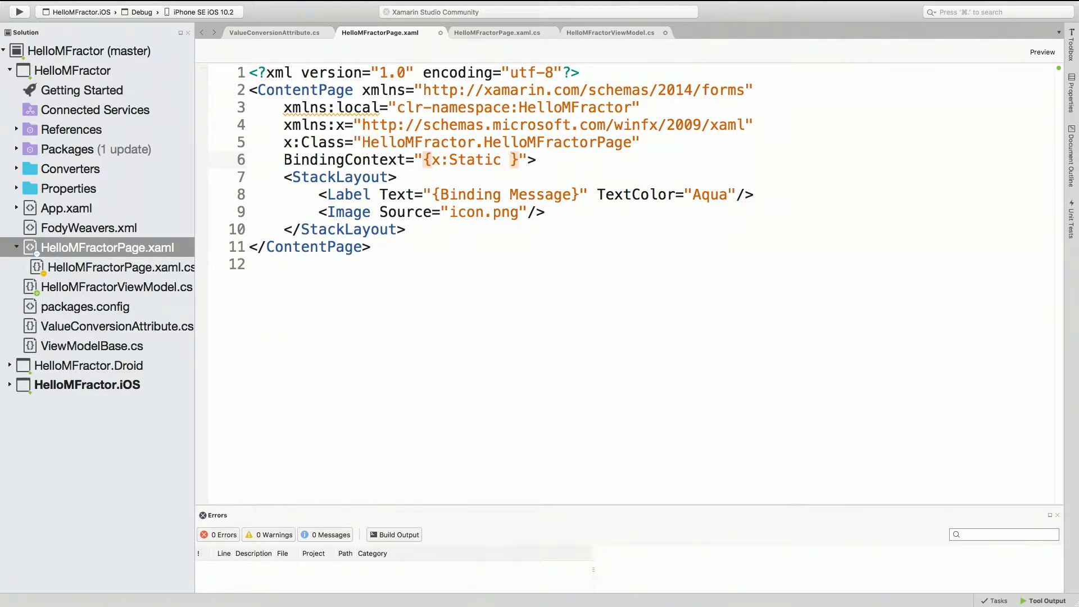
{"action": "type", "text": "local:"}
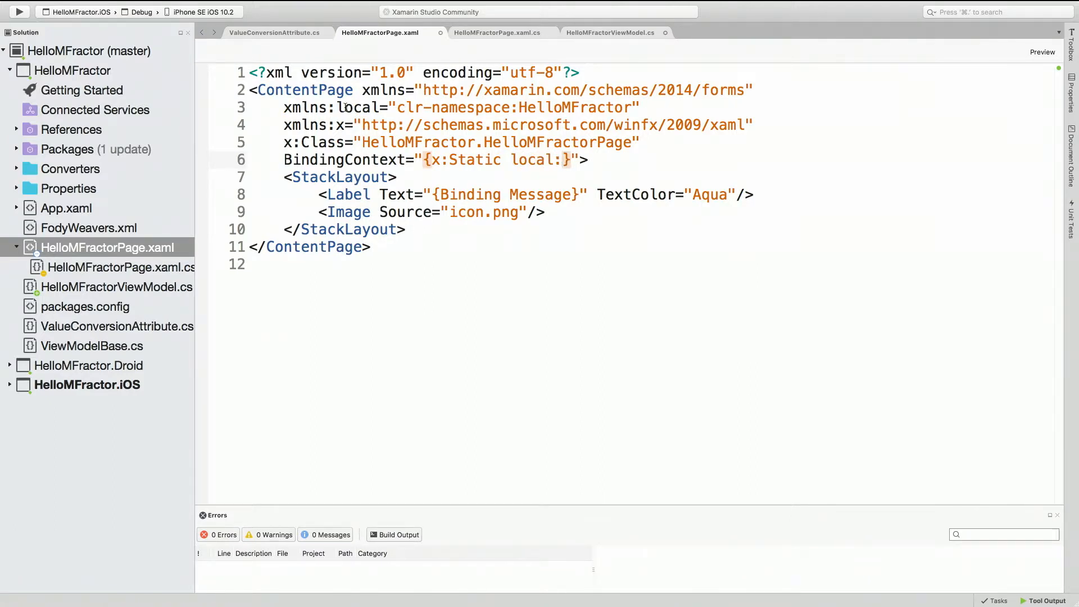
{"action": "type", "text": "View"}
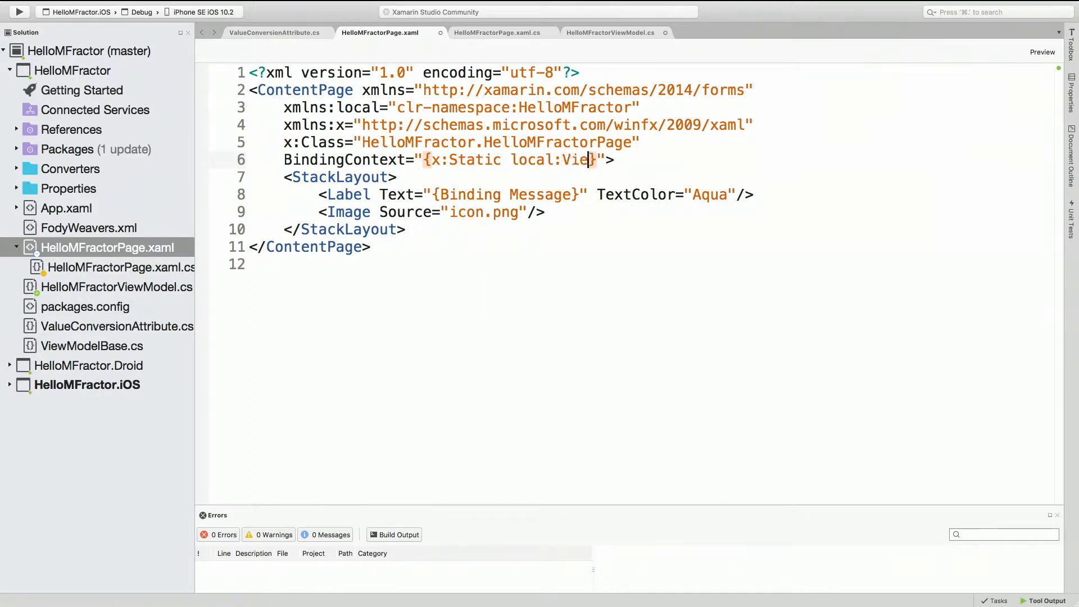
{"action": "type", "text": "wModel}"}
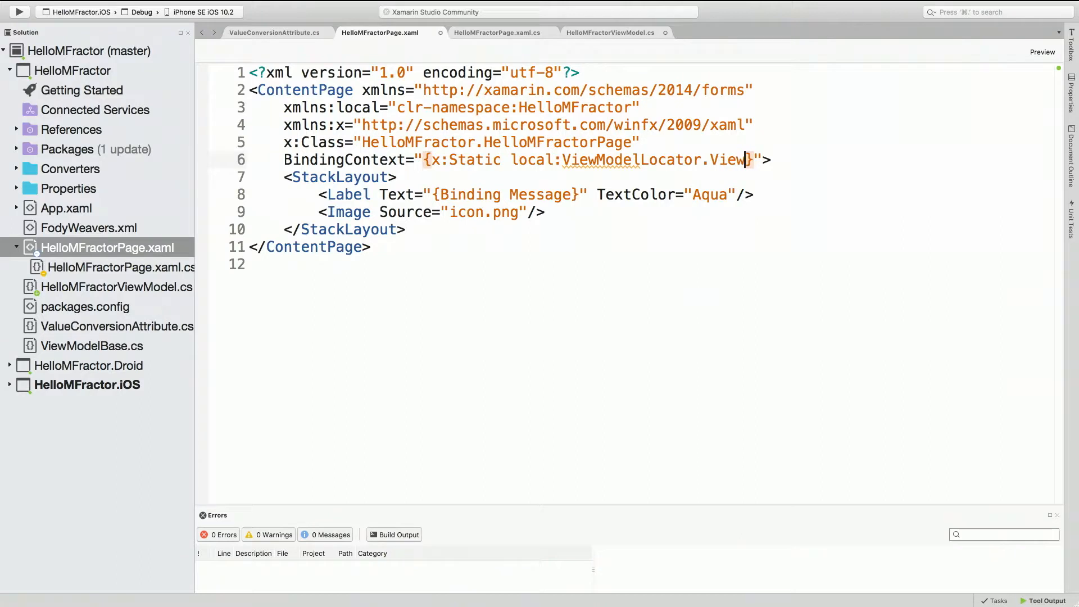
{"action": "type", "text": "Model"}
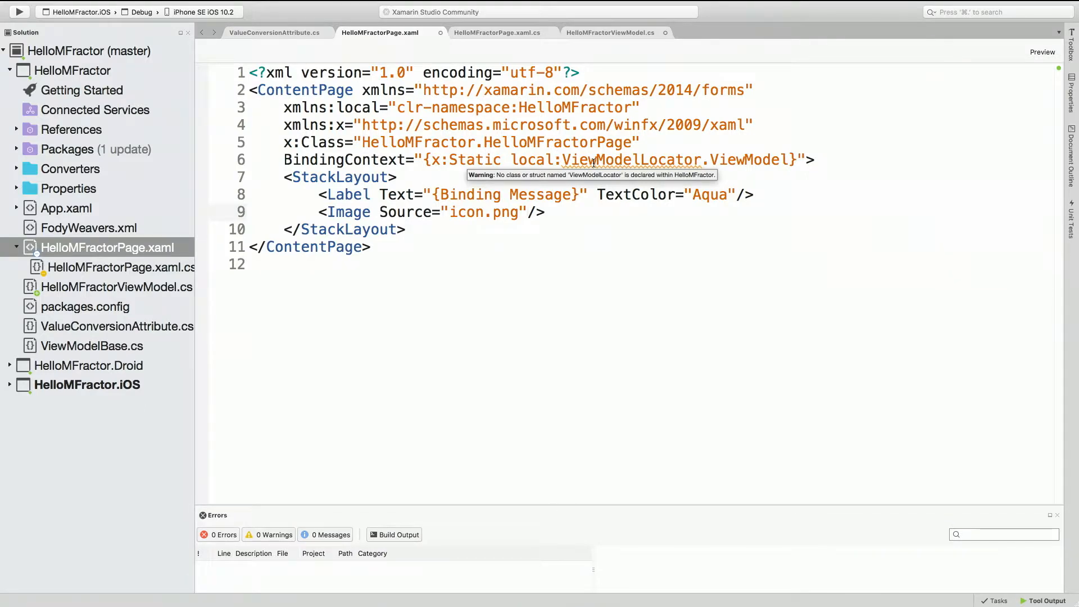
{"action": "left_click", "coordinate": [529, 212]}
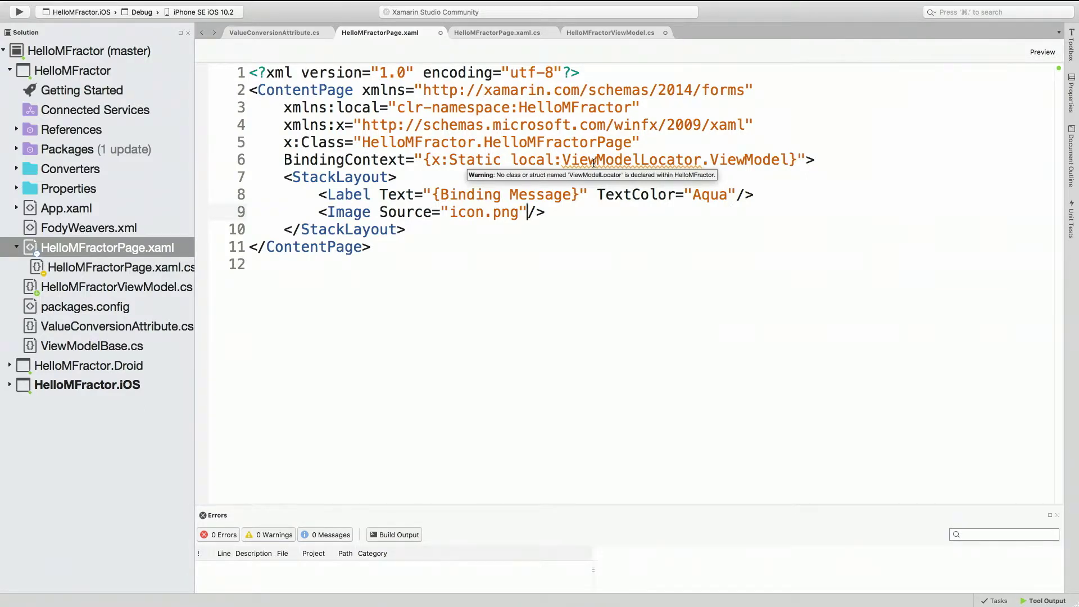
Step: Create ViewModelLocator with a static ViewModel property set to a new HelloMFractorViewModel
{"action": "right_click", "coordinate": [596, 159]}
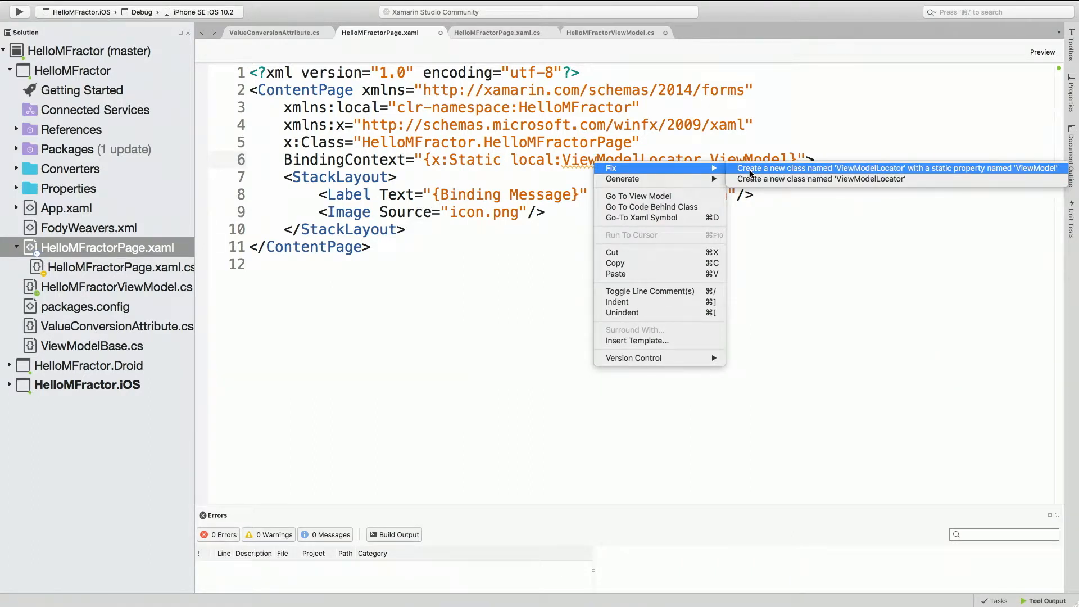
{"action": "left_click", "coordinate": [894, 168]}
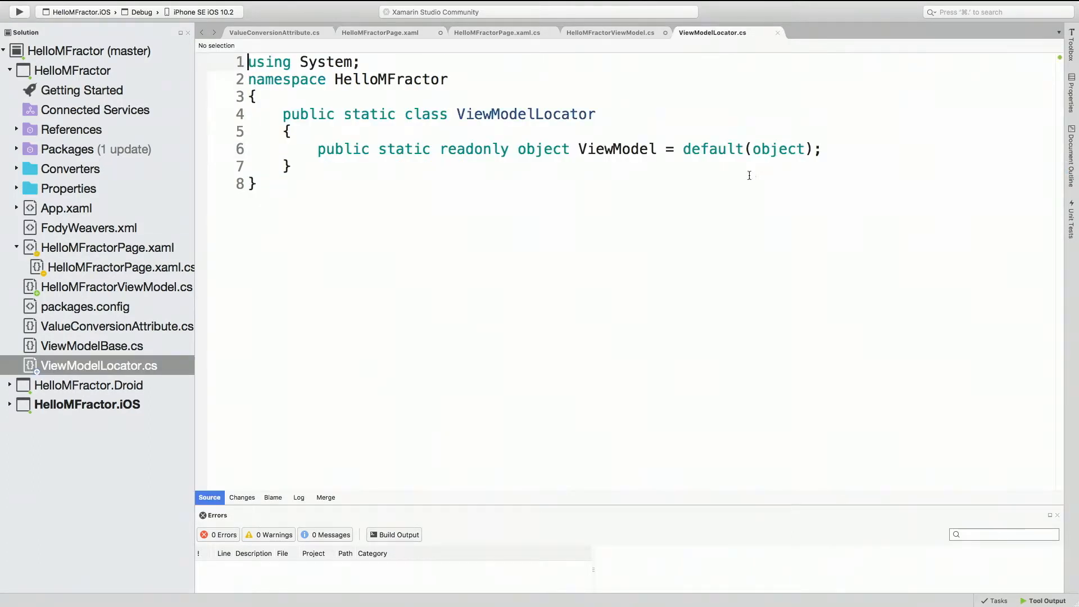
{"action": "mouse_move", "coordinate": [732, 194]}
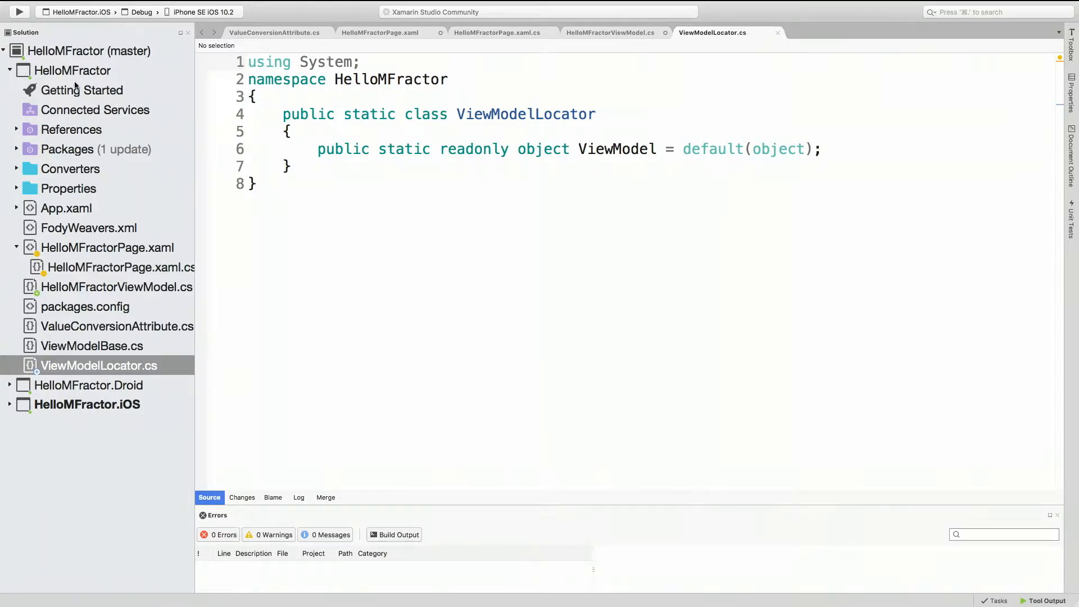
{"action": "right_click", "coordinate": [73, 70]}
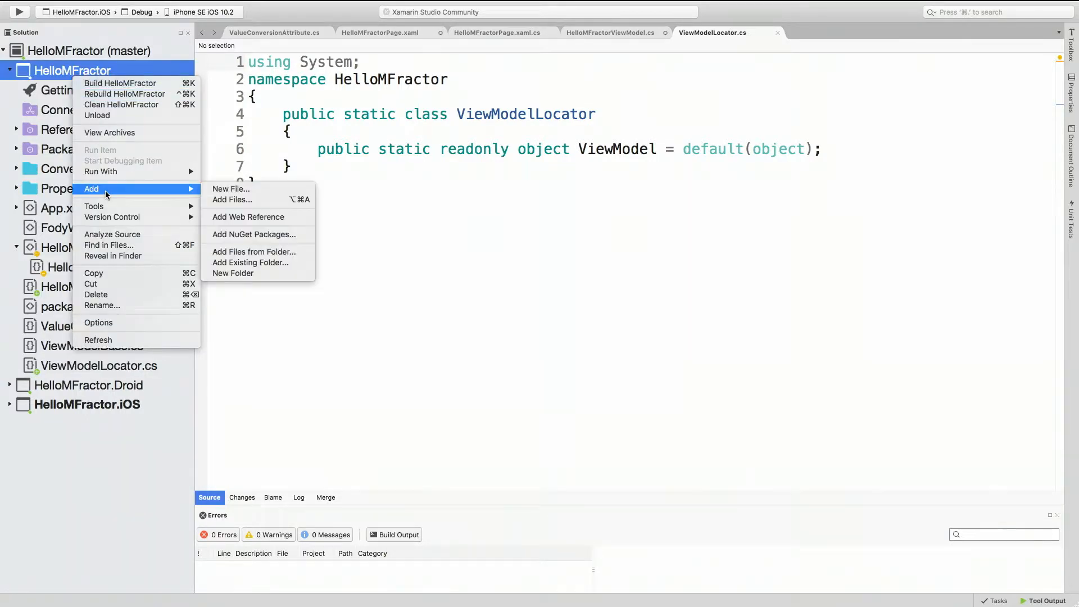
{"action": "left_click", "coordinate": [525, 96]}
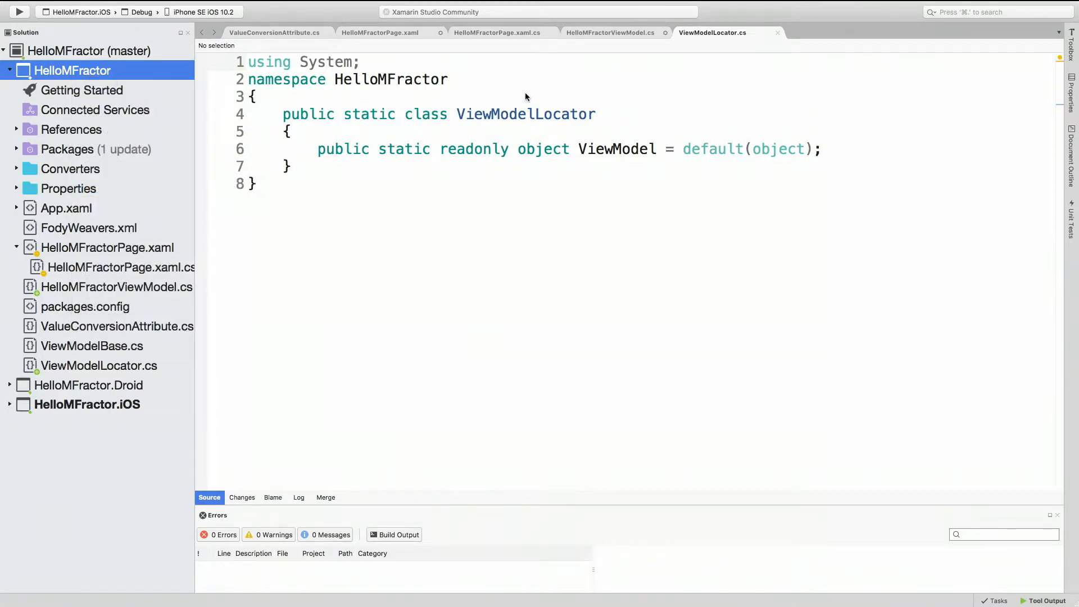
{"action": "double_click", "coordinate": [543, 150]}
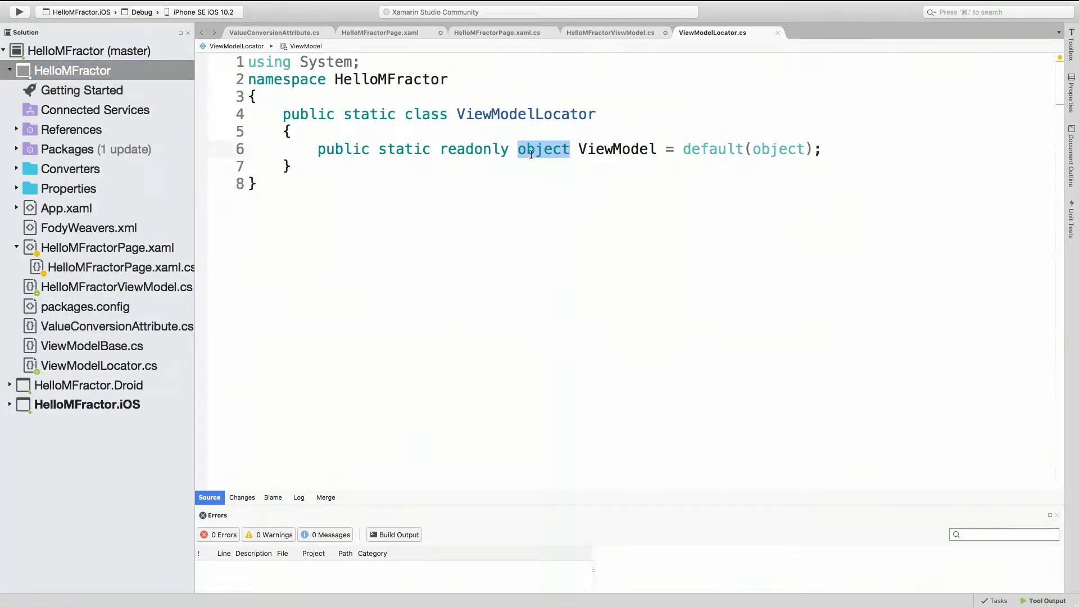
{"action": "type", "text": "Viewmo"}
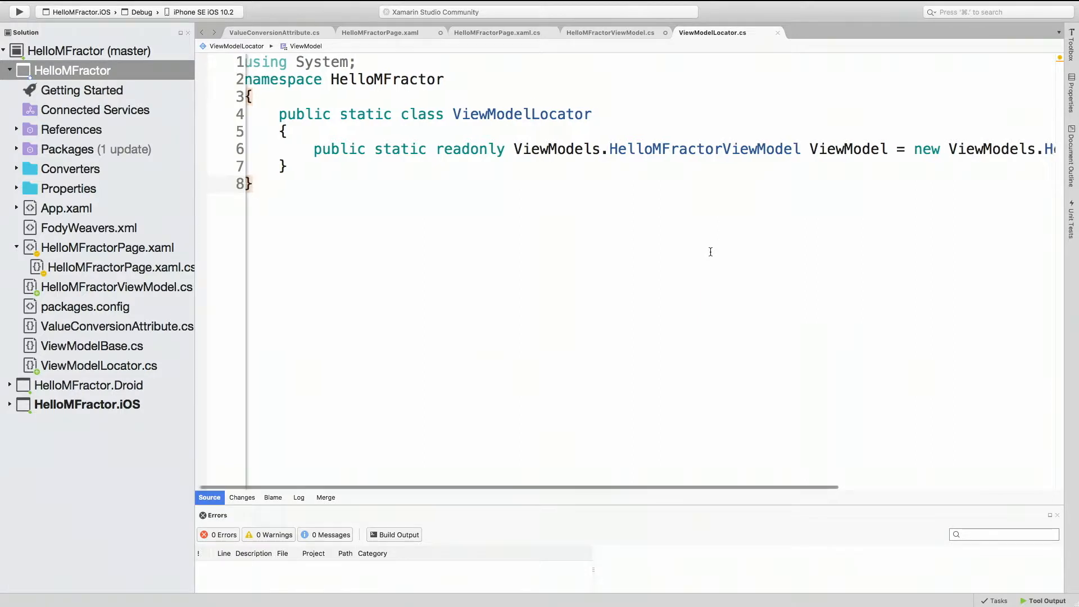
{"action": "scroll", "scroll_direction": "right", "scroll_amount": 3}
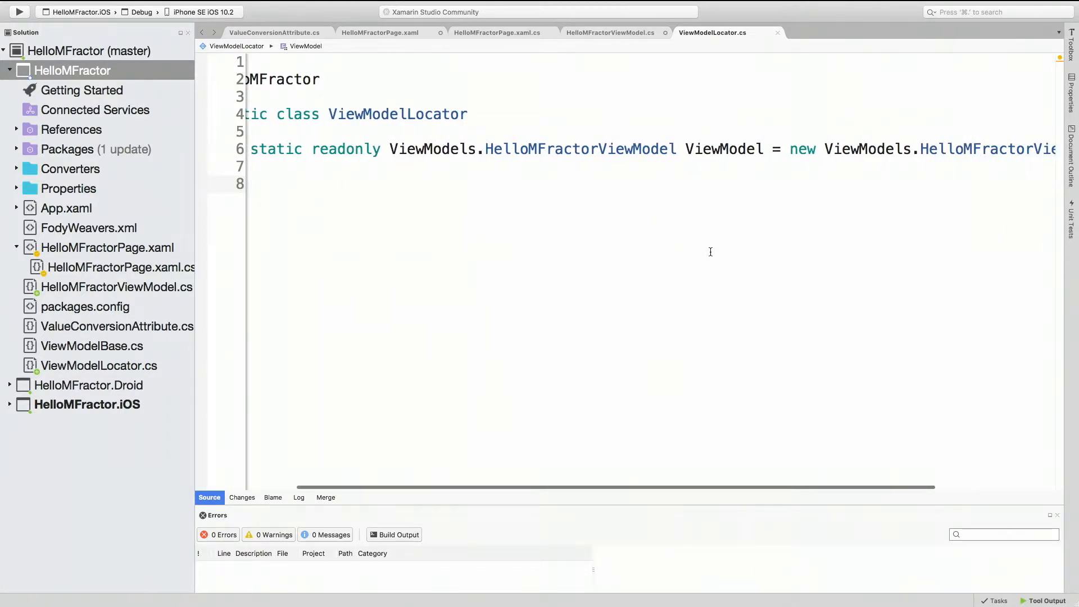
{"action": "left_click", "coordinate": [380, 32]}
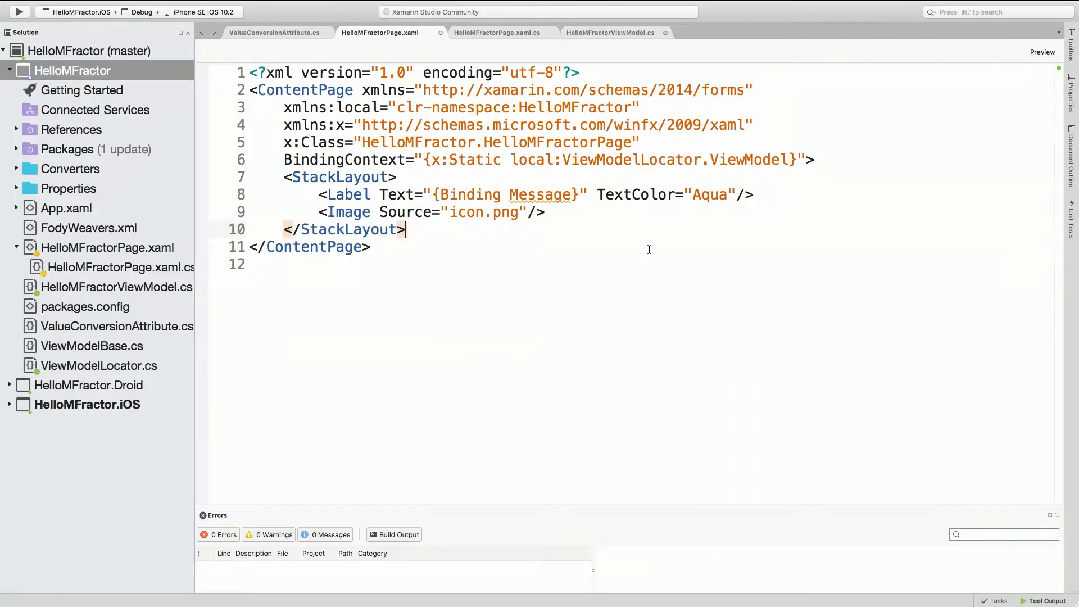
{"action": "mouse_move", "coordinate": [709, 195]}
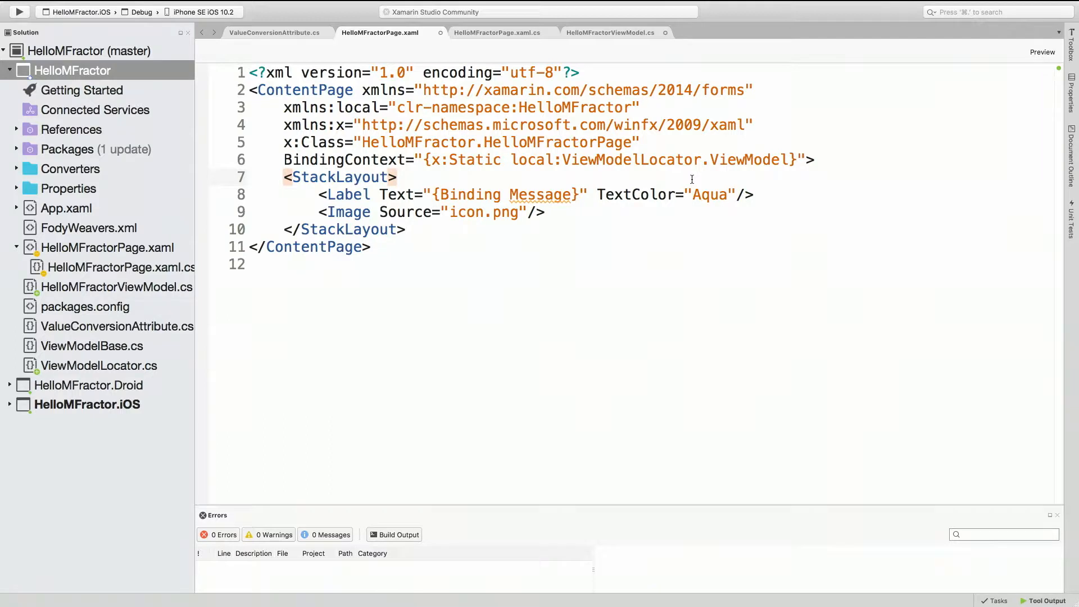
{"action": "left_click", "coordinate": [398, 177]}
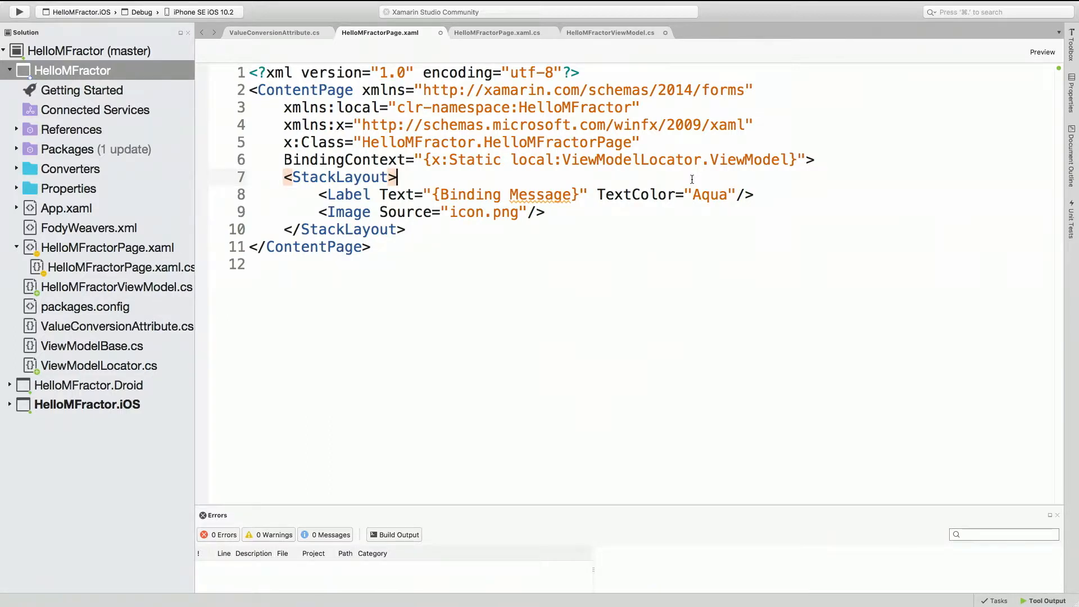
{"action": "mouse_move", "coordinate": [660, 159]}
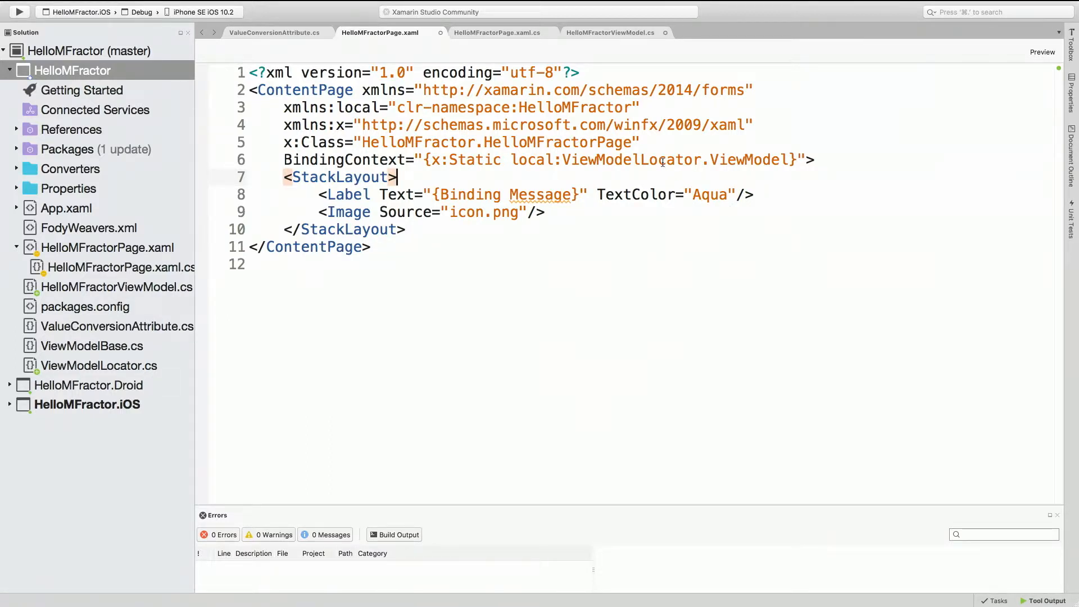
{"action": "mouse_move", "coordinate": [677, 159]}
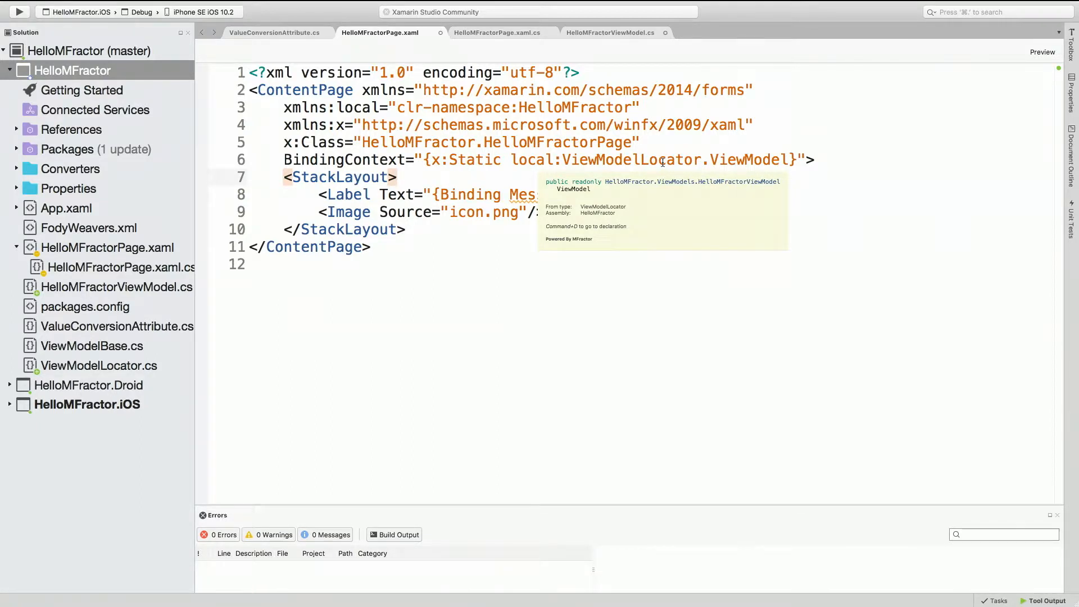
{"action": "left_click", "coordinate": [398, 177]}
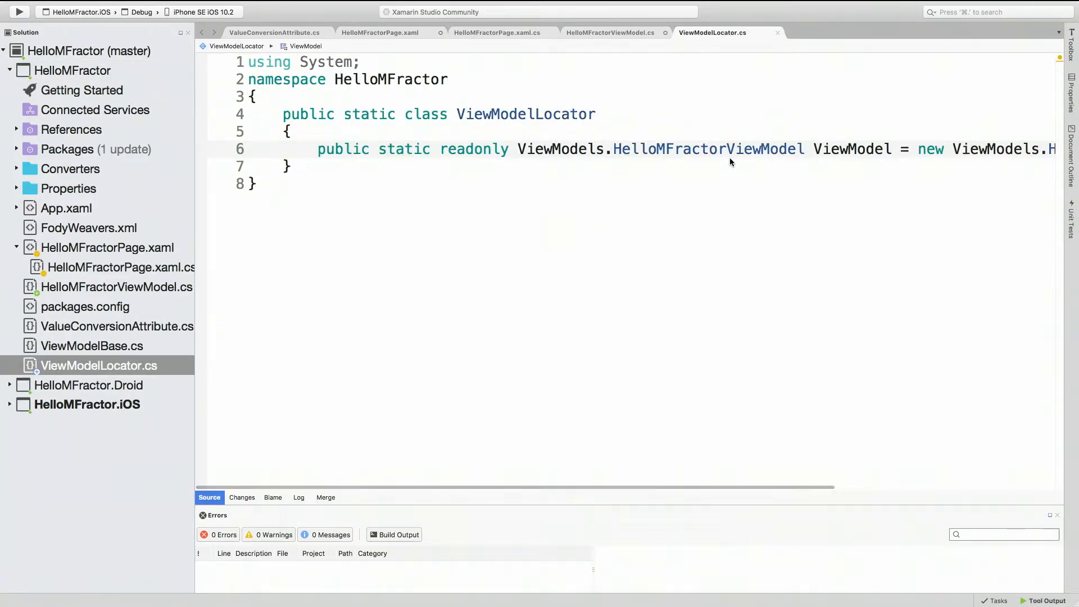
{"action": "mouse_move", "coordinate": [701, 203]}
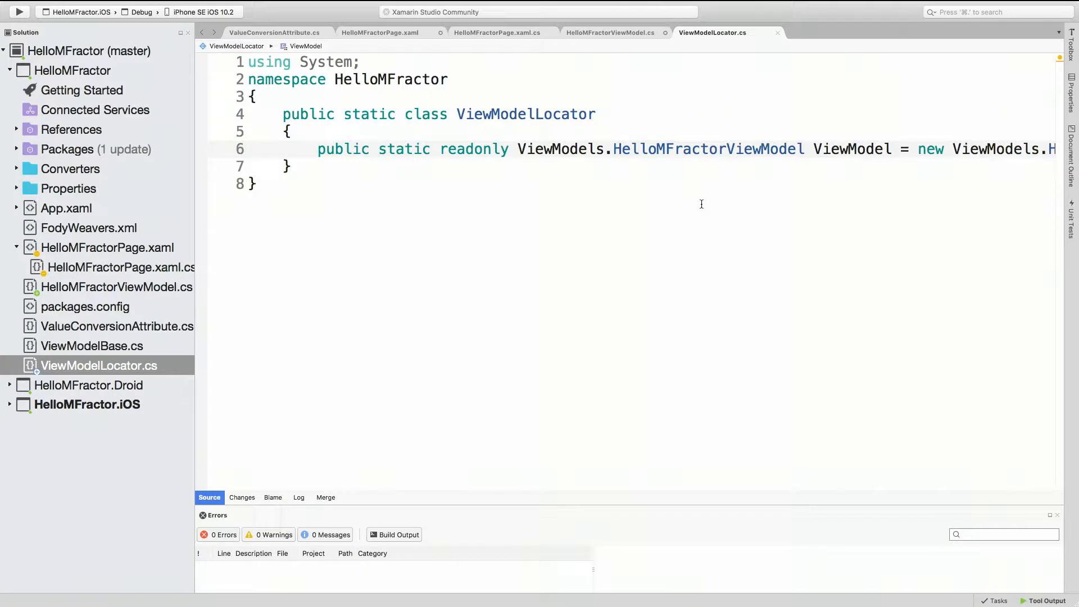
{"action": "left_click", "coordinate": [378, 33]}
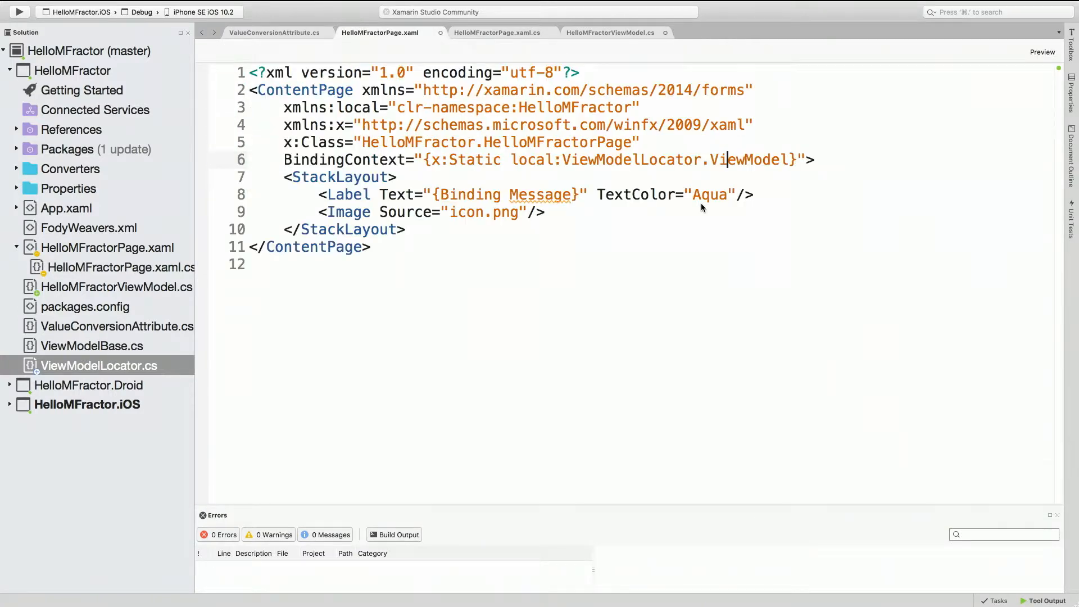
{"action": "double_click", "coordinate": [750, 159]}
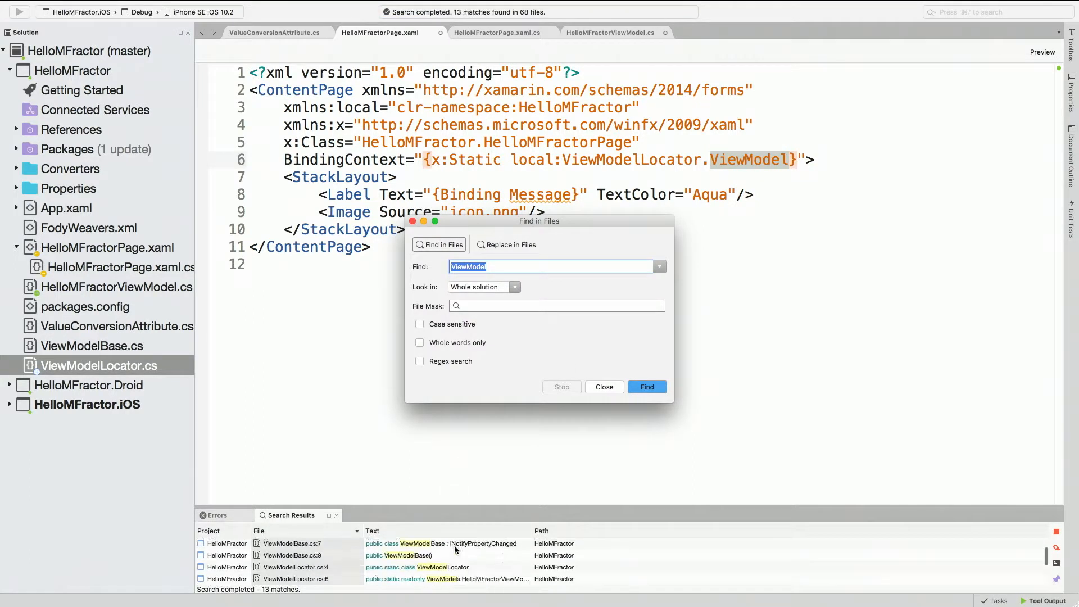
Step: Review the whole-solution ViewModel search results and close the Find in Files dialog
{"action": "scroll", "scroll_direction": "down", "scroll_amount": 3}
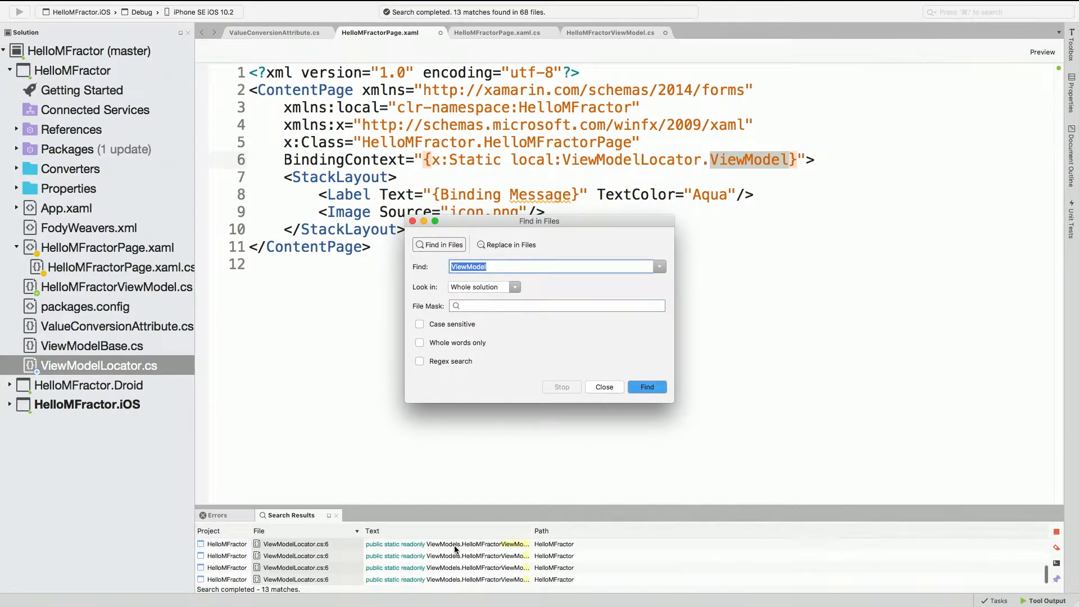
{"action": "mouse_move", "coordinate": [430, 260]}
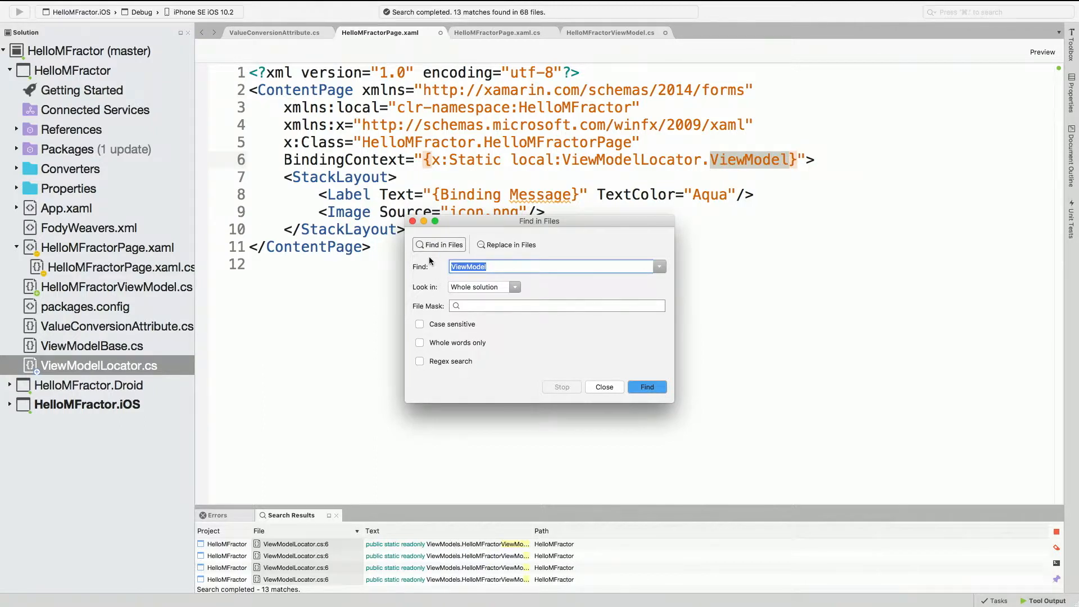
{"action": "left_click", "coordinate": [603, 386]}
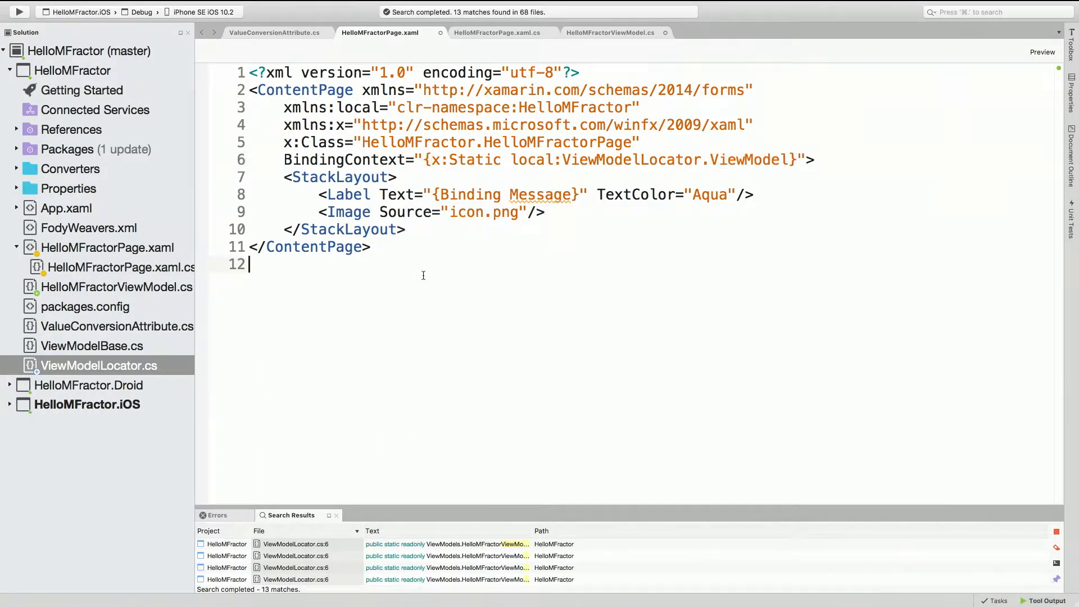
{"action": "mouse_move", "coordinate": [558, 232]}
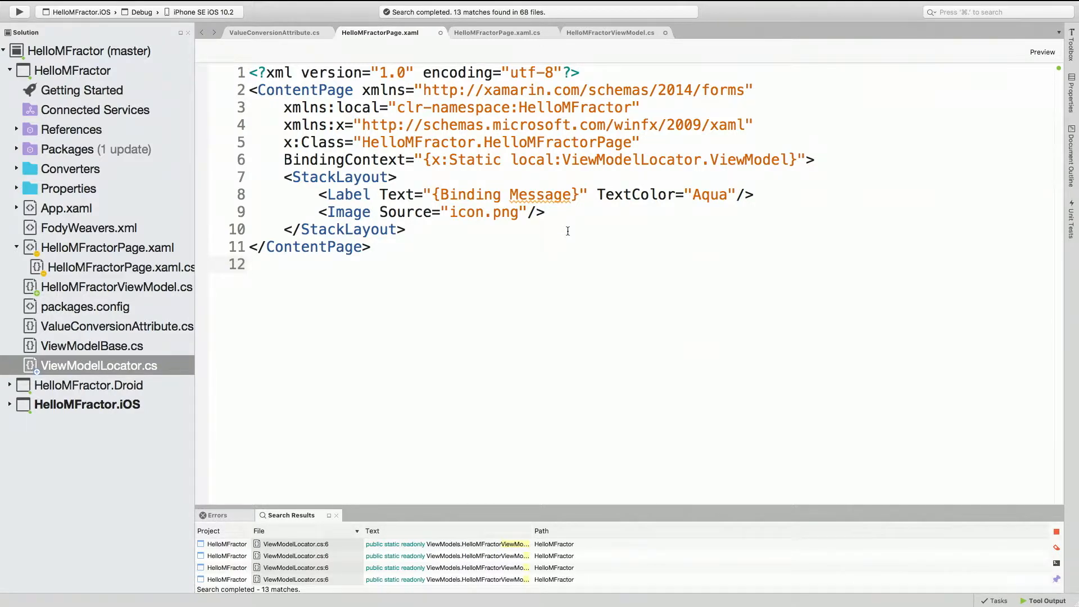
{"action": "left_click", "coordinate": [252, 263]}
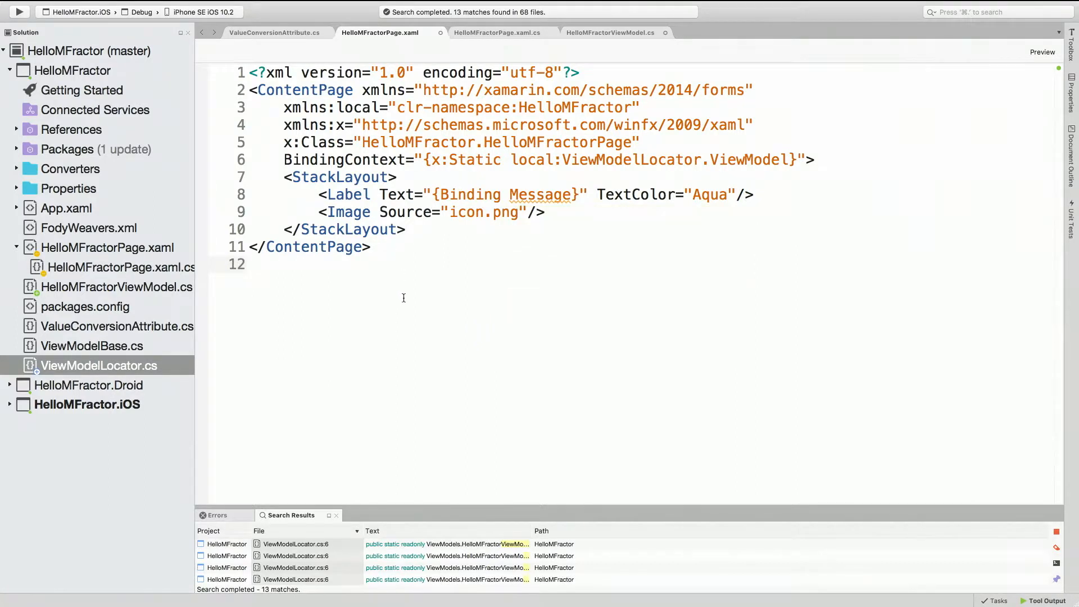
{"action": "left_click", "coordinate": [251, 263]}
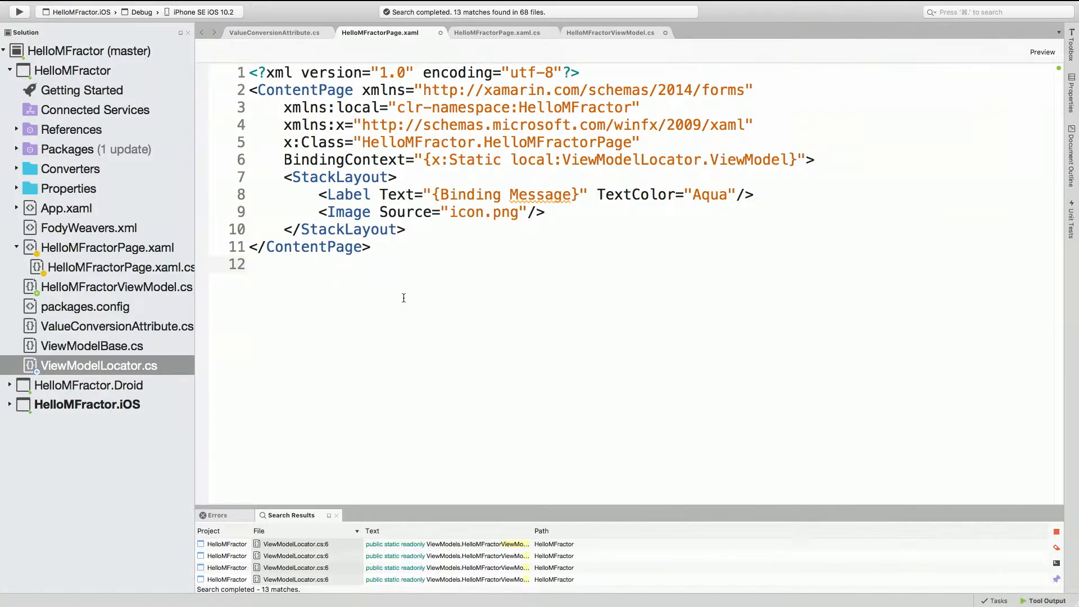
{"action": "left_click", "coordinate": [252, 263]}
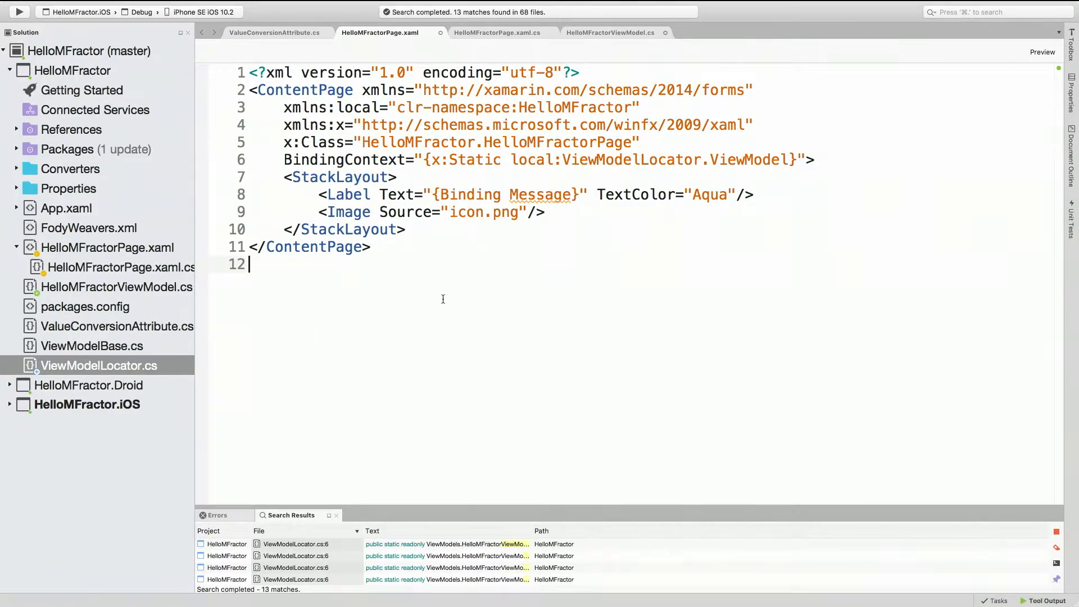
{"action": "mouse_move", "coordinate": [491, 222]}
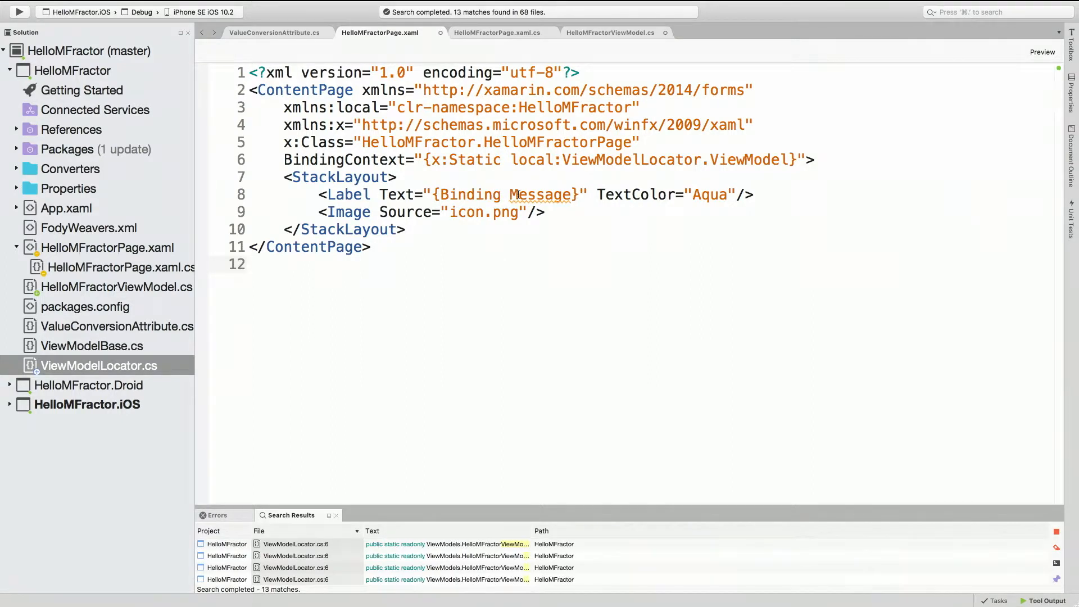
{"action": "mouse_move", "coordinate": [541, 194]}
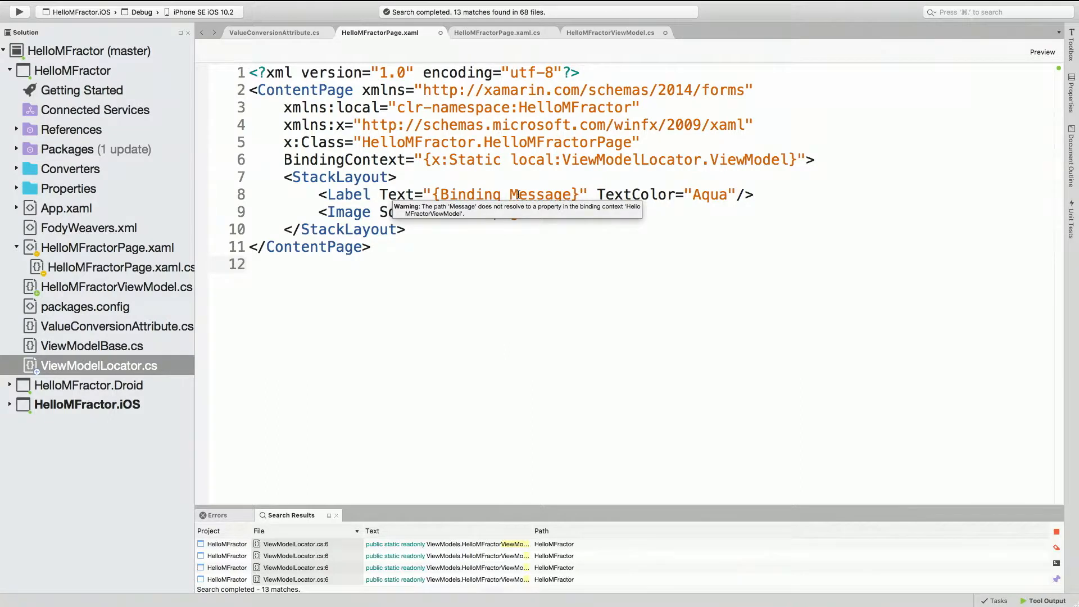
{"action": "left_click", "coordinate": [251, 264]}
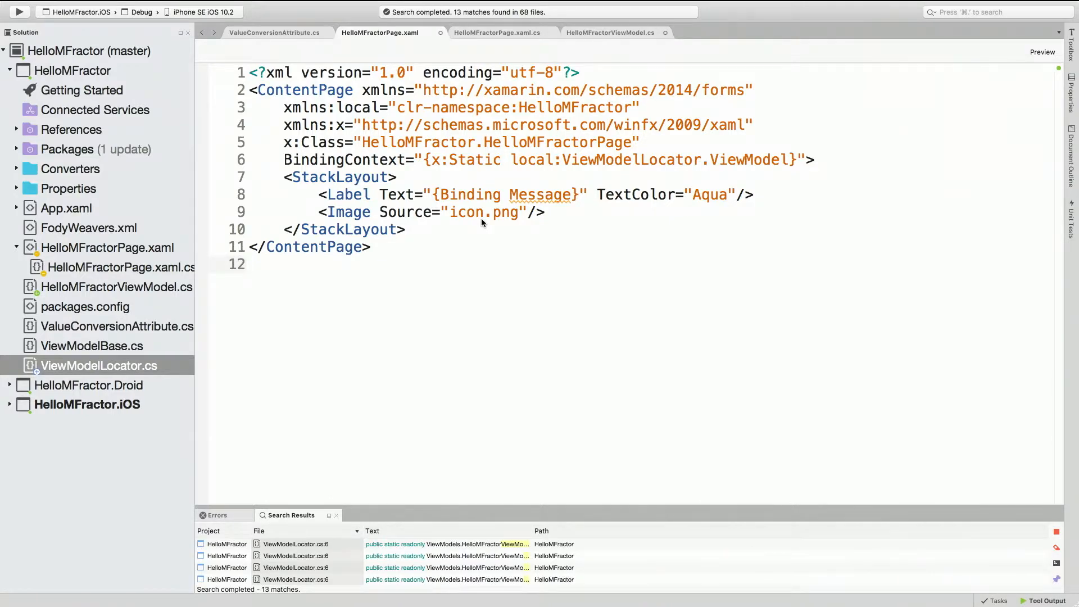
{"action": "mouse_move", "coordinate": [530, 232]}
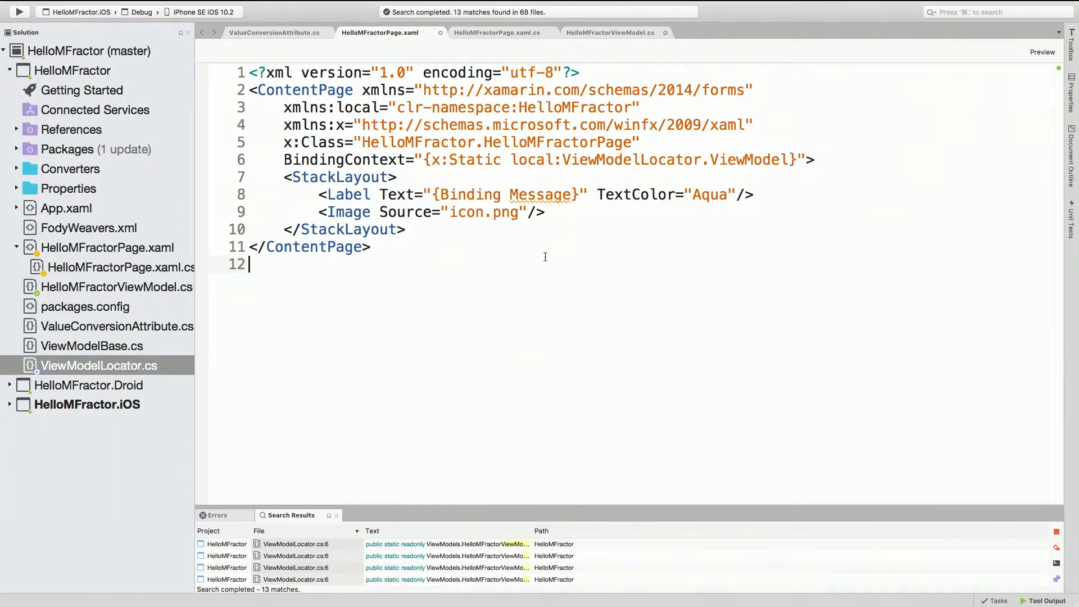
{"action": "mouse_move", "coordinate": [540, 193]}
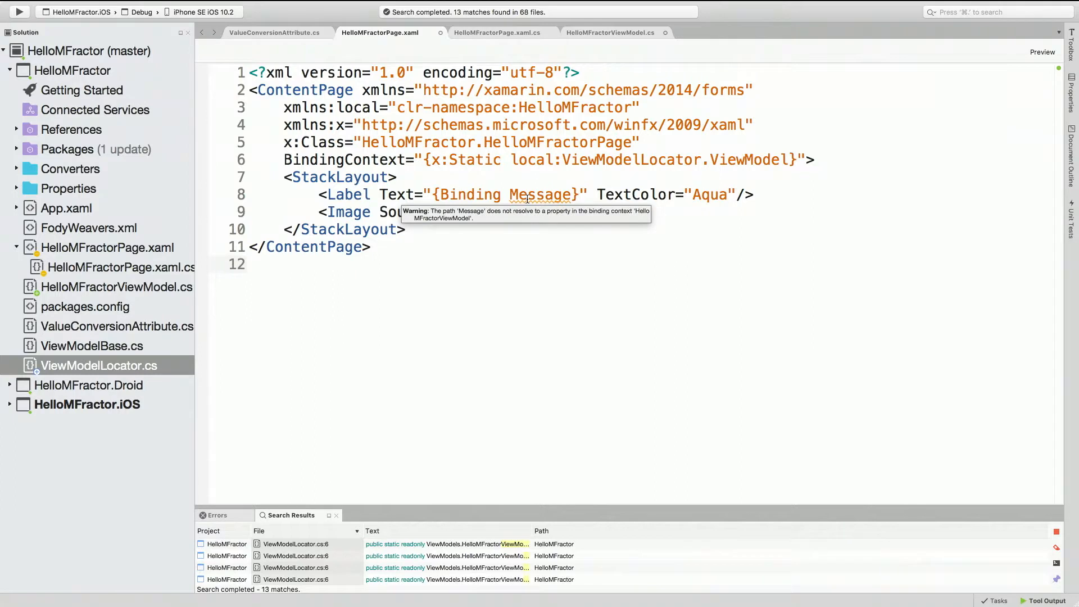
{"action": "left_click", "coordinate": [250, 263]}
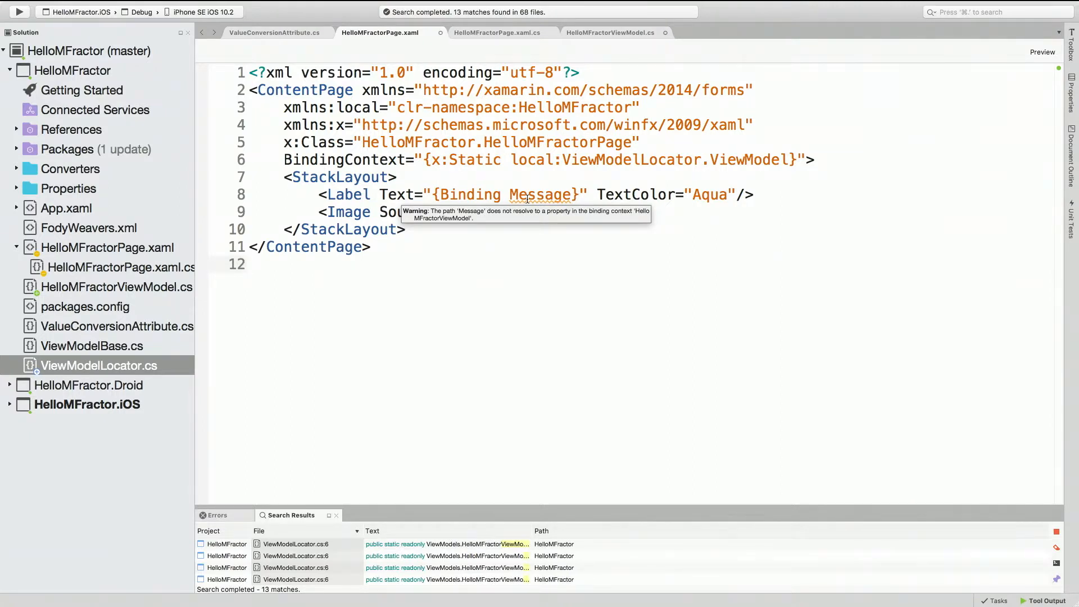
{"action": "left_click", "coordinate": [252, 263]}
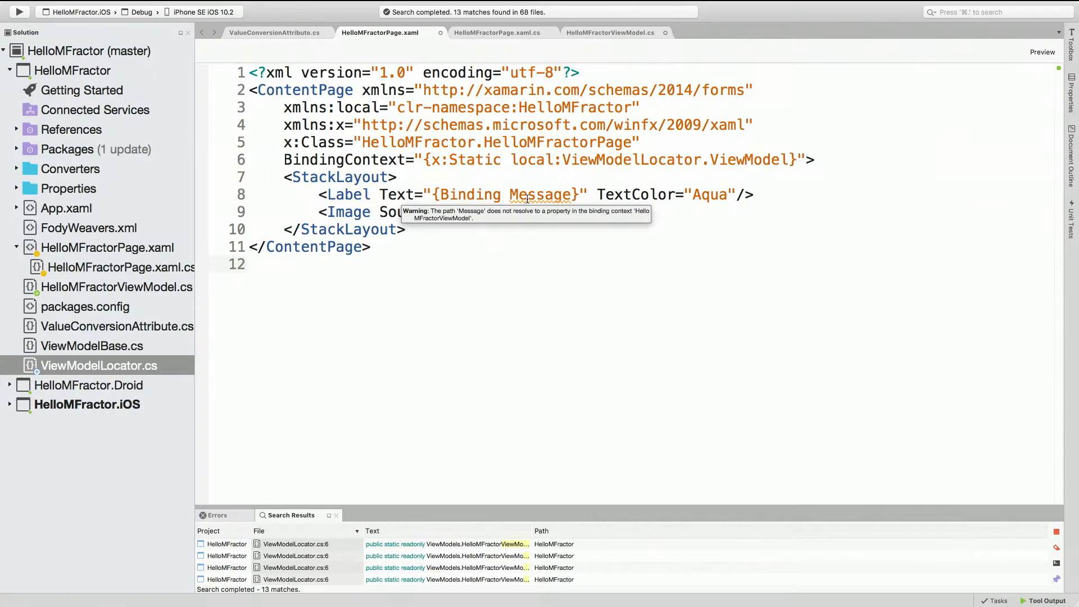
{"action": "mouse_move", "coordinate": [508, 194]}
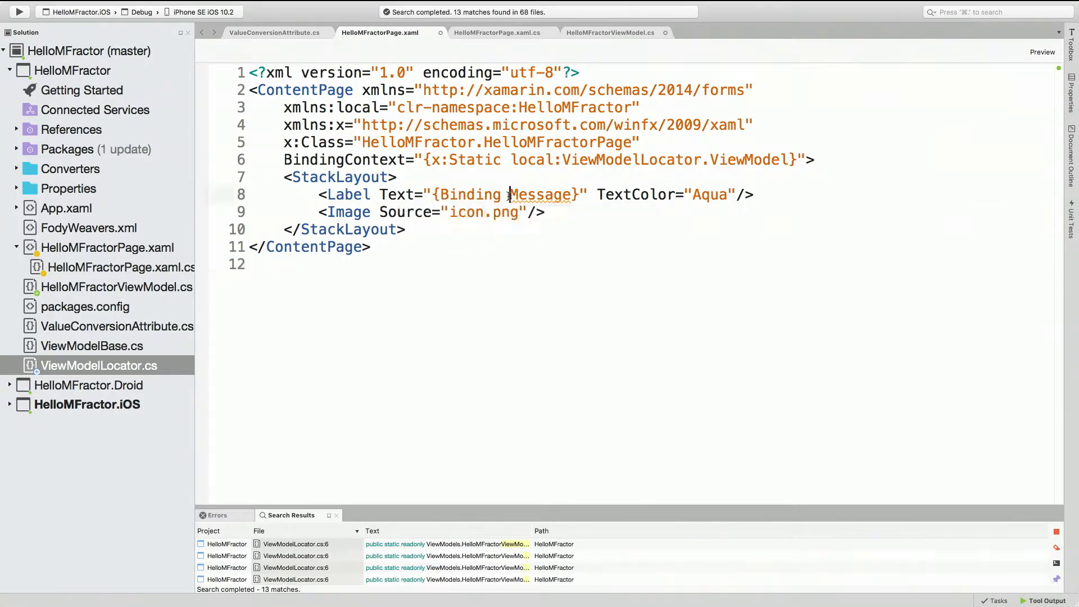
{"action": "left_click", "coordinate": [406, 230]}
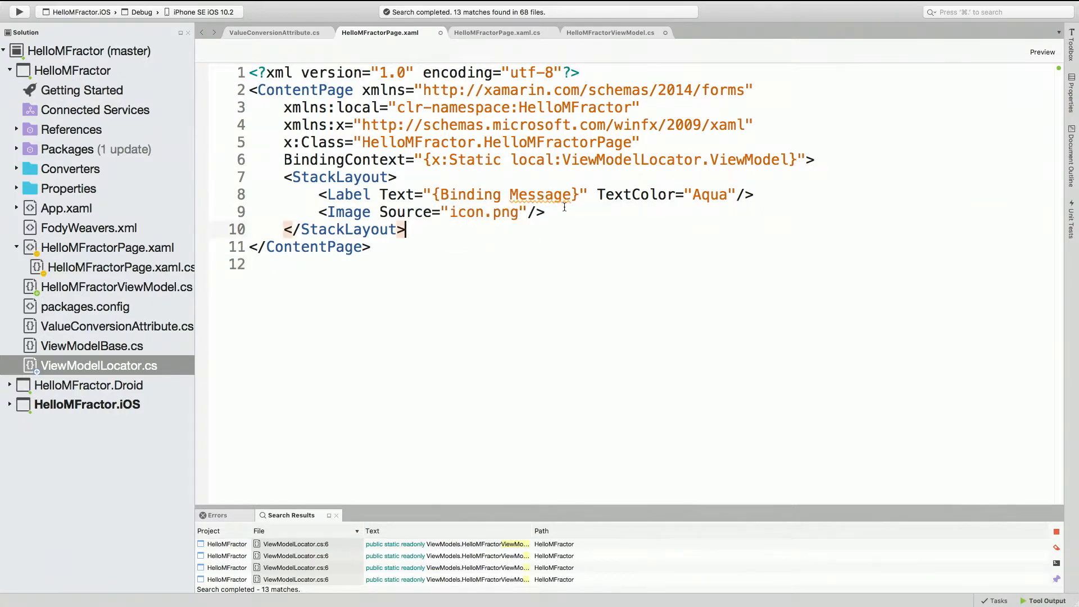
Step: Generate a string Message property in HelloMFractorViewModel, then go back to the page XAML
{"action": "right_click", "coordinate": [551, 194]}
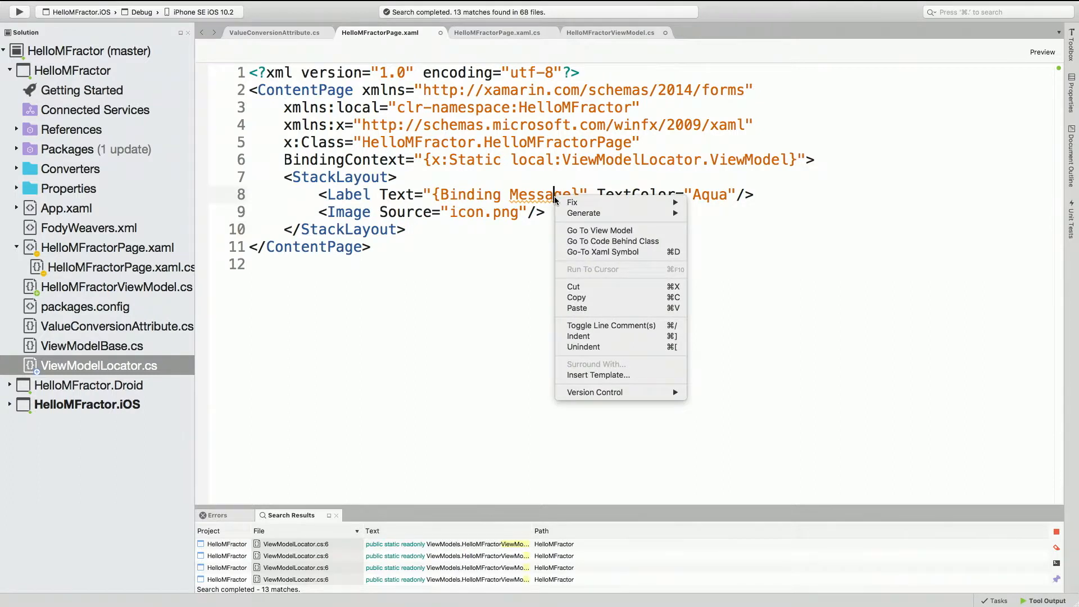
{"action": "mouse_move", "coordinate": [583, 213]}
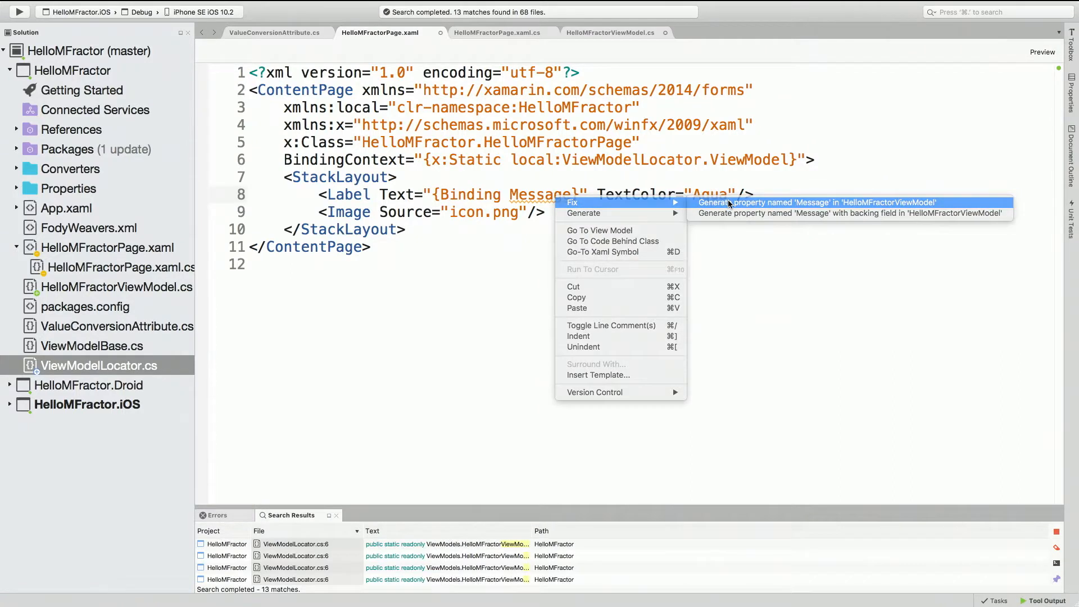
{"action": "left_click", "coordinate": [816, 202]}
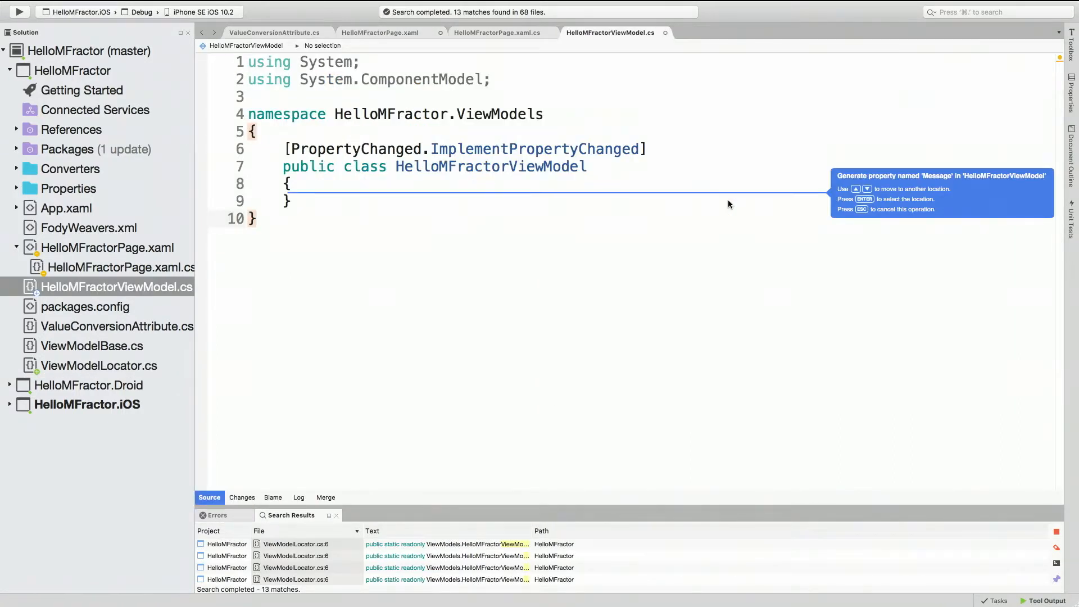
{"action": "key", "text": "Return"}
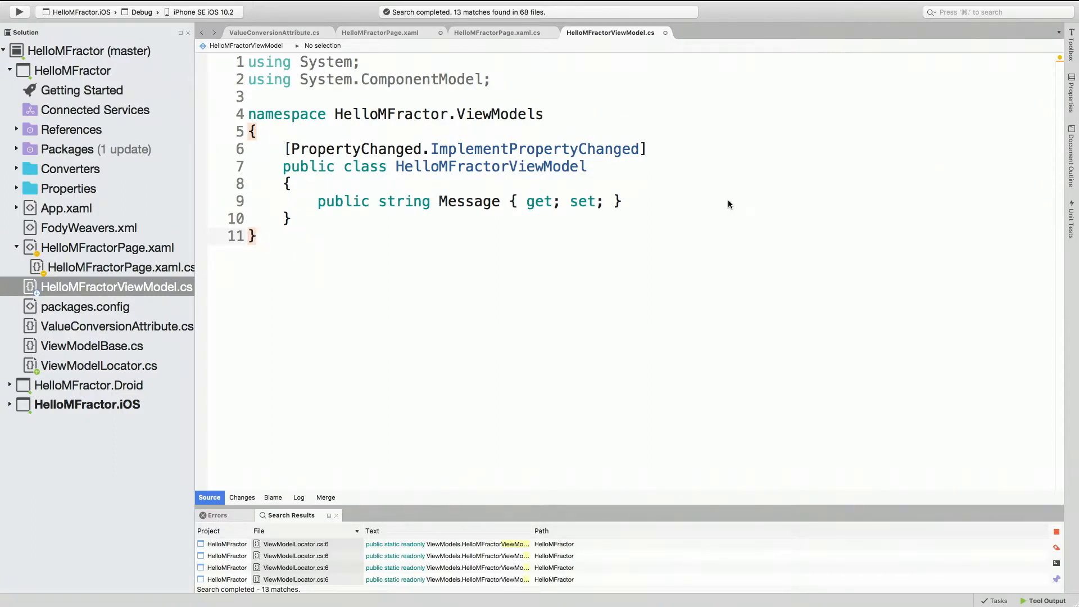
{"action": "left_click", "coordinate": [255, 236]}
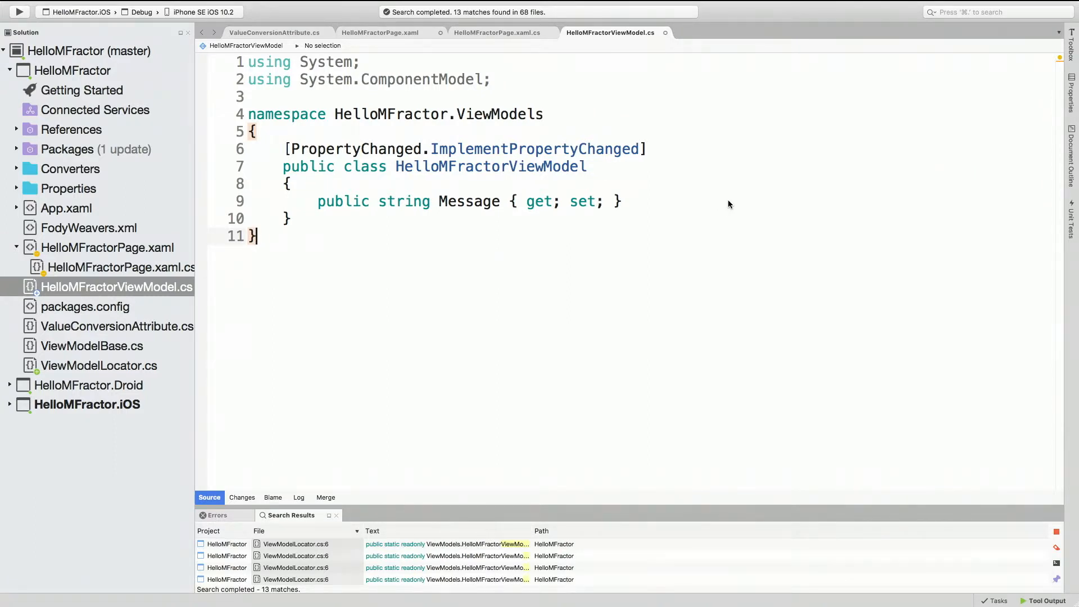
{"action": "right_click", "coordinate": [490, 165]}
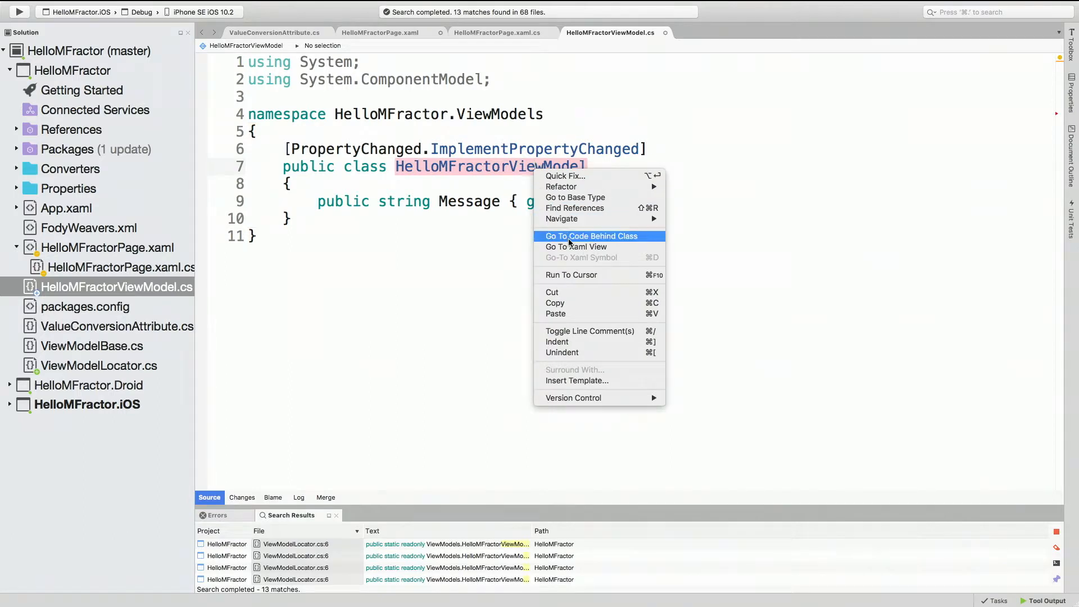
{"action": "left_click", "coordinate": [576, 246]}
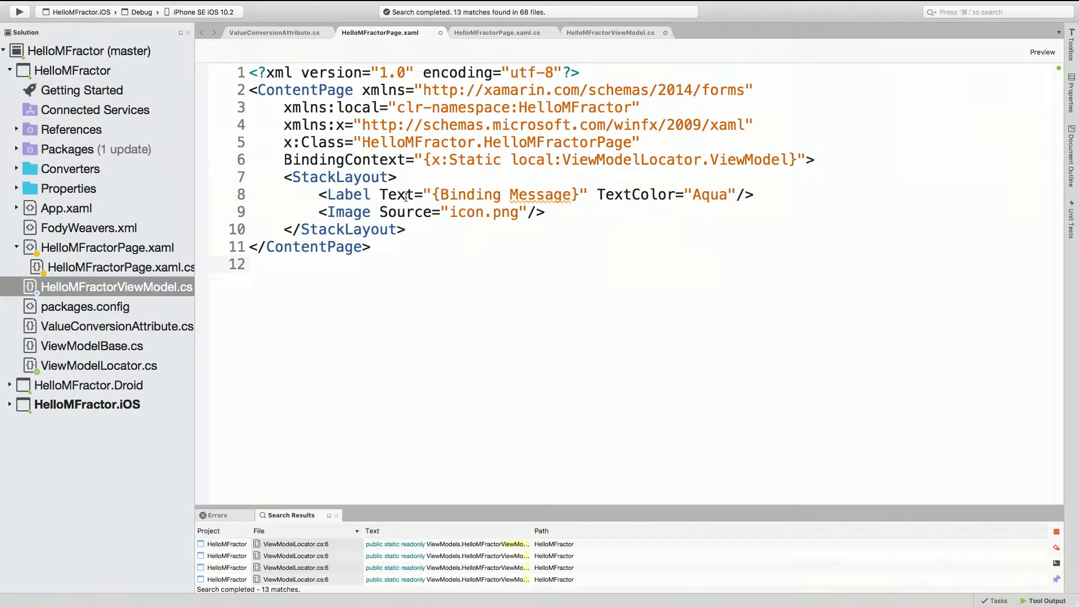
{"action": "mouse_move", "coordinate": [399, 194]}
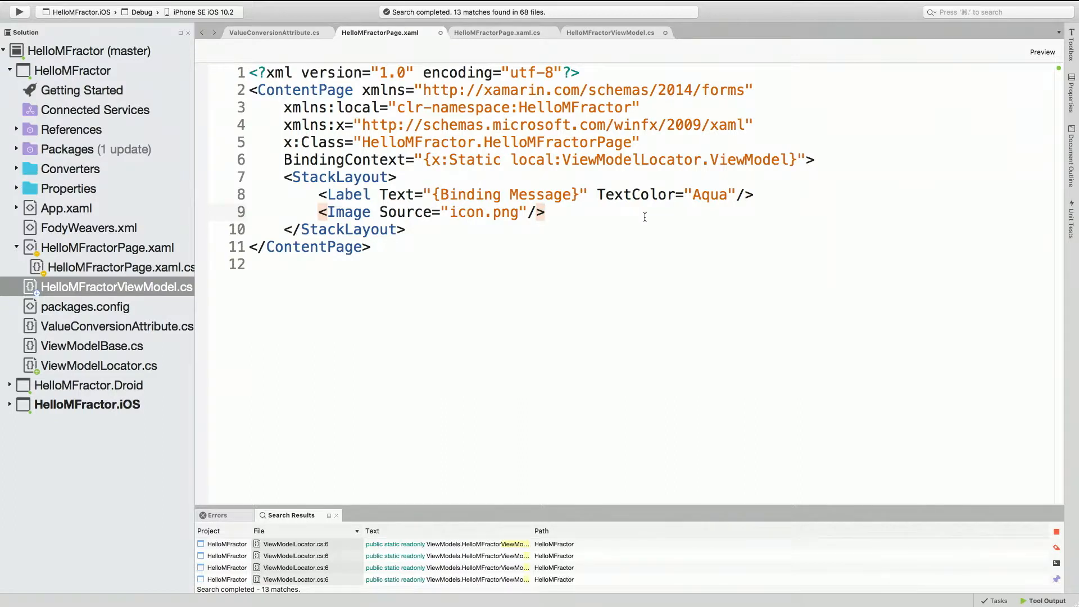
Step: Set the Label's TextColor value to Aqua
{"action": "left_click", "coordinate": [544, 212]}
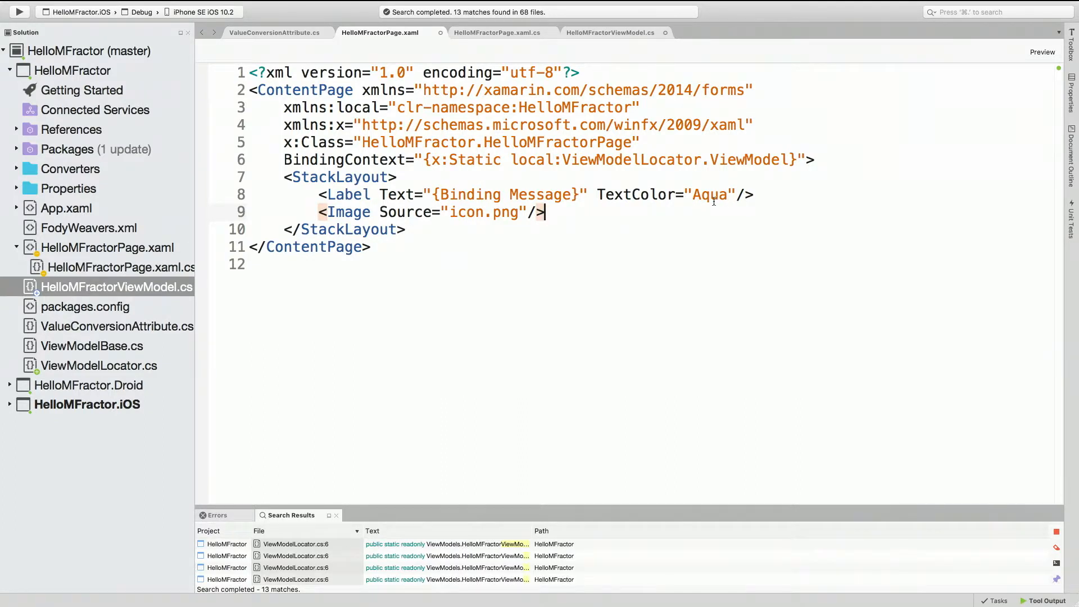
{"action": "double_click", "coordinate": [709, 193]}
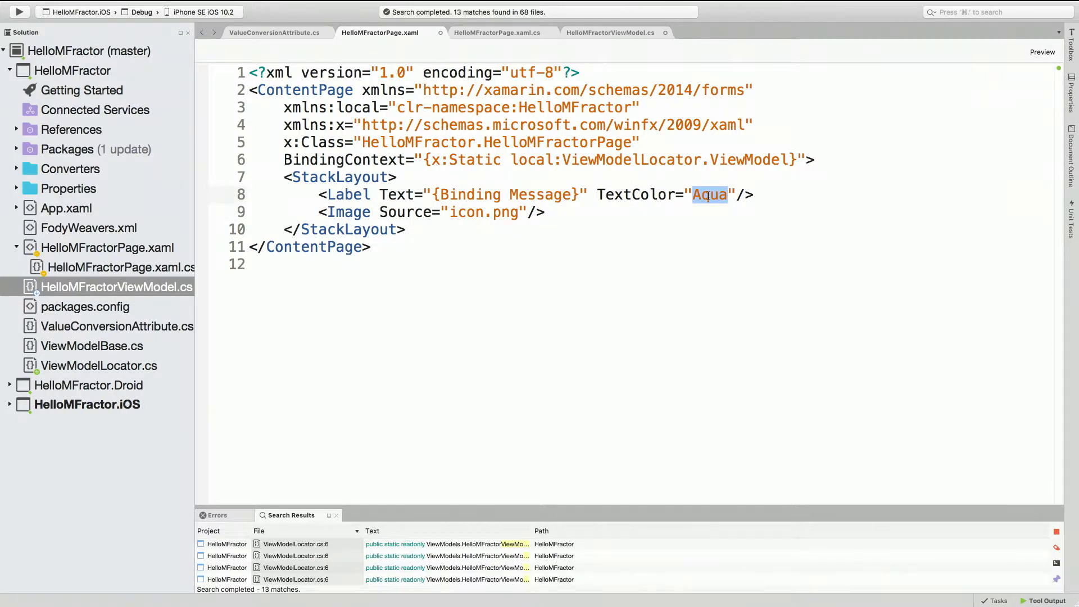
{"action": "type", "text": "{BIndin"}
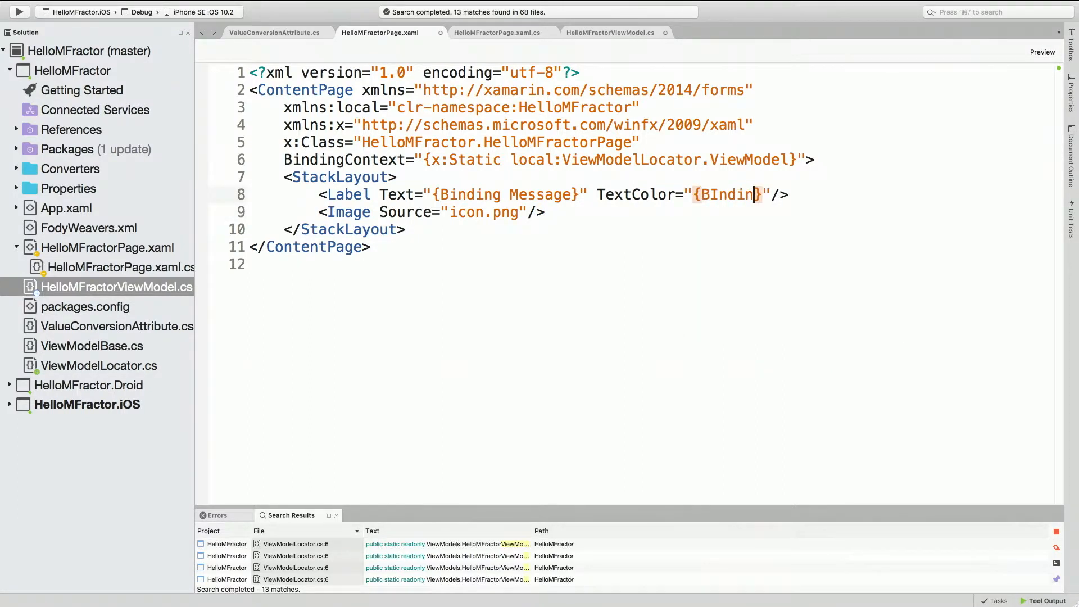
{"action": "key", "text": "Backspace"}
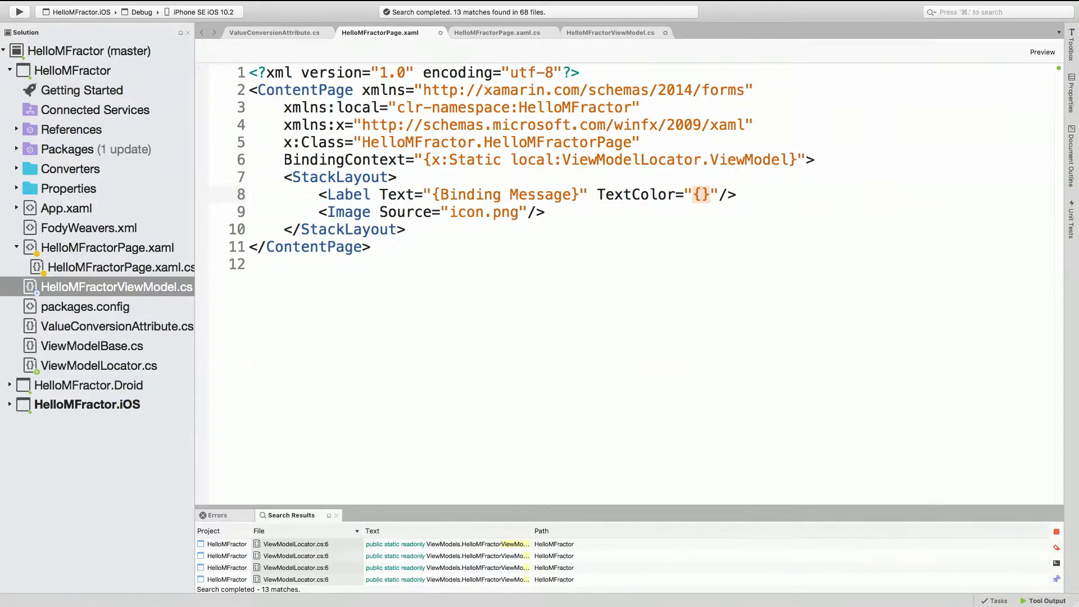
{"action": "type", "text": "Aqua"}
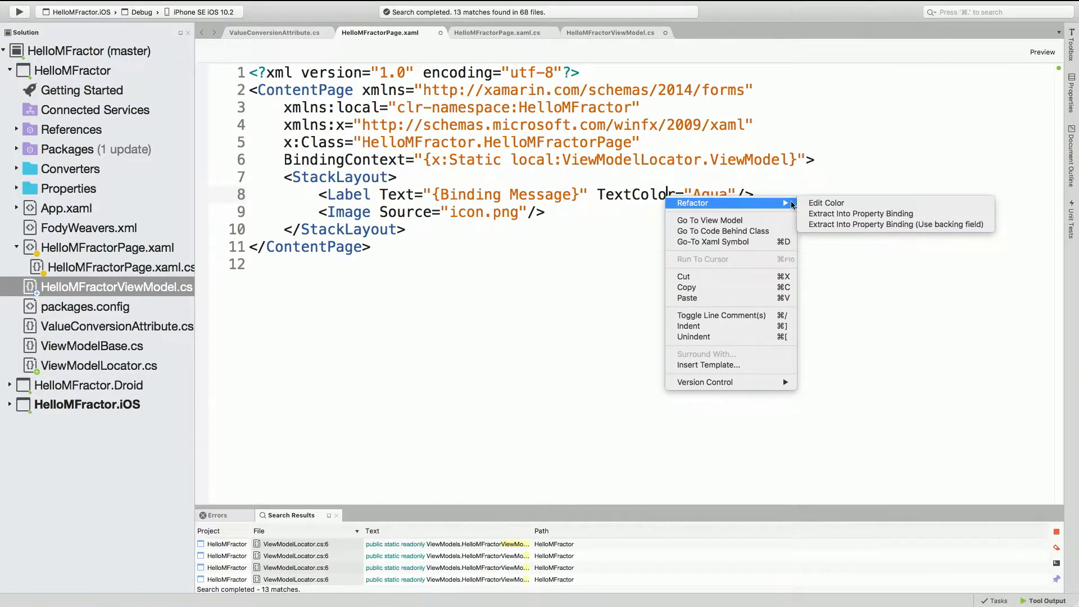
{"action": "mouse_move", "coordinate": [861, 214]}
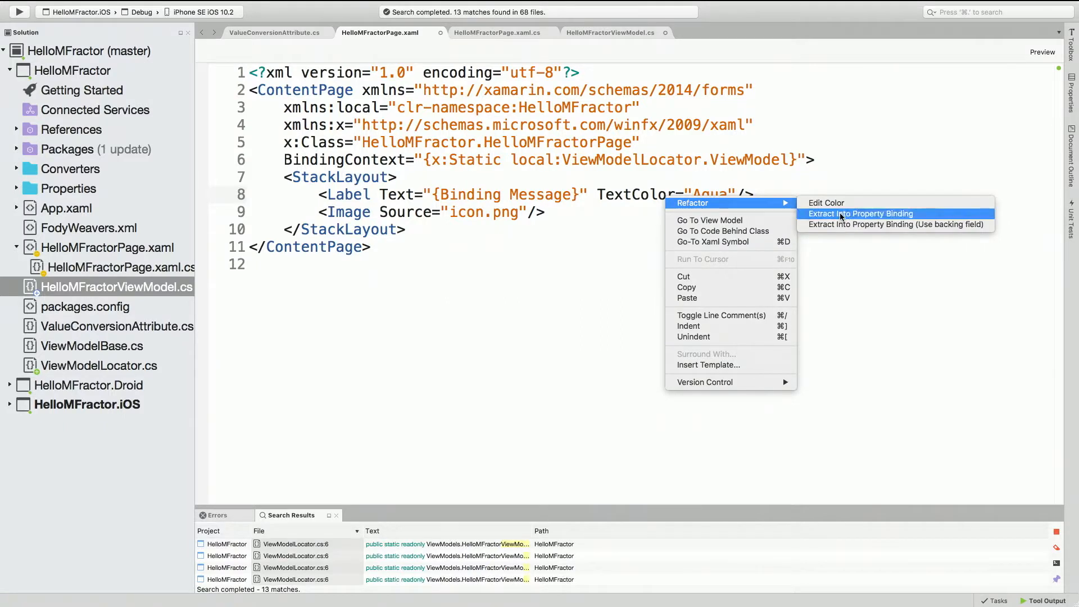
Step: Extract Aqua into a saved TextColor view-model property and begin the {Binding TextColor} binding
{"action": "left_click", "coordinate": [860, 214]}
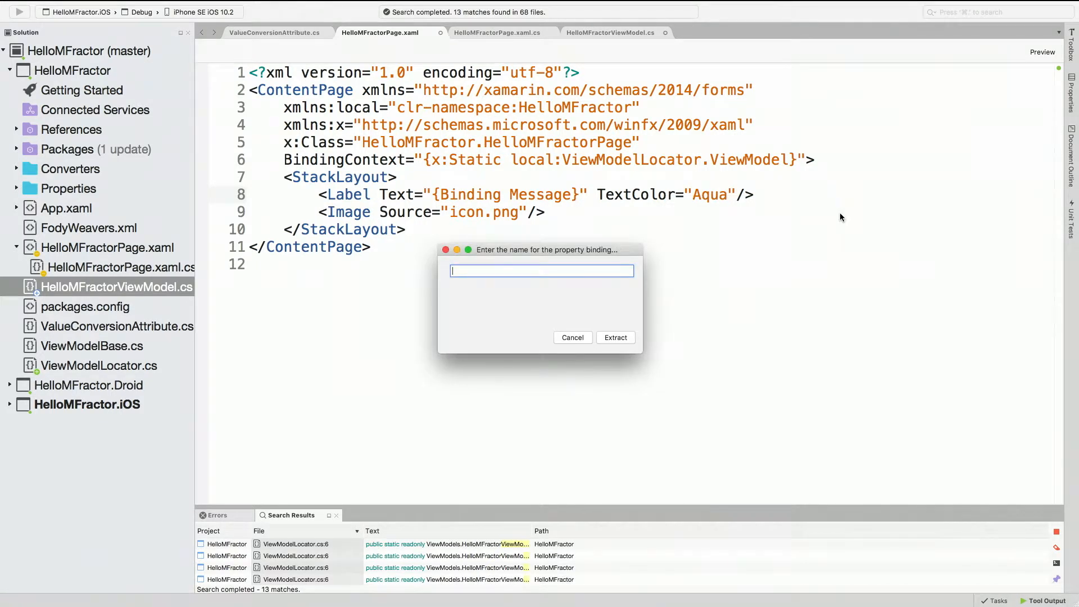
{"action": "type", "text": "Text"}
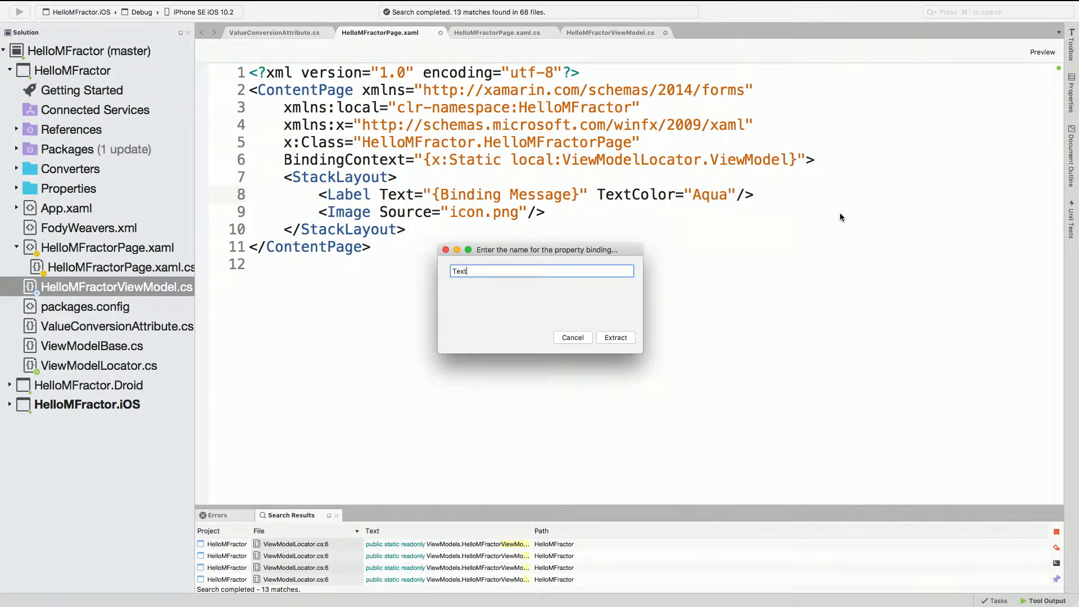
{"action": "type", "text": "Color"}
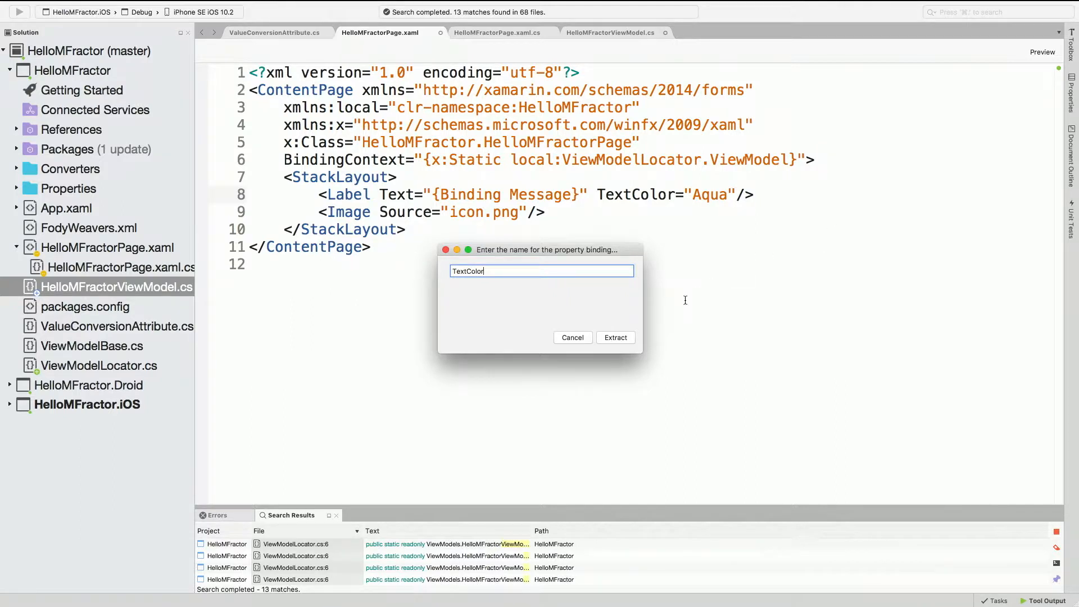
{"action": "left_click", "coordinate": [614, 337]}
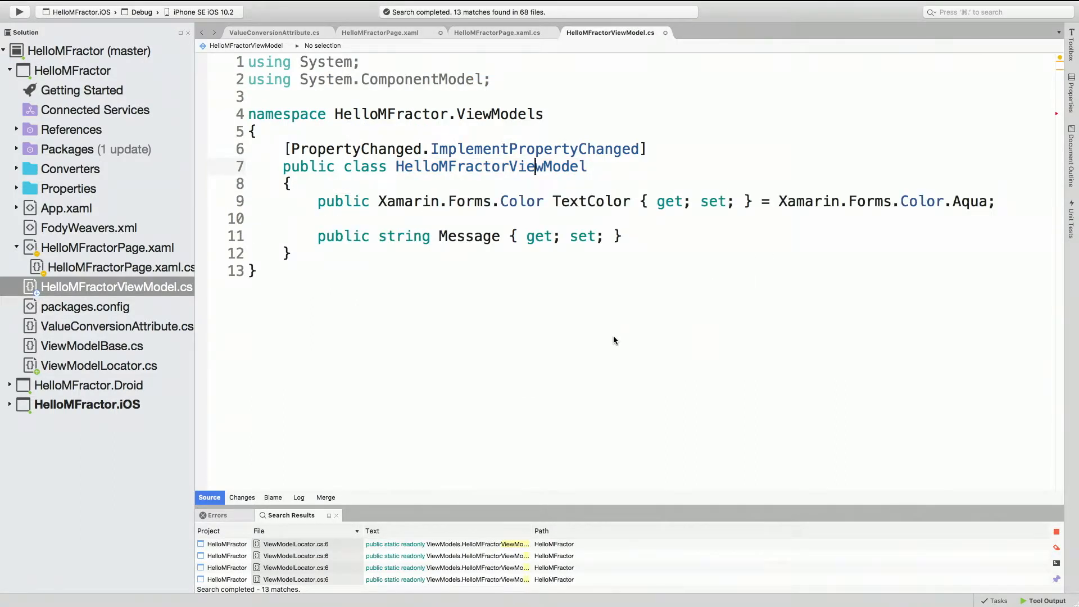
{"action": "left_click", "coordinate": [664, 32]}
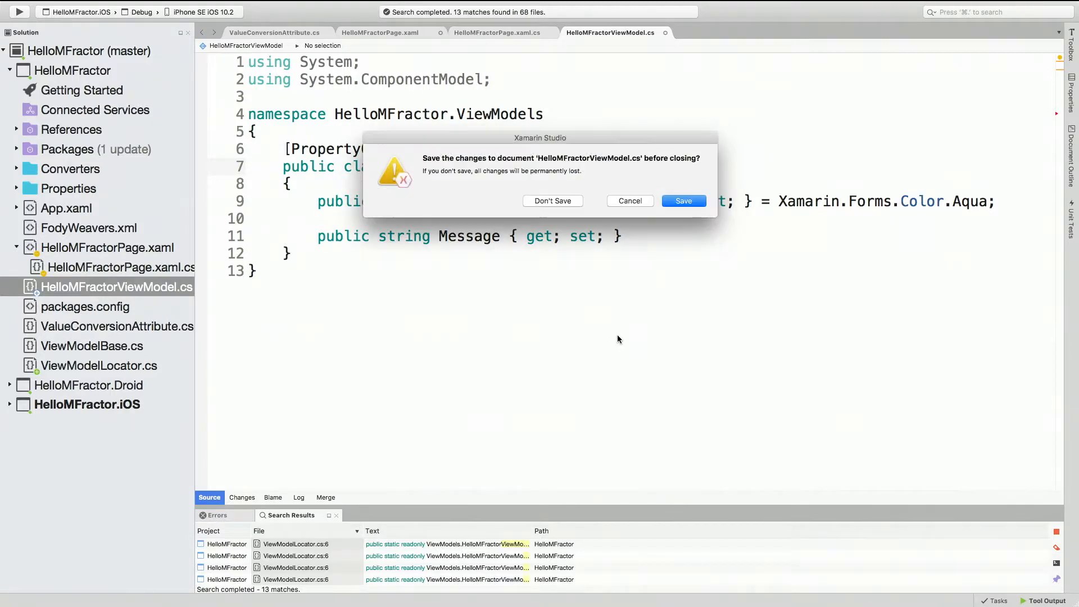
{"action": "left_click", "coordinate": [552, 201]}
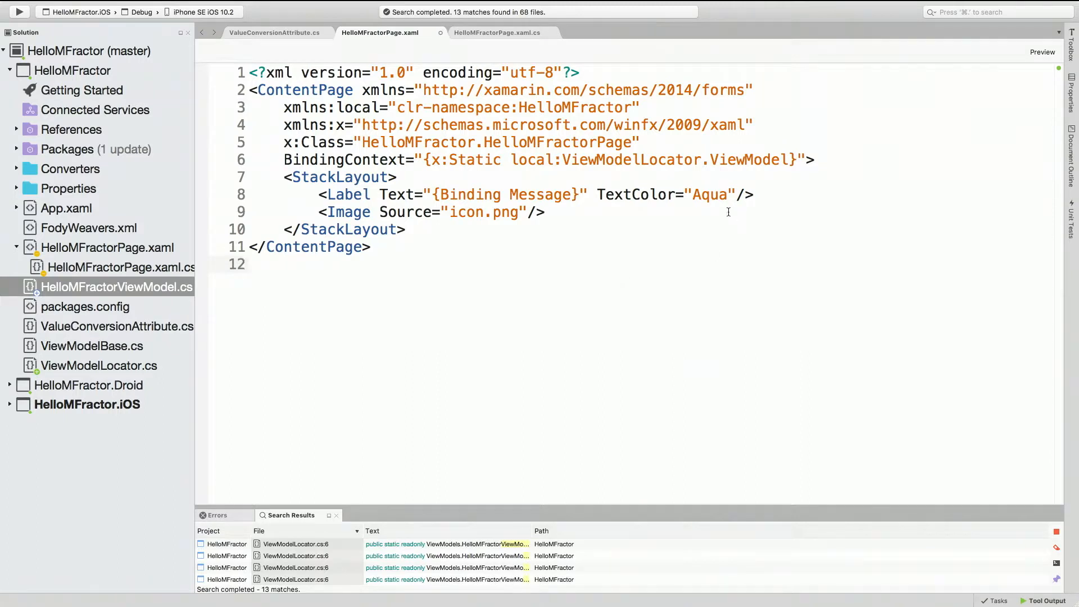
{"action": "type", "text": "{}"}
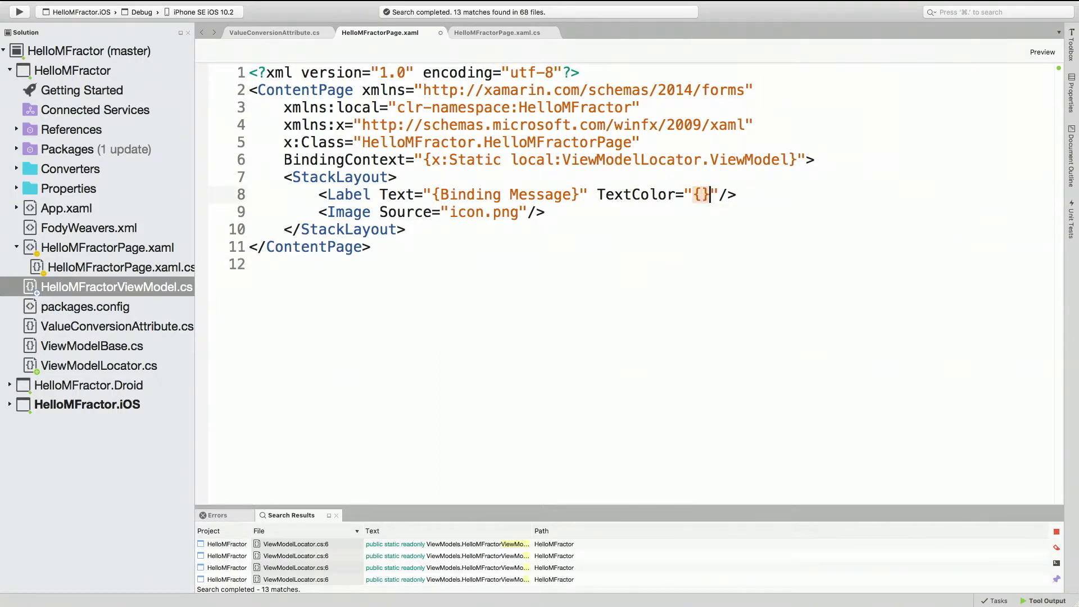
{"action": "type", "text": "Binding TextColor"}
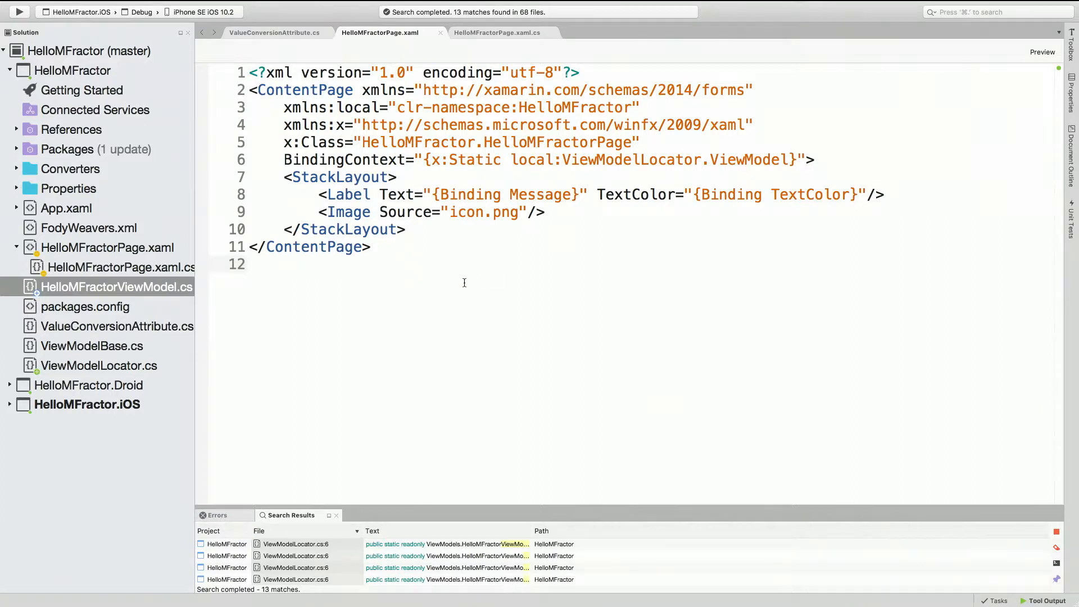
{"action": "left_click", "coordinate": [250, 263]}
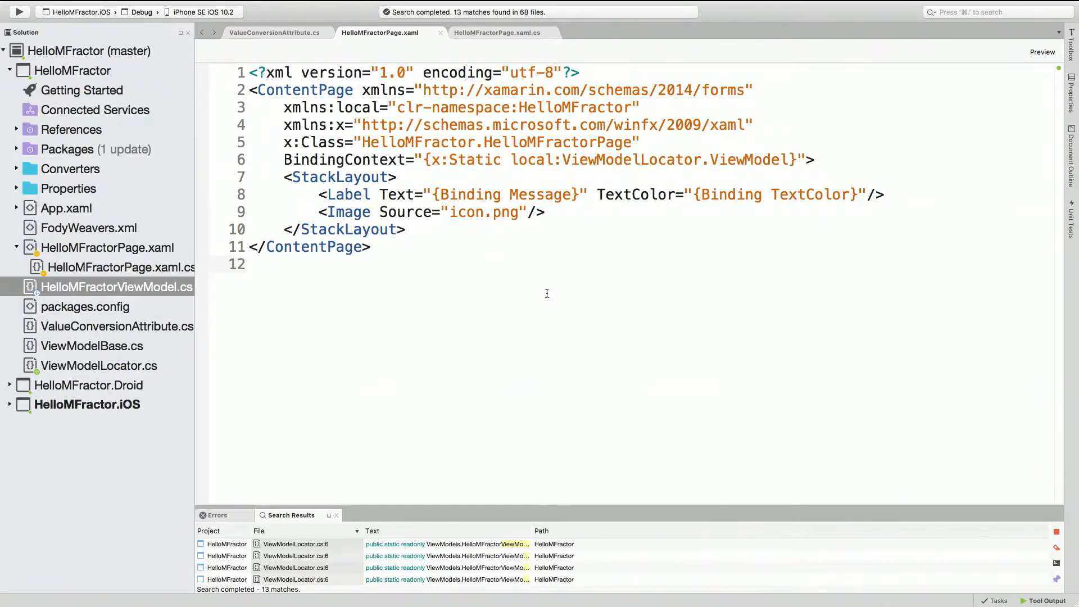
{"action": "mouse_move", "coordinate": [538, 300]}
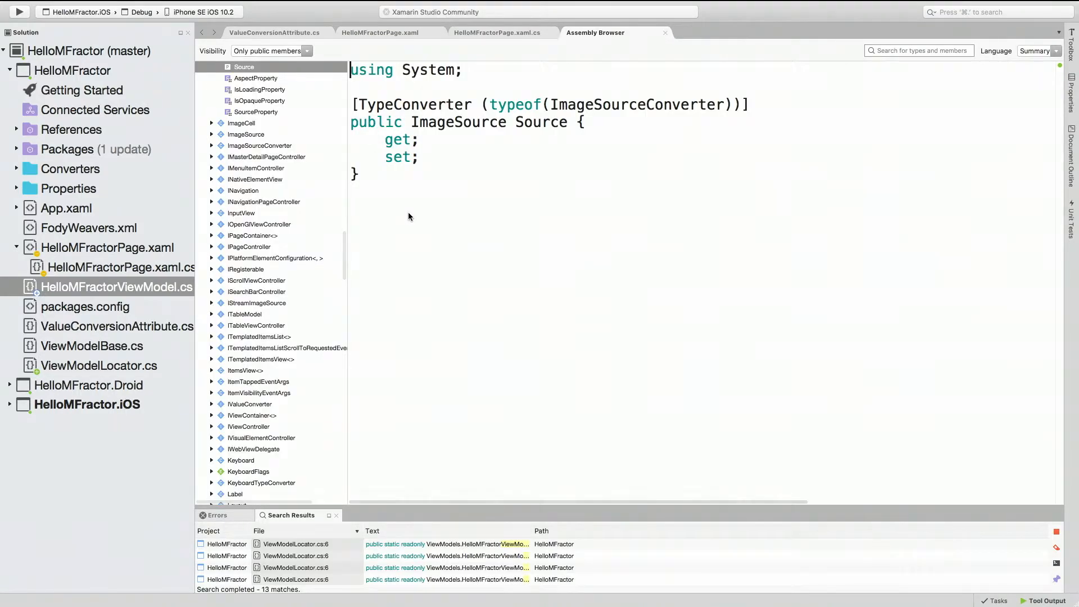
{"action": "mouse_move", "coordinate": [514, 128]}
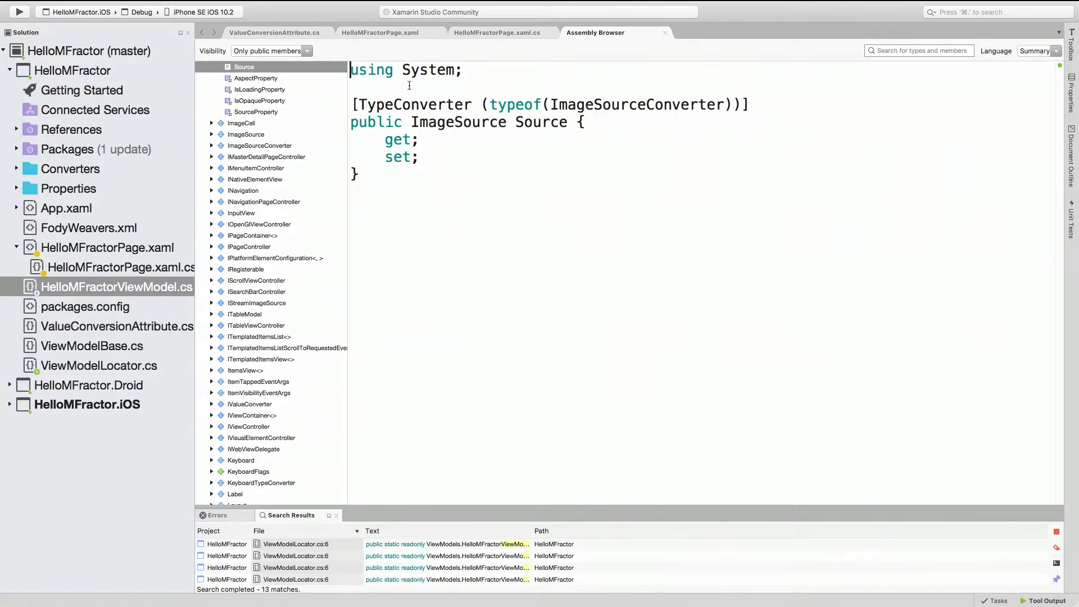
{"action": "left_click", "coordinate": [257, 111]}
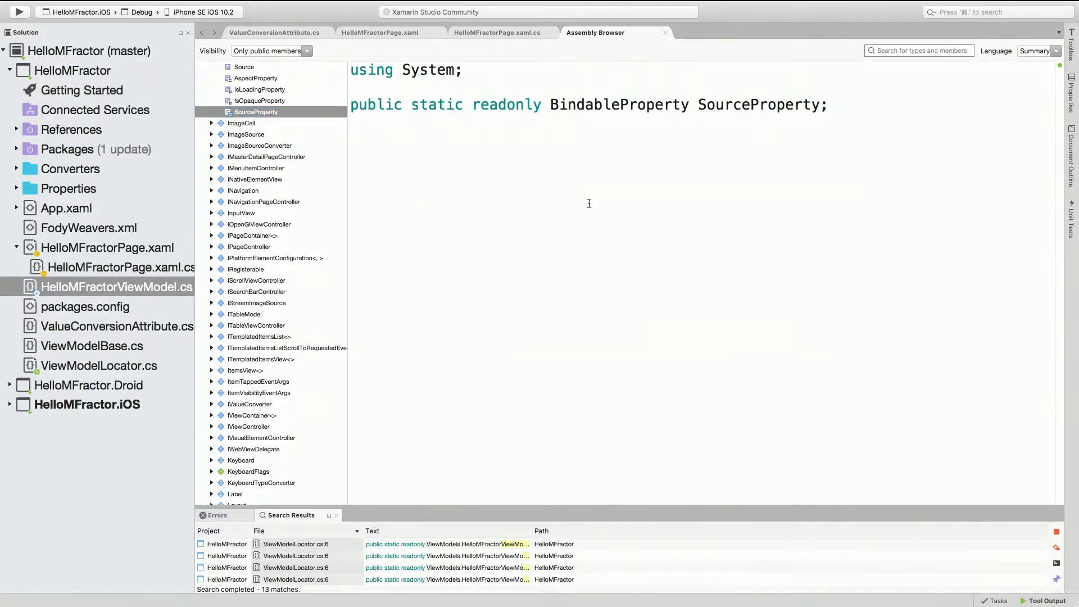
{"action": "left_click", "coordinate": [379, 32]}
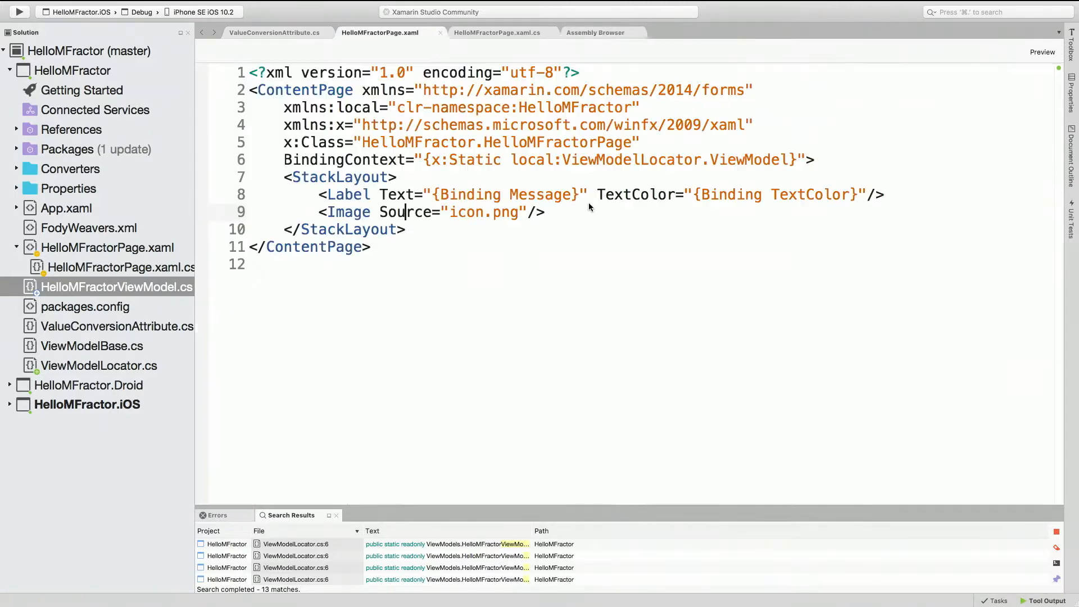
{"action": "left_click", "coordinate": [625, 33]}
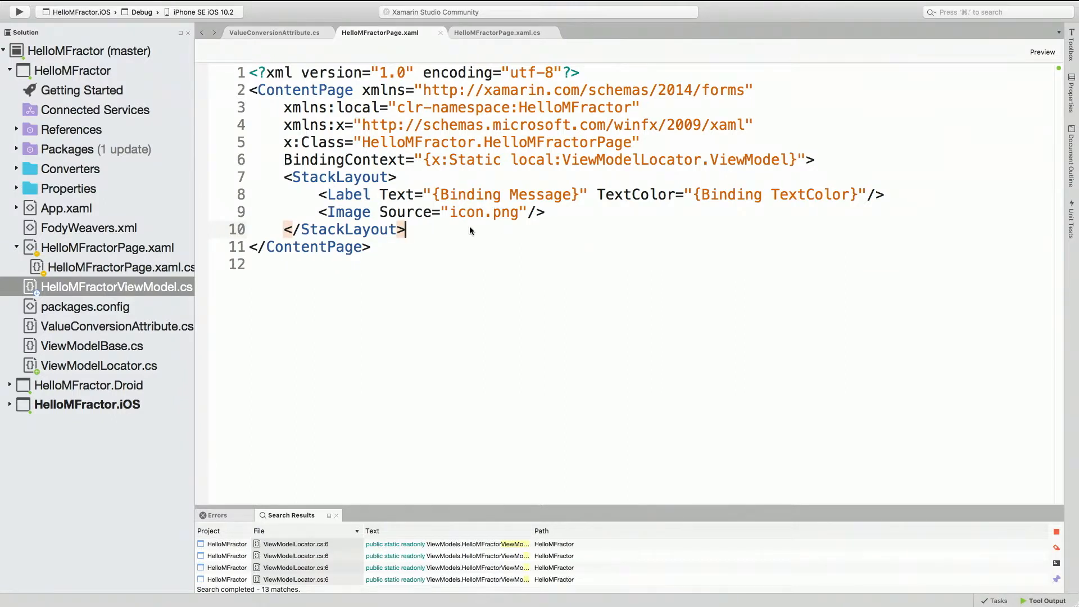
{"action": "mouse_move", "coordinate": [468, 194]}
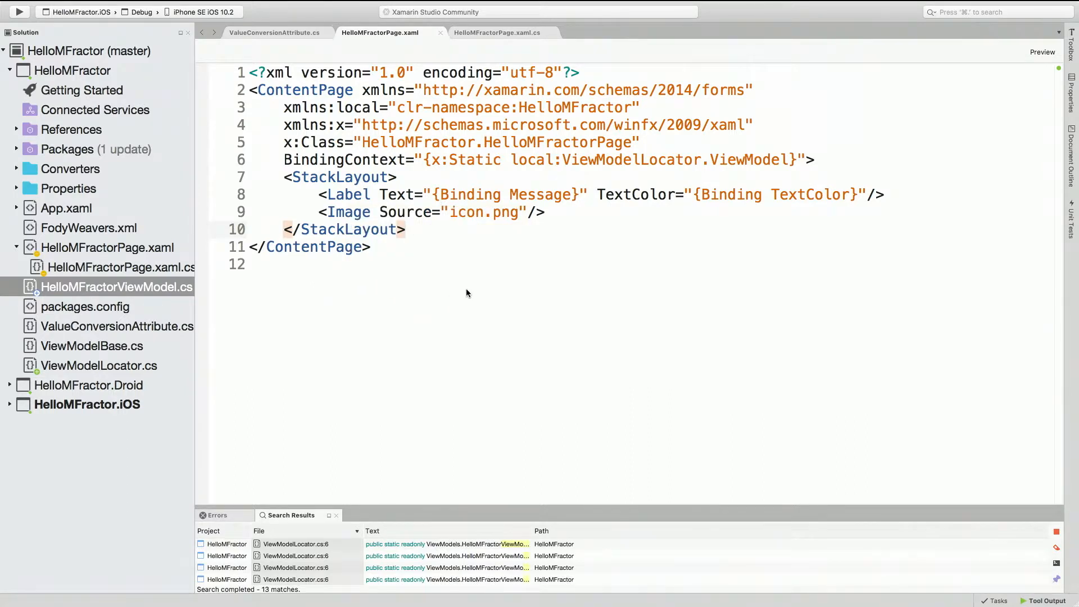
Step: Open HelloMFractorPage.xaml with the Source Code Editor
{"action": "left_click", "coordinate": [121, 267]}
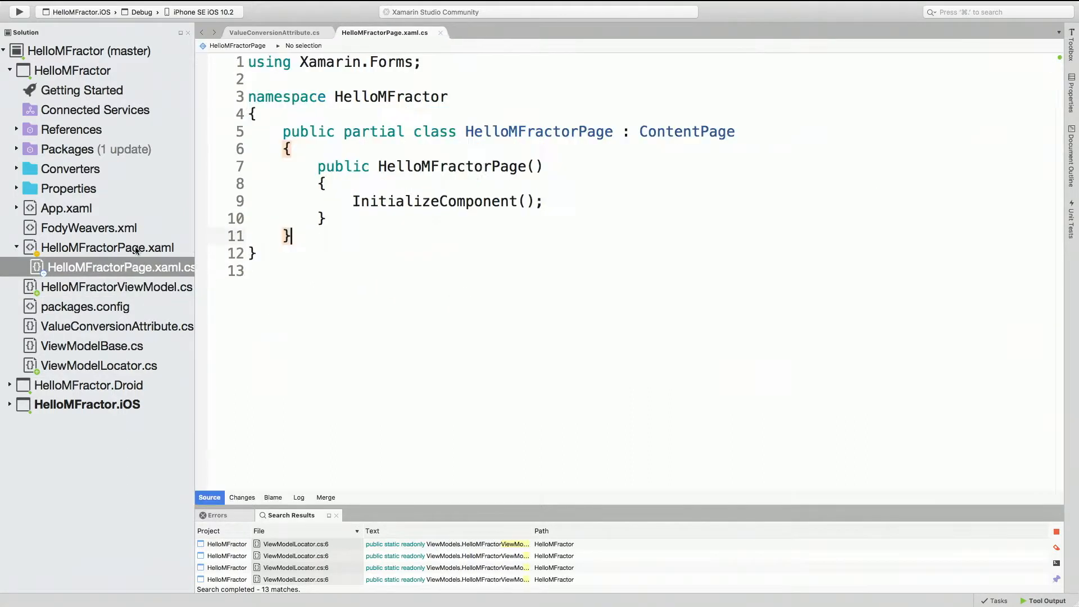
{"action": "right_click", "coordinate": [107, 247]}
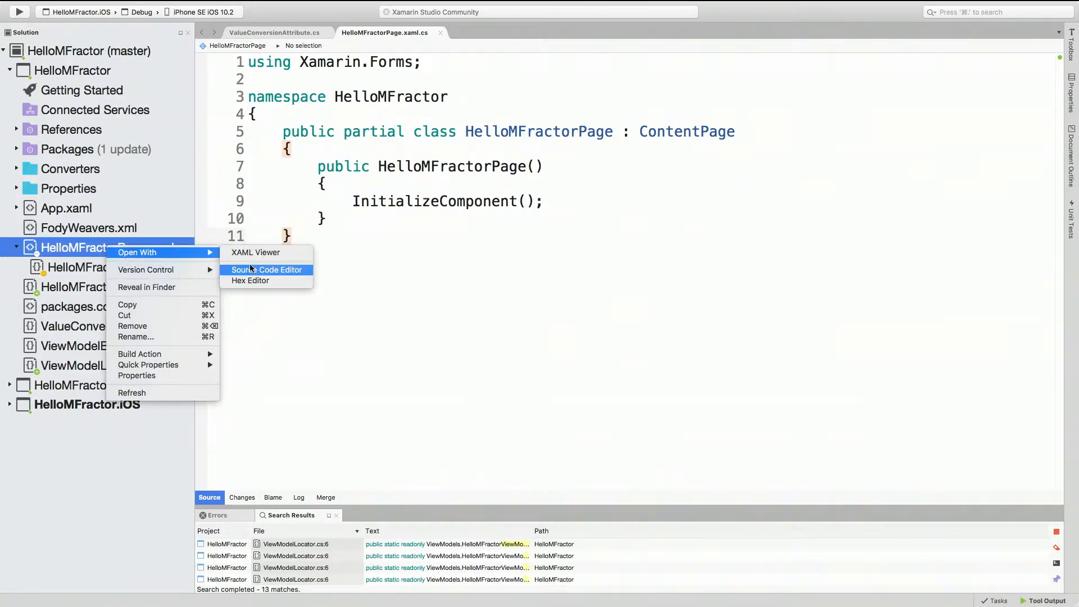
{"action": "left_click", "coordinate": [266, 269]}
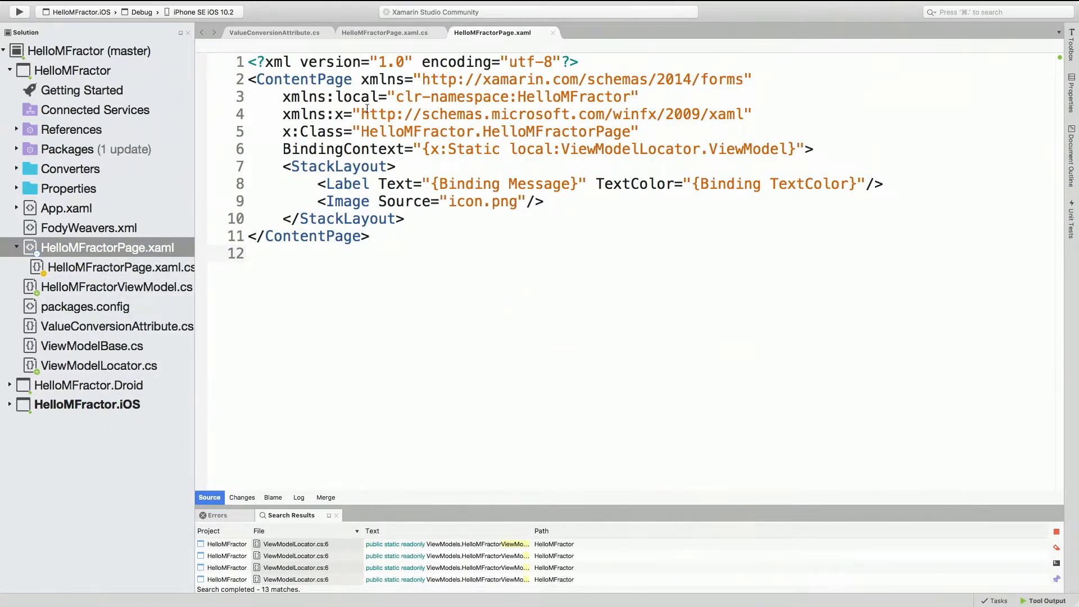
Step: Rename the local namespace prefix to myApp and add a duplicate xmlns:local declaration
{"action": "right_click", "coordinate": [365, 96]}
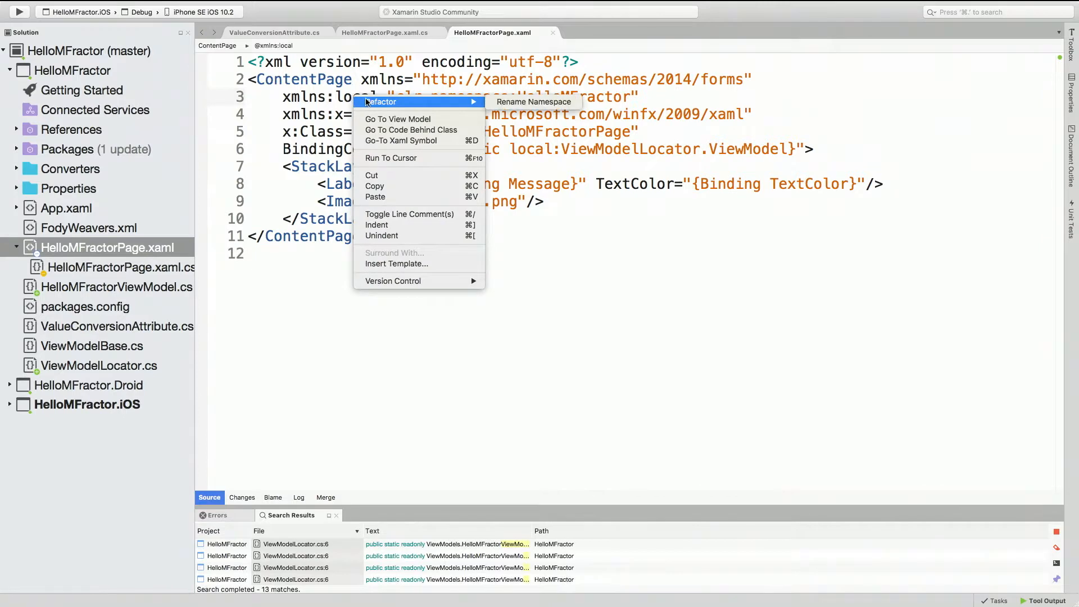
{"action": "left_click", "coordinate": [533, 102]}
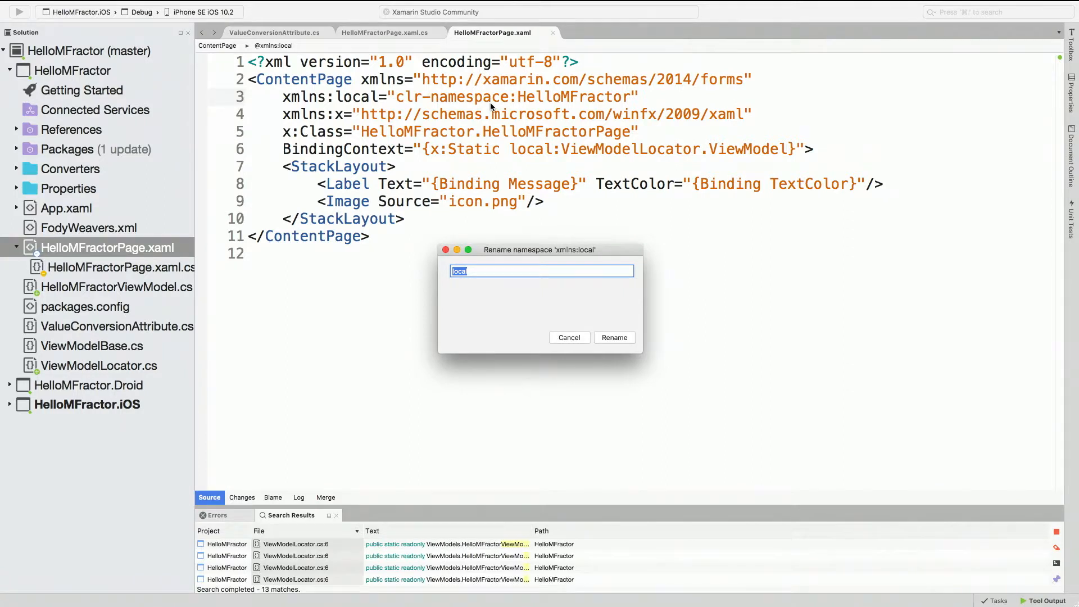
{"action": "type", "text": "value"}
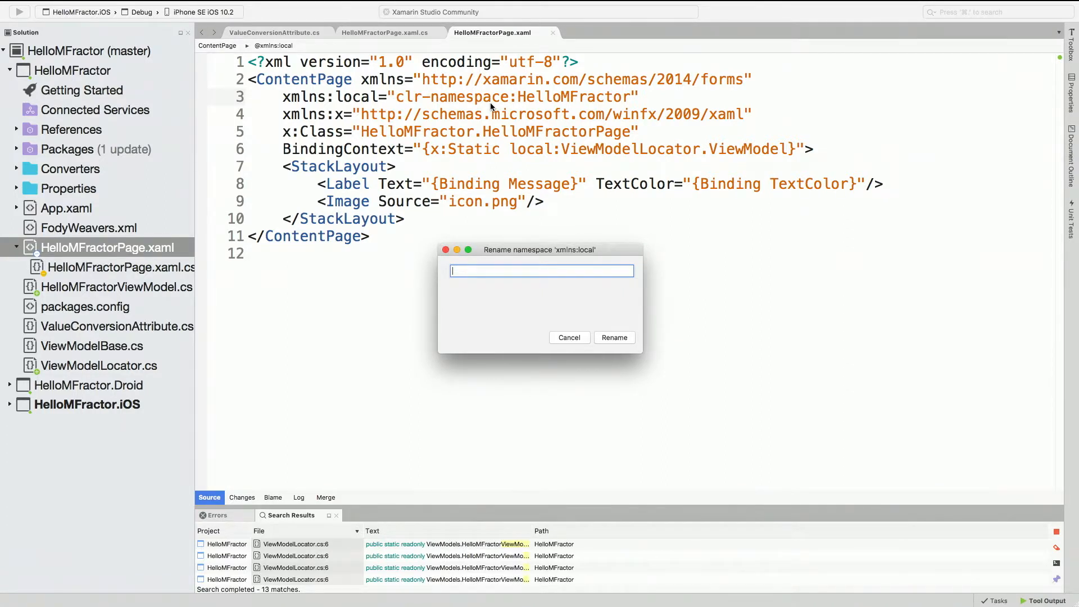
{"action": "left_click", "coordinate": [613, 337]}
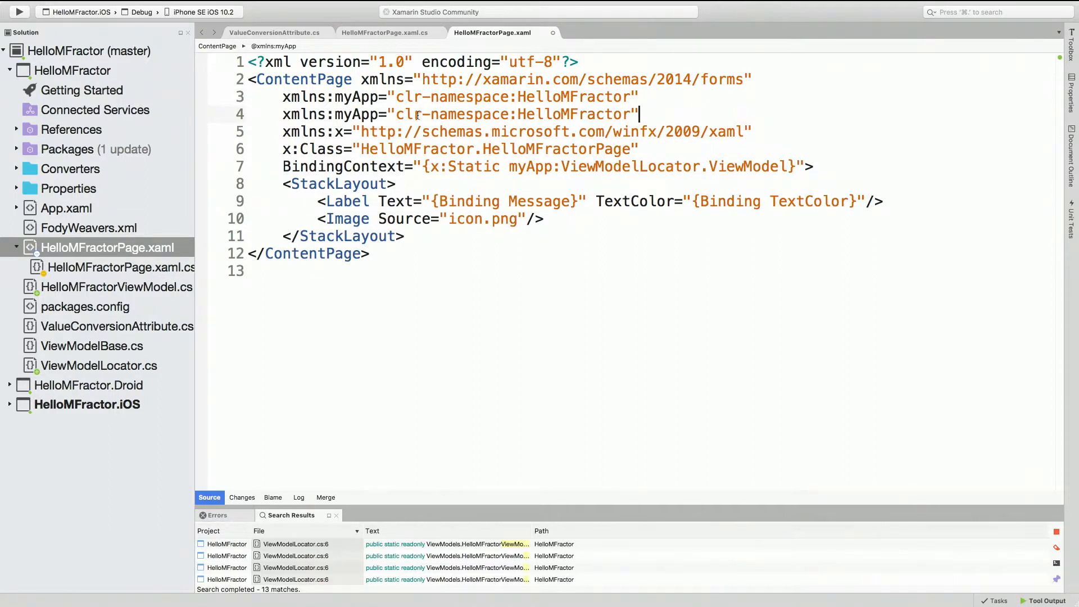
{"action": "double_click", "coordinate": [512, 113]}
{"action": "type", "text": "local"}
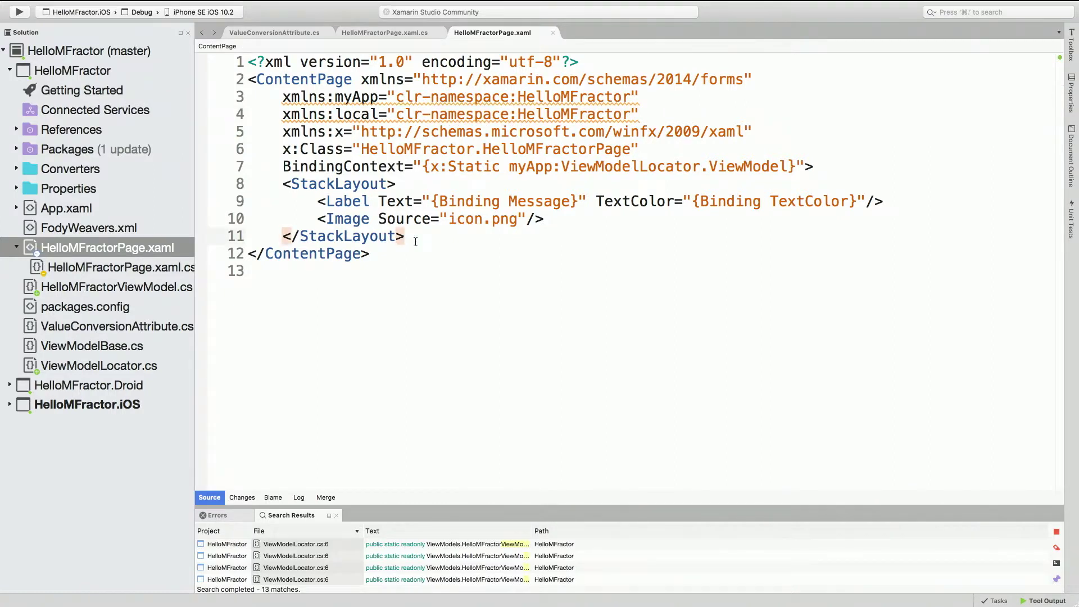
{"action": "left_click", "coordinate": [406, 235]}
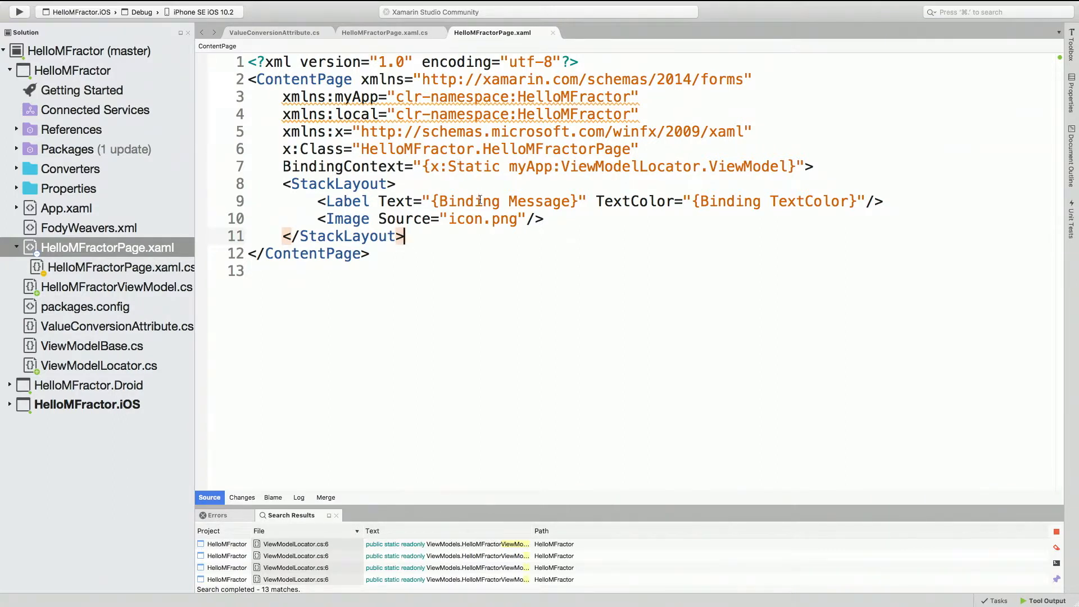
Step: Give the Label a local: BindingContext and merge duplicate namespace references into local
{"action": "left_click", "coordinate": [791, 166]}
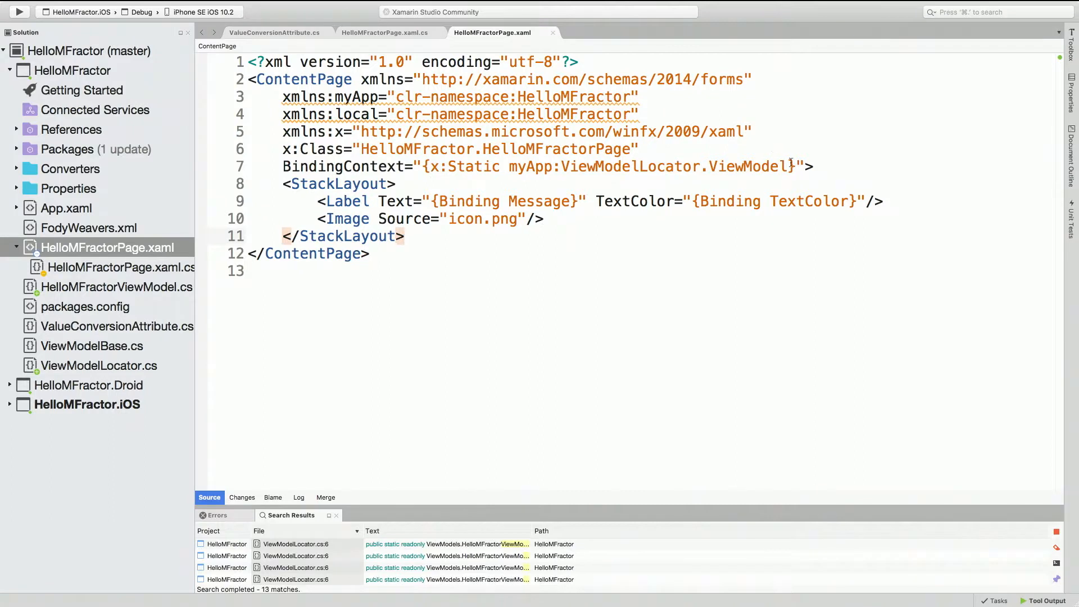
{"action": "left_click", "coordinate": [804, 167]}
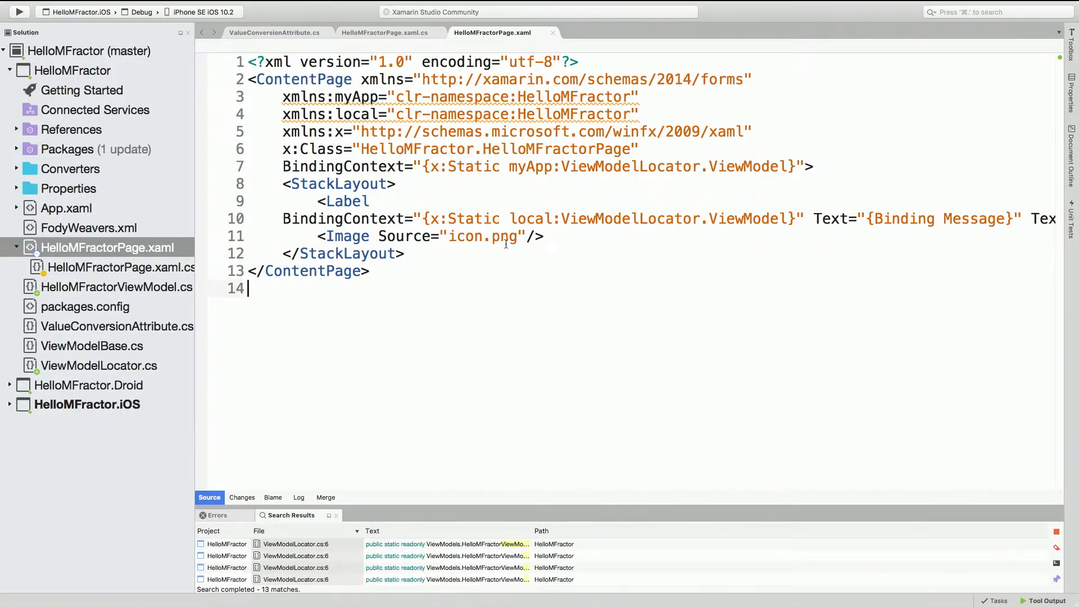
{"action": "right_click", "coordinate": [348, 114]}
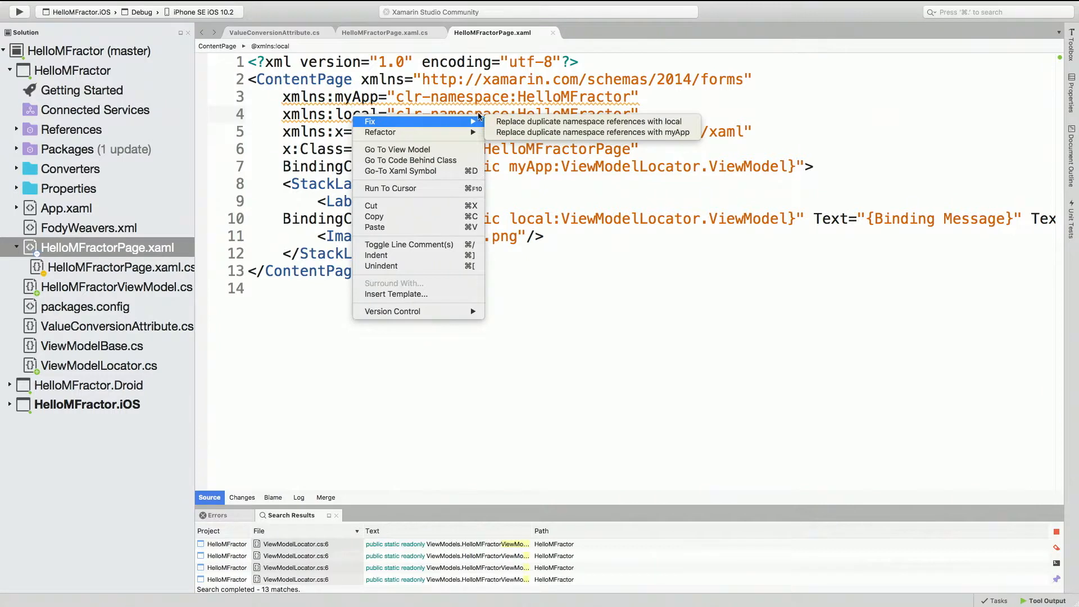
{"action": "mouse_move", "coordinate": [592, 121]}
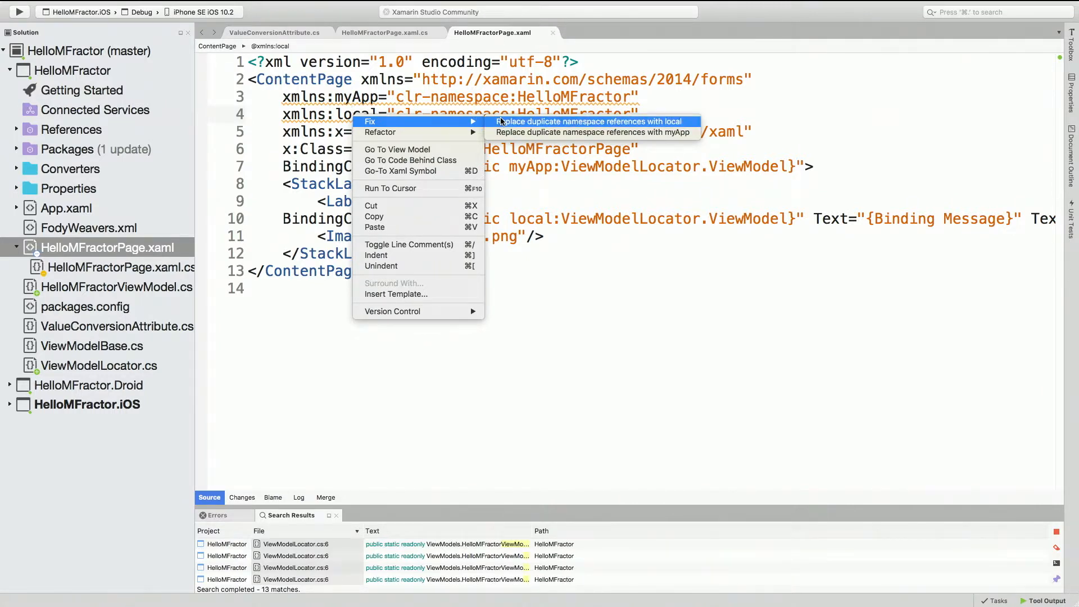
{"action": "left_click", "coordinate": [590, 121]}
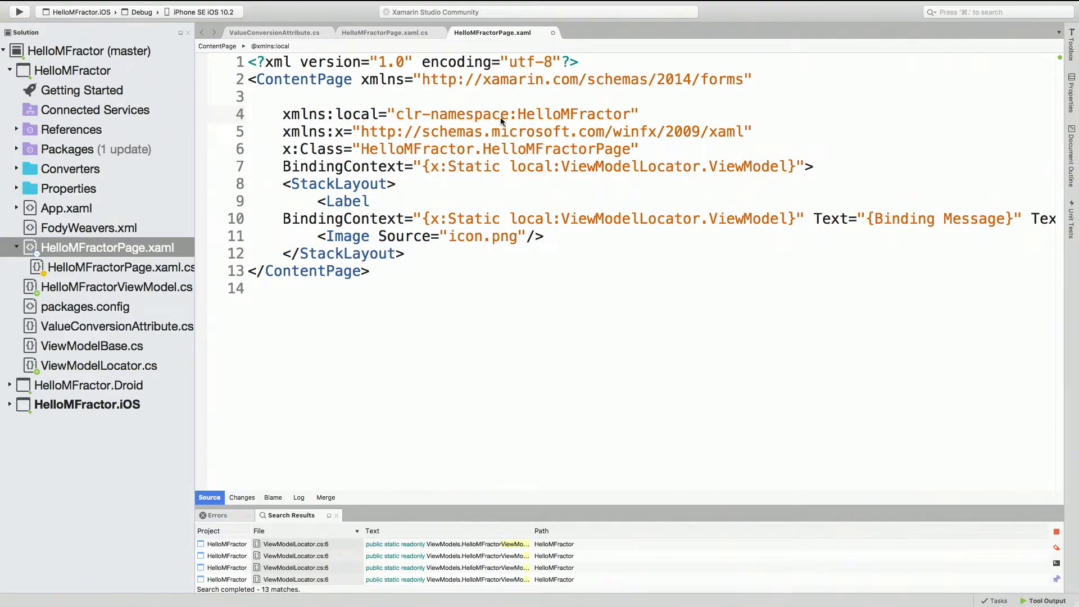